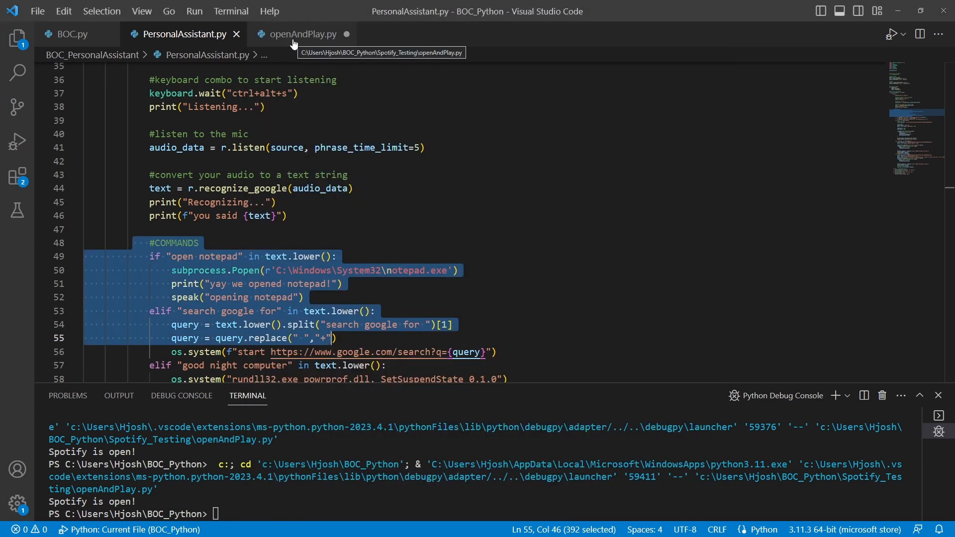
- Review PersonalAssistant.py's commands and return to openAndPlay.py with only its header comment
click(302, 34)
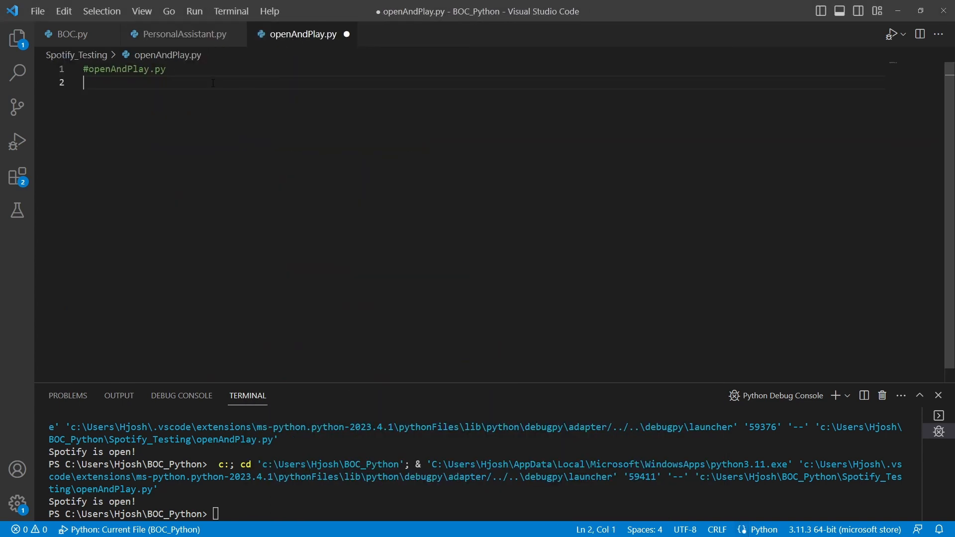
triple_click(124, 69)
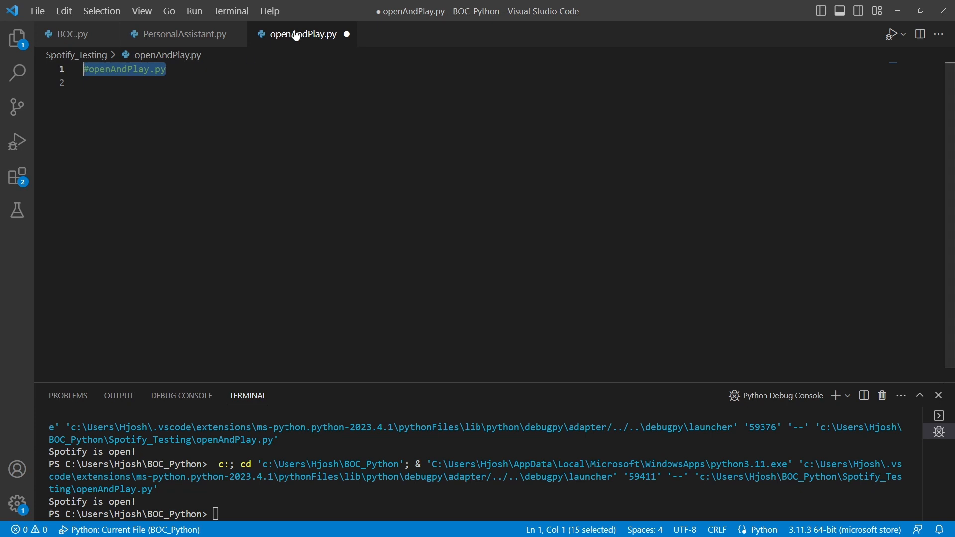
mouse_move(305, 52)
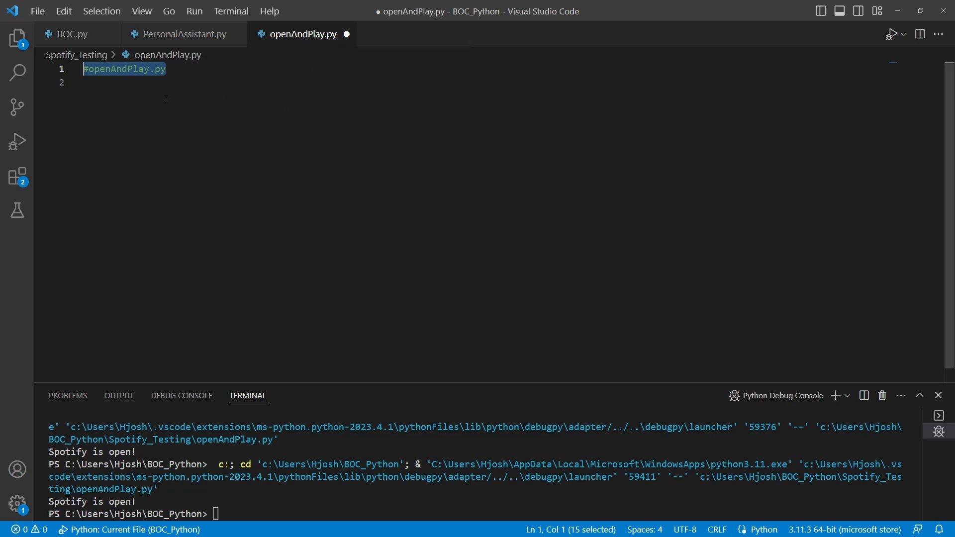
mouse_move(214, 64)
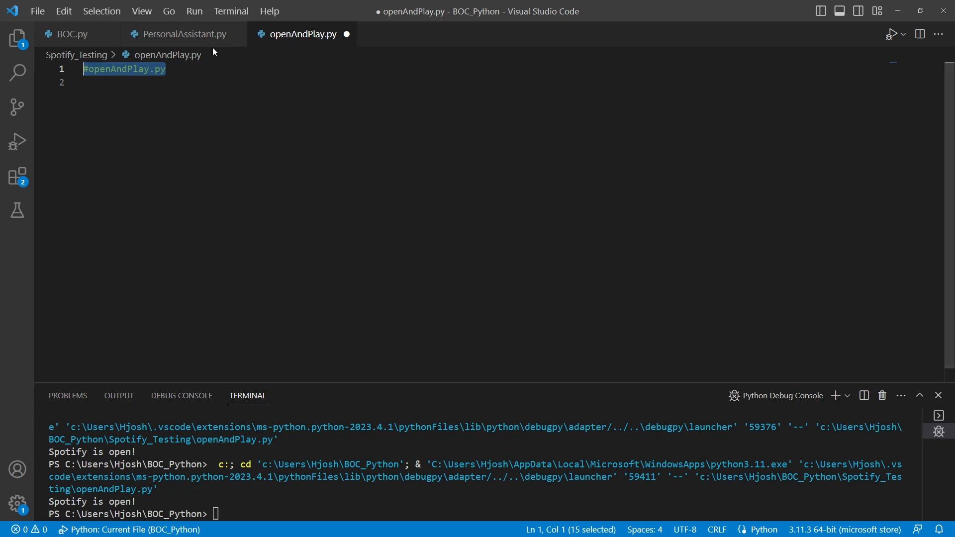
click(183, 33)
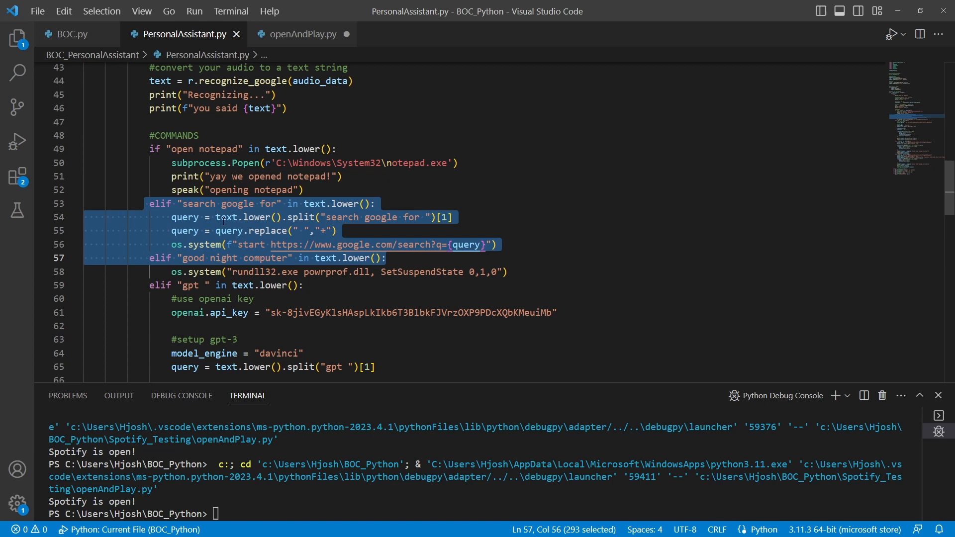
click(301, 34)
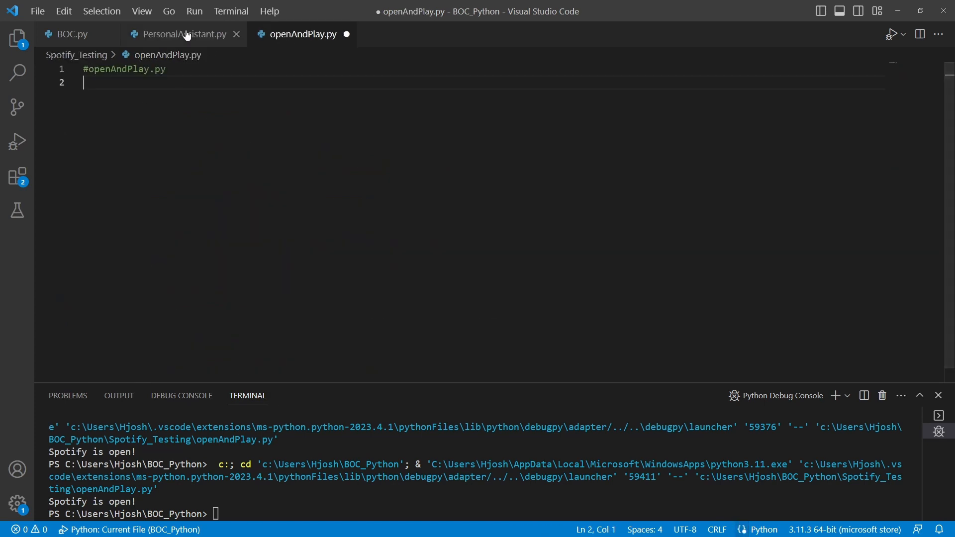
click(179, 34)
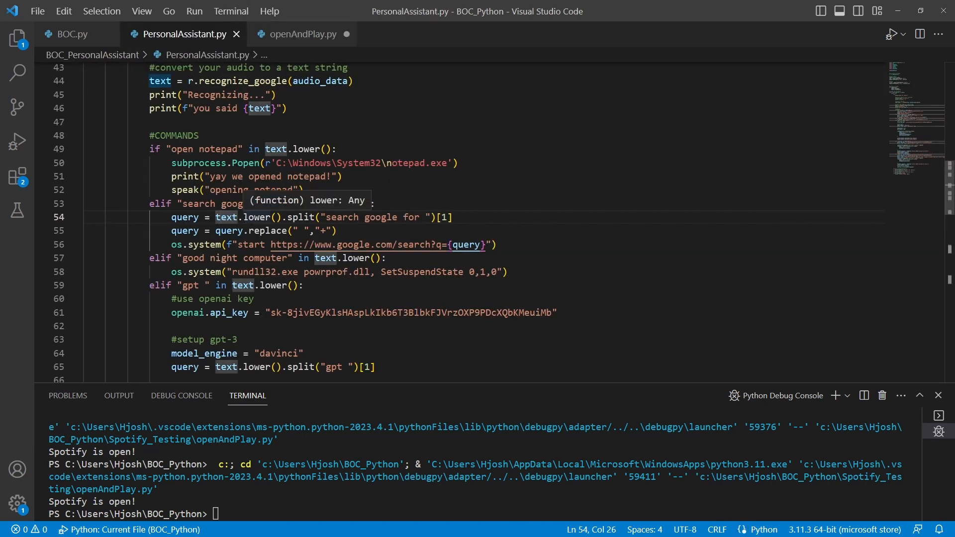
click(302, 34)
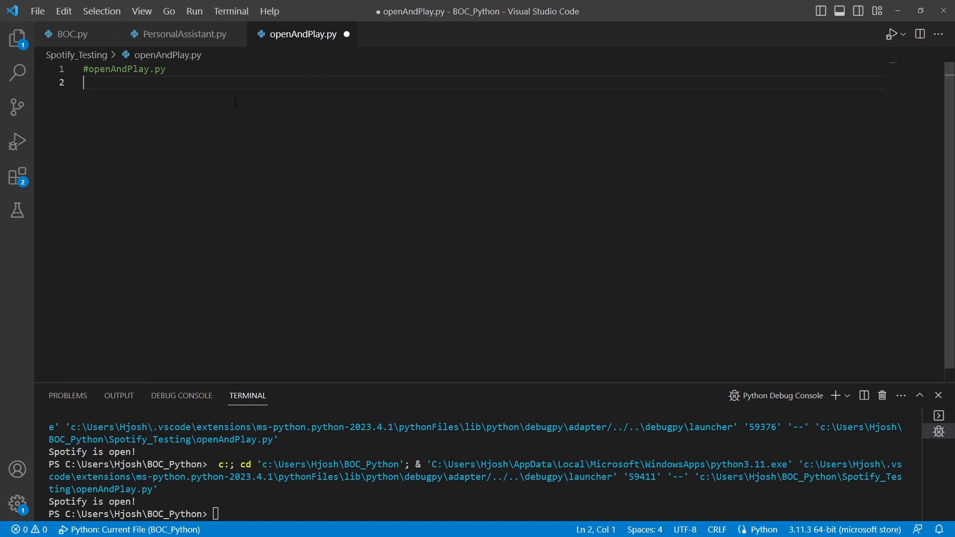
- Add 'import pyautogui', 'import time' and 'import psutil' with blank lines after them
text(import)
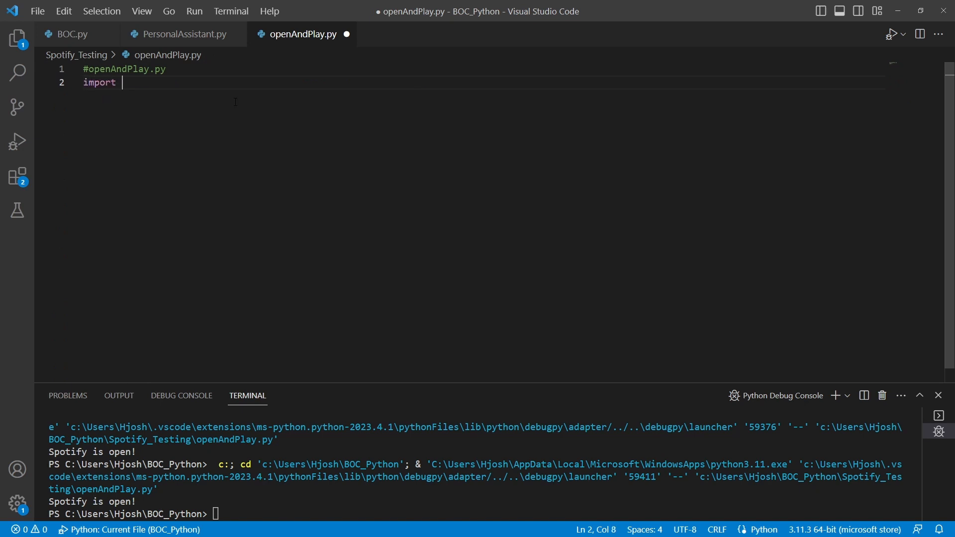
text(pyauto)
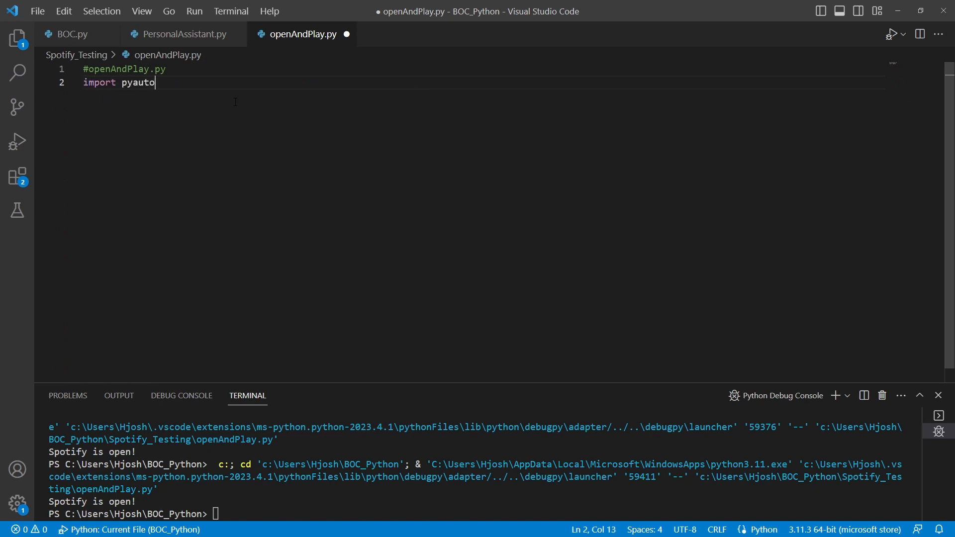
text(gui)
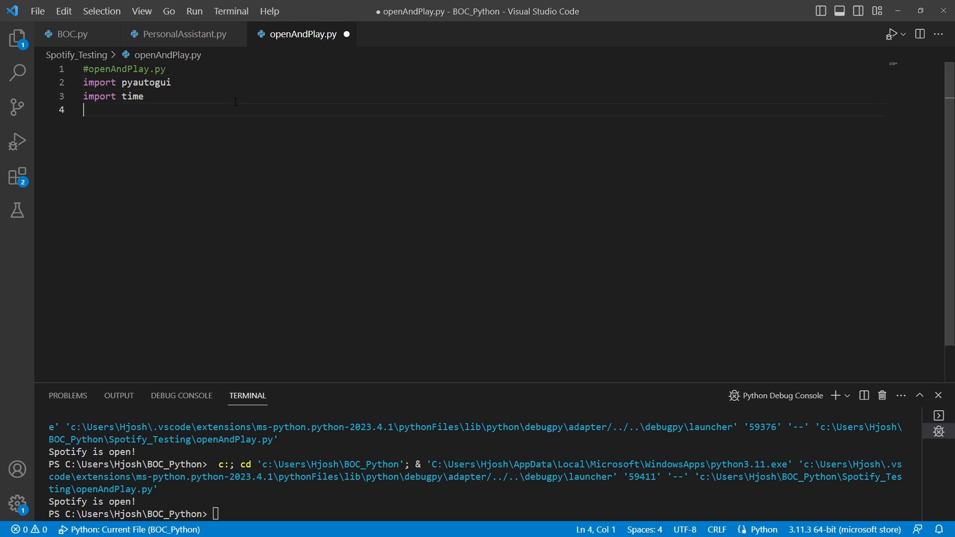
text(import)
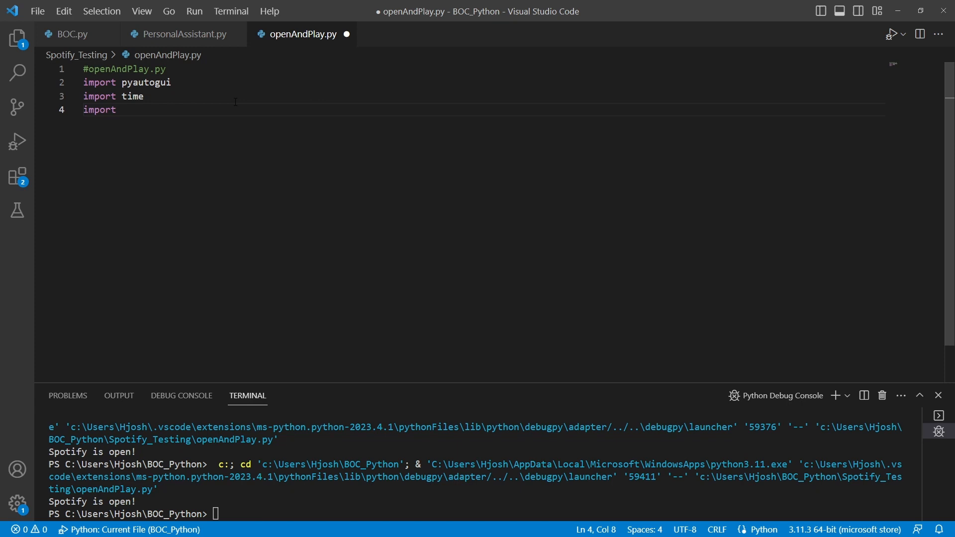
text(psutil)
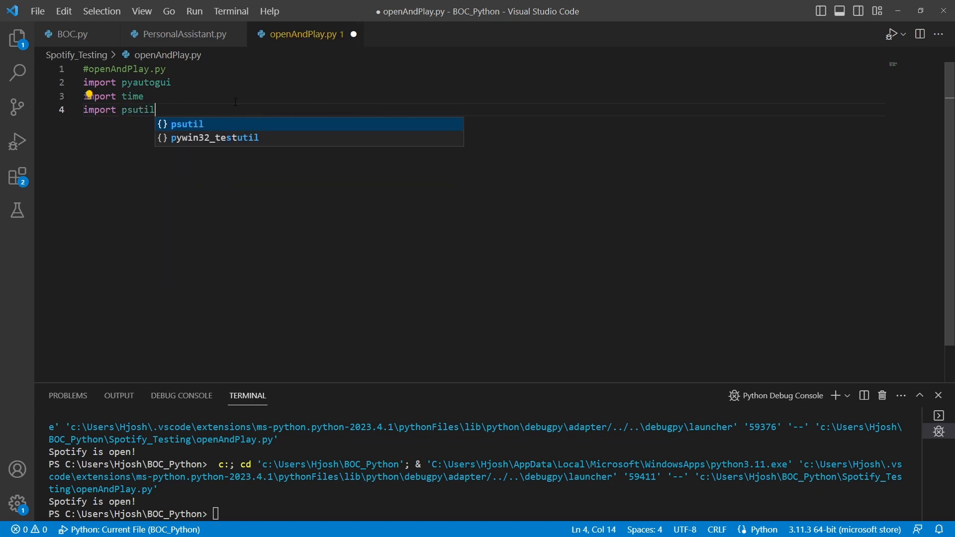
double_click(146, 81)
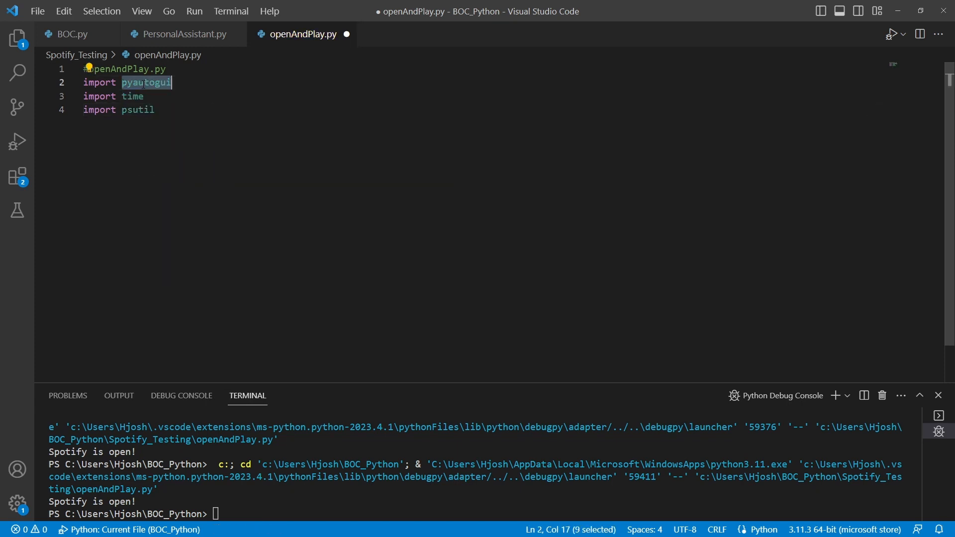
mouse_move(143, 84)
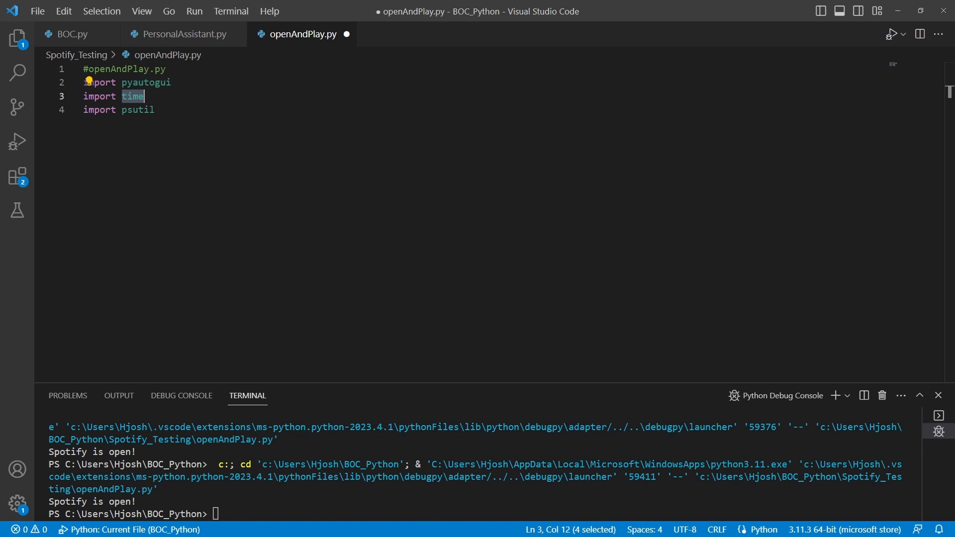
double_click(137, 109)
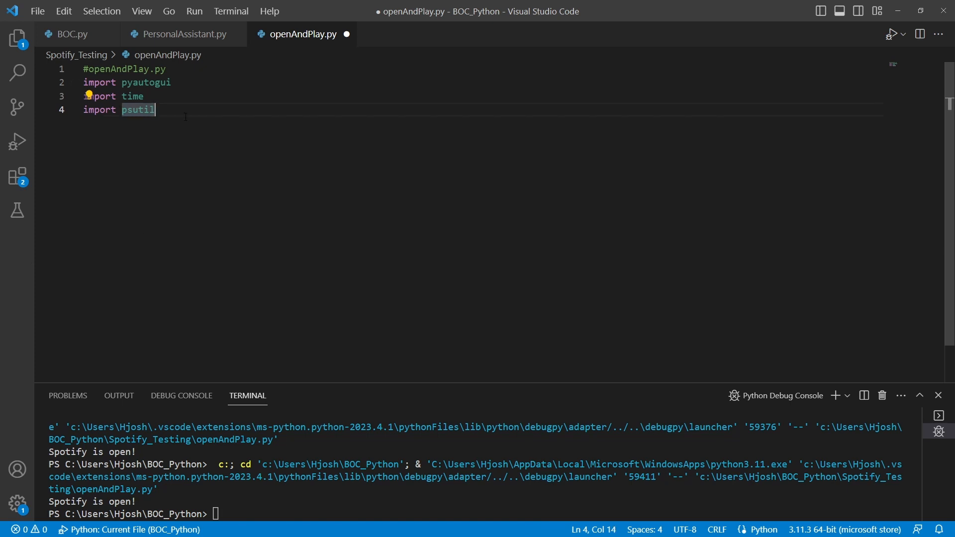
key(Enter)
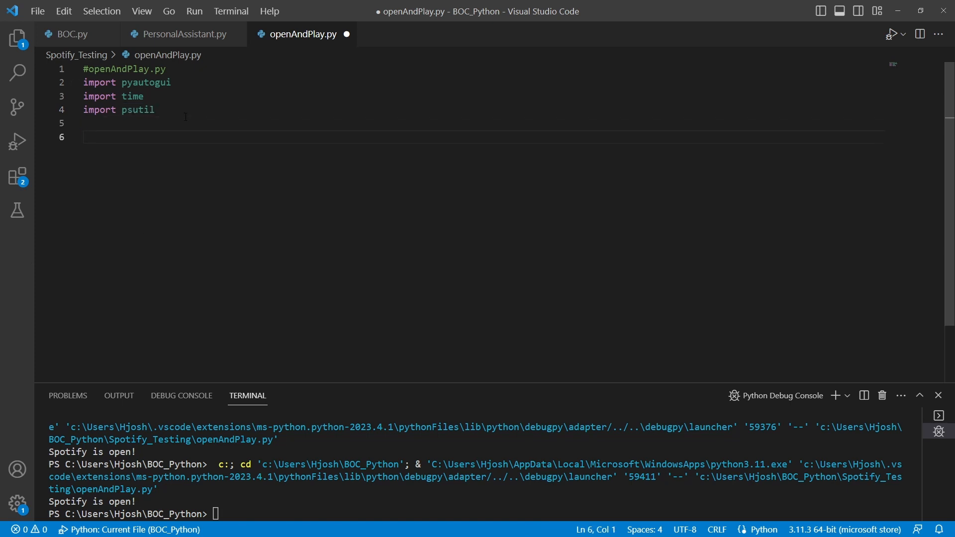
- Write pyautogui.press('win') followed by time.sleep(1) to open the Windows menu
text(py)
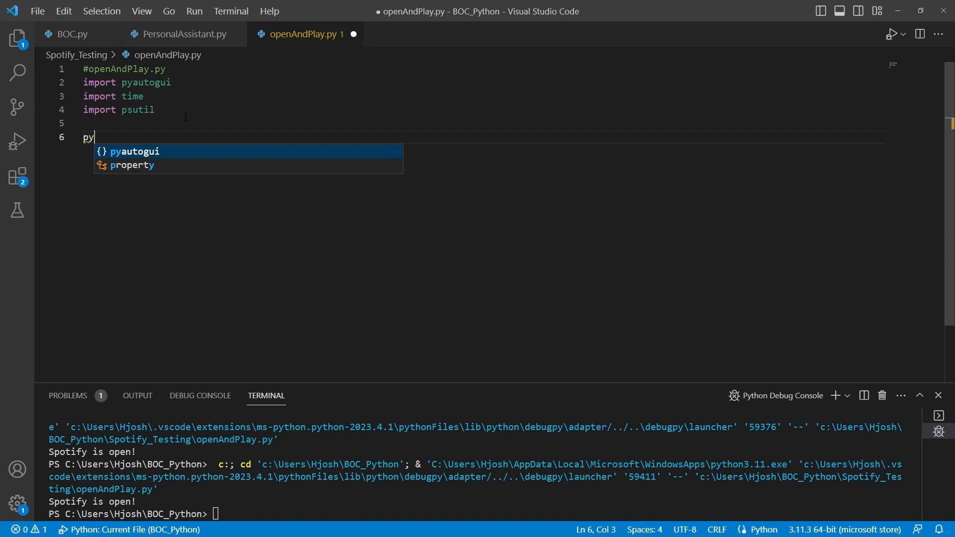
text(au)
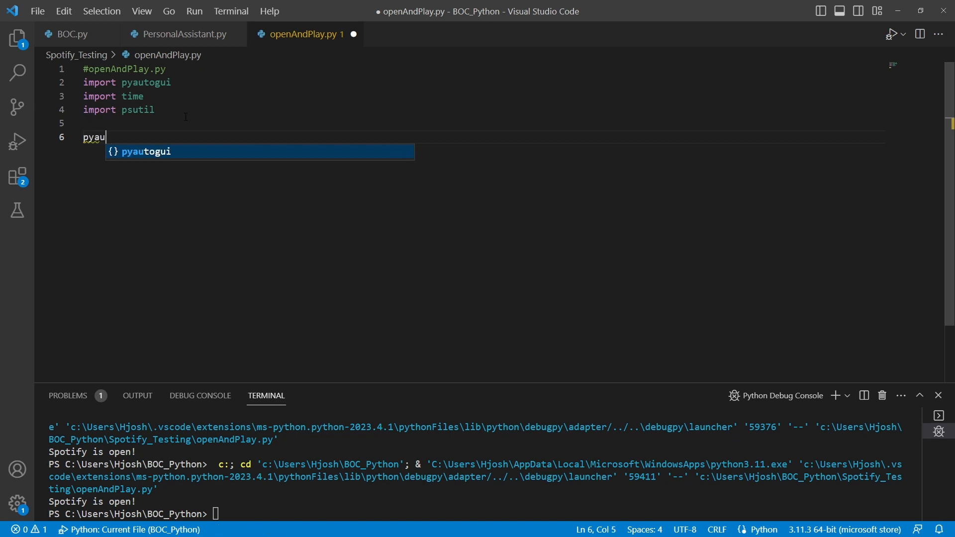
text(togui.pres)
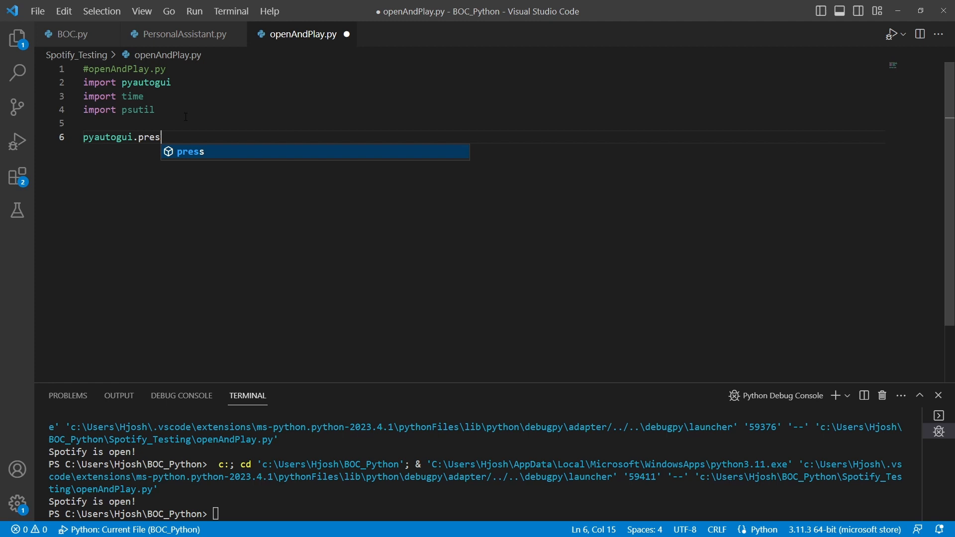
text(s(''))
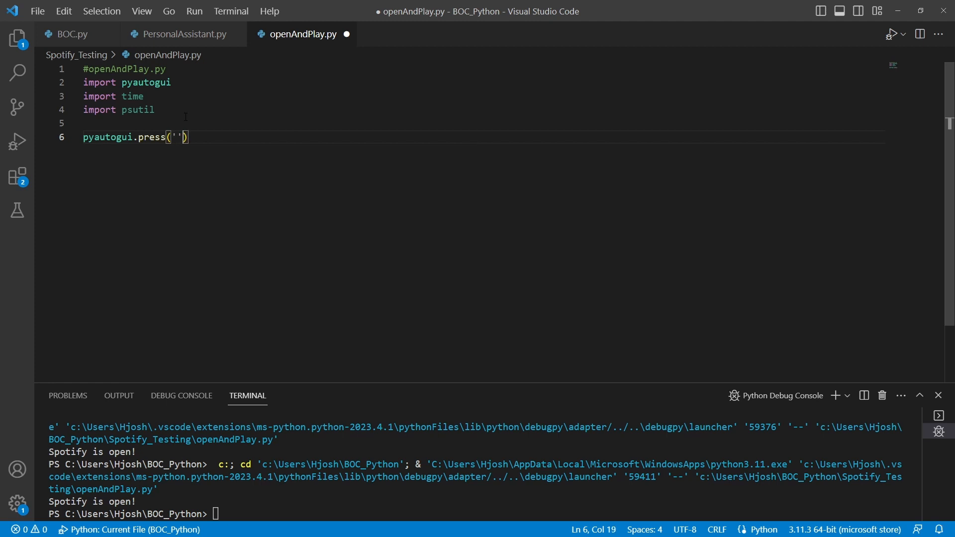
text(win)
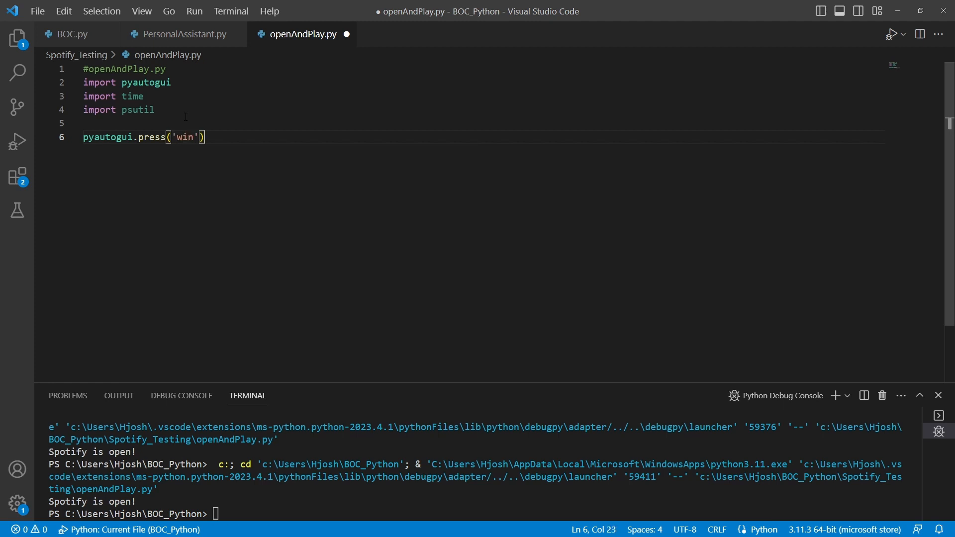
key(Enter)
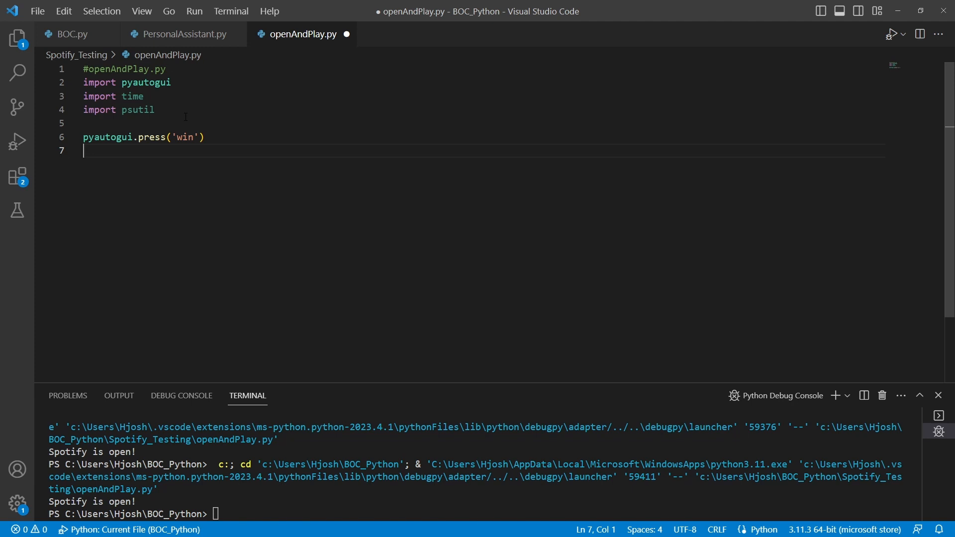
text(time.sleep()
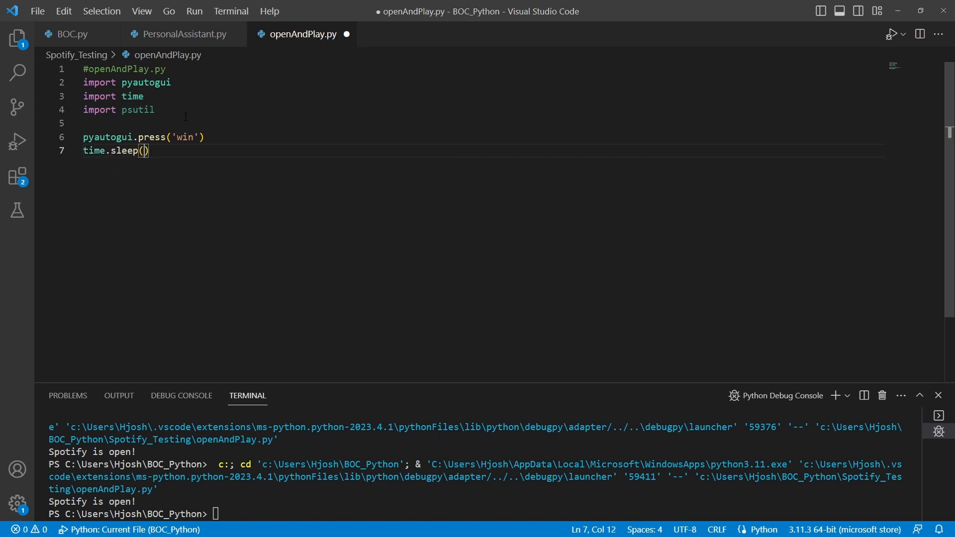
text(1)
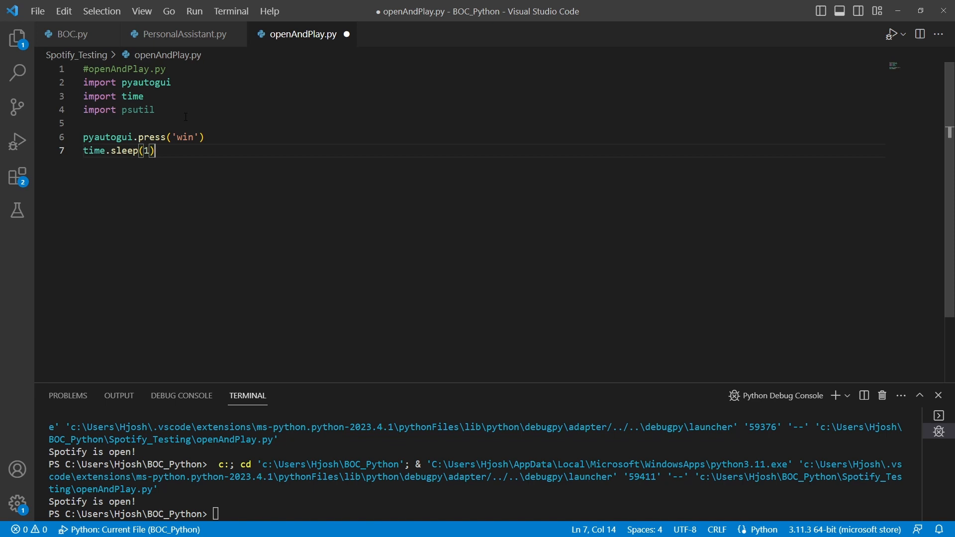
key(Enter)
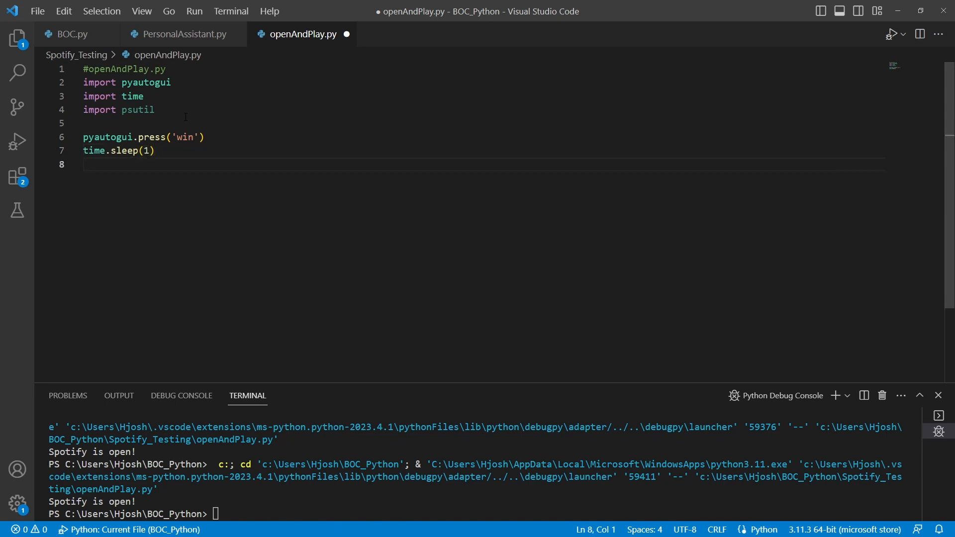
- Write pyautogui.write('Spotify'), time.sleep(1) and pyautogui.press('enter') to launch Spotify
text(p)
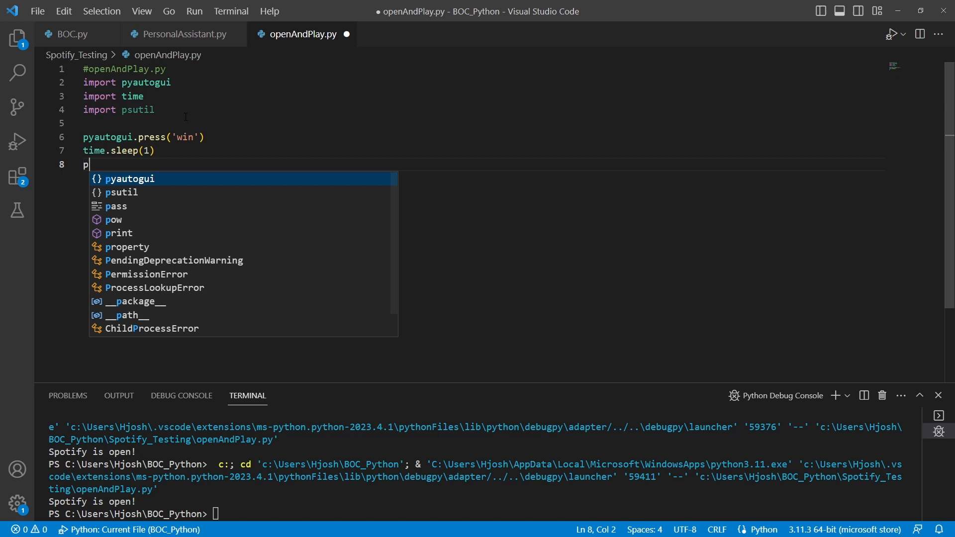
text(y)
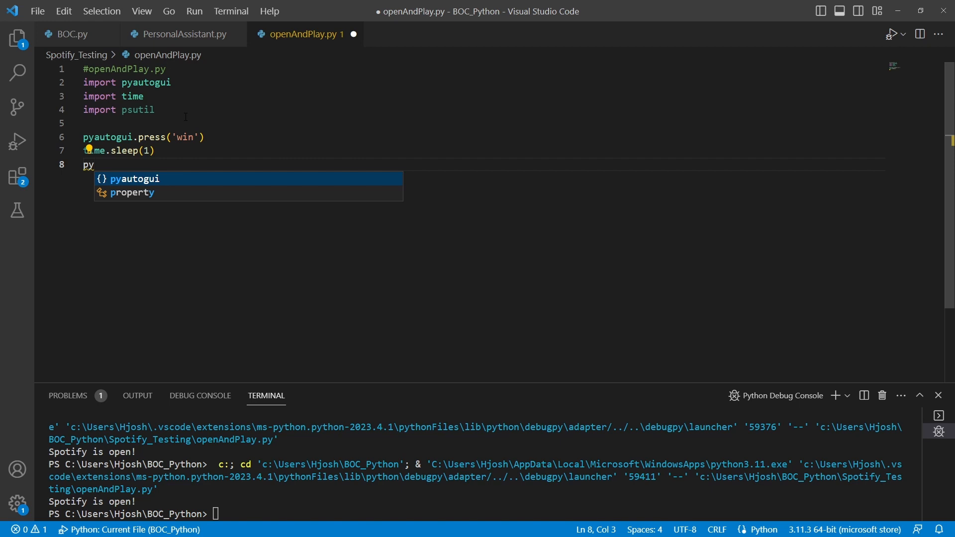
text(autogui.write()
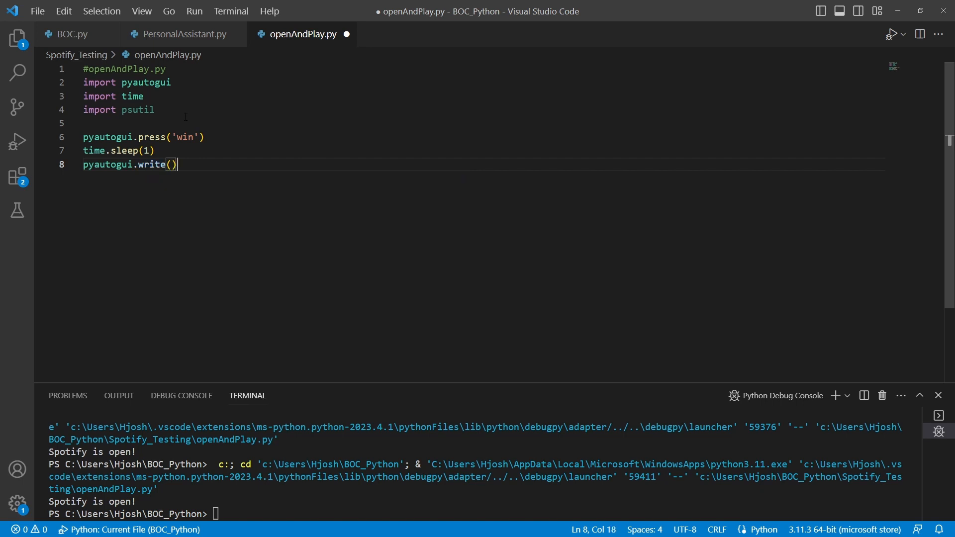
text(S')
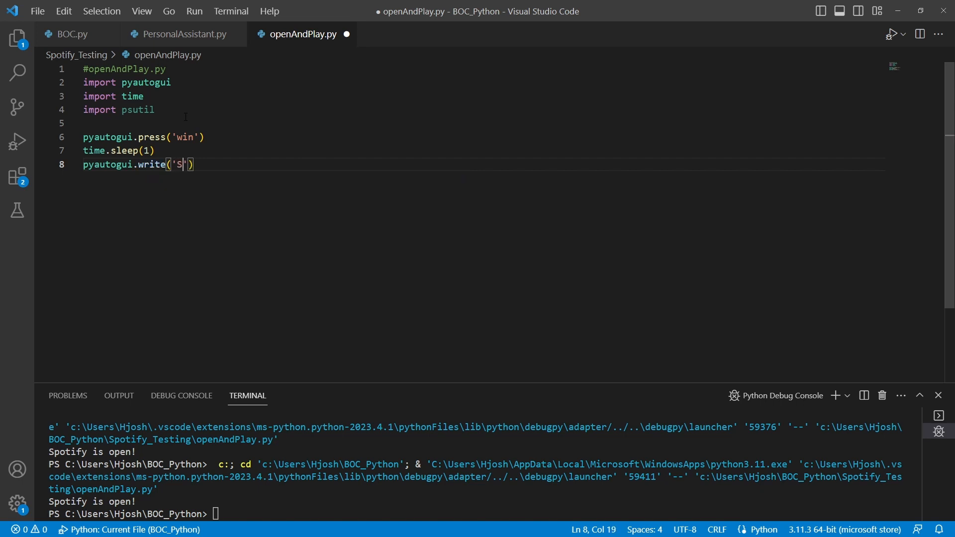
text(potify)
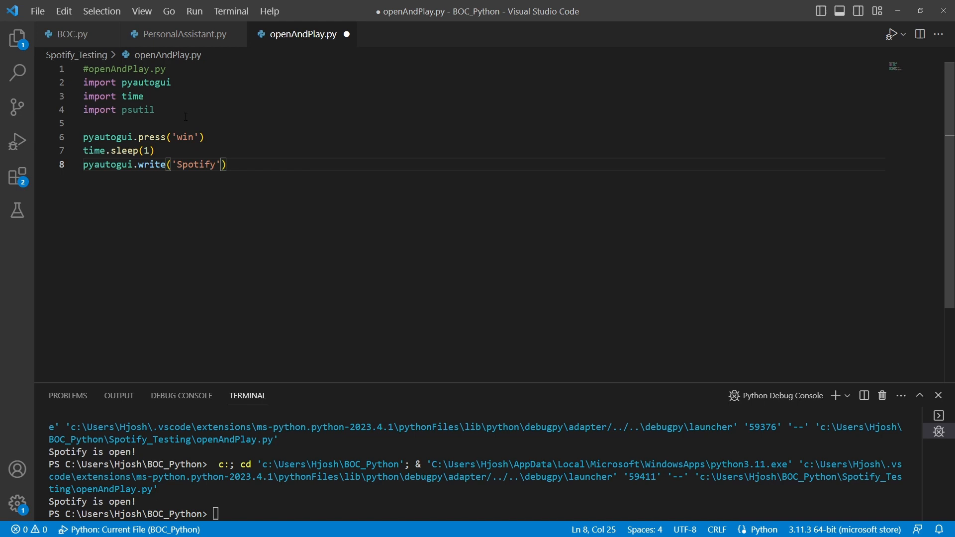
text(time.sleep(1)
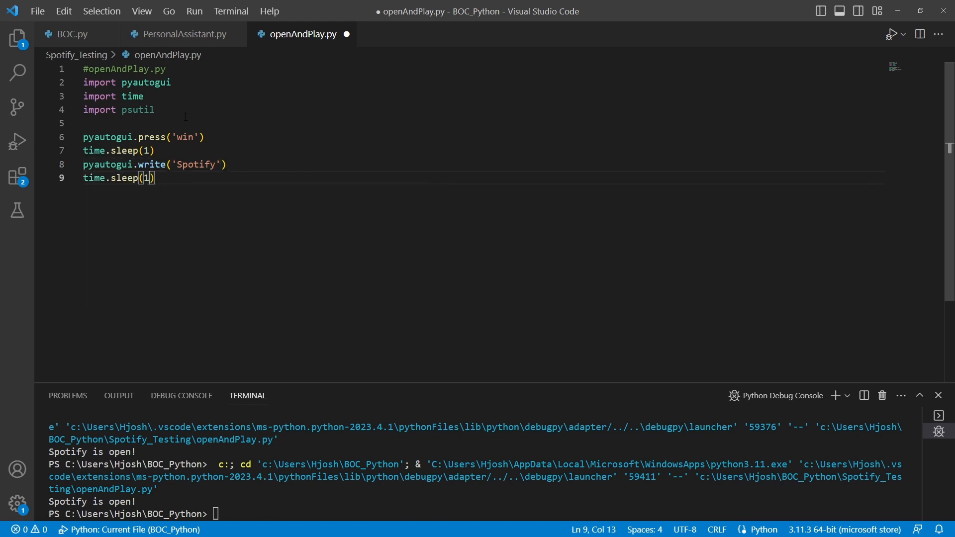
key(Enter)
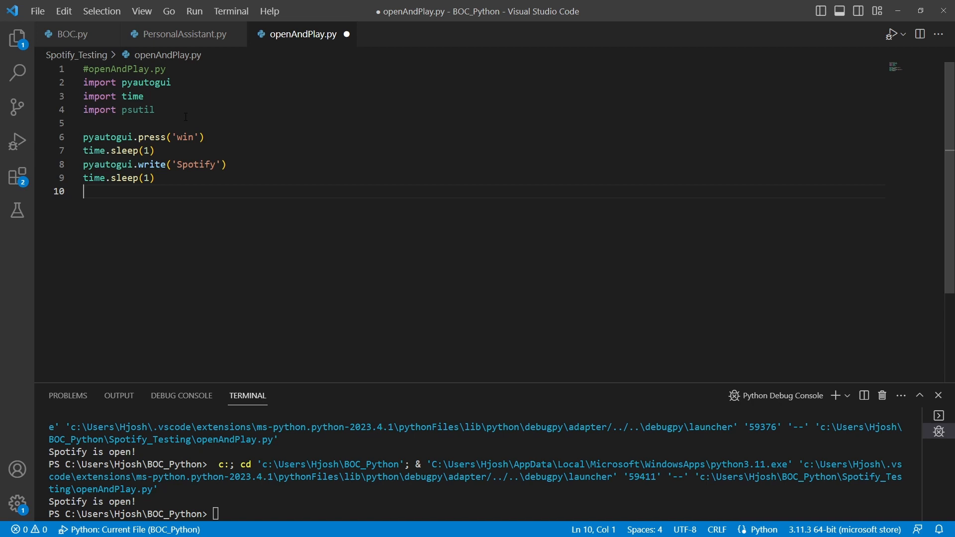
text(pyautogui)
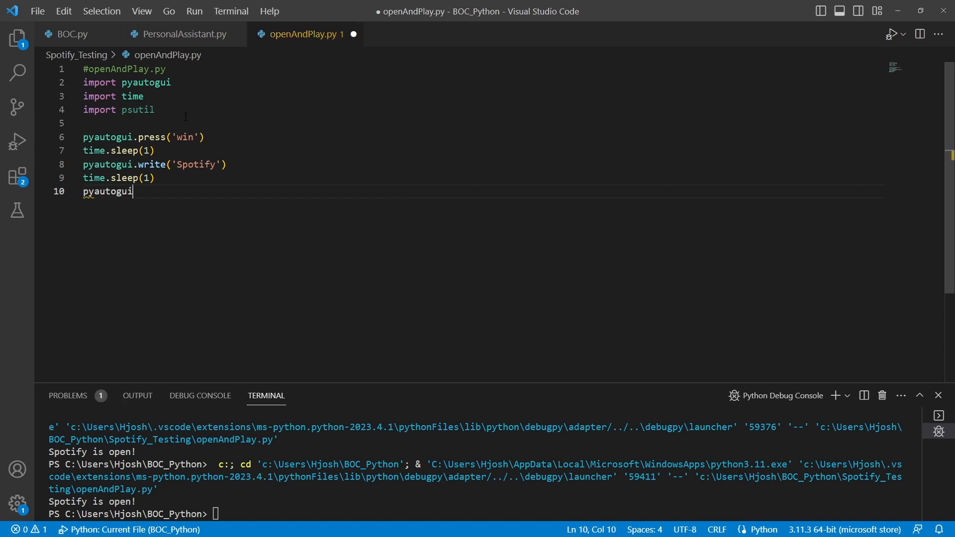
text(.press(')
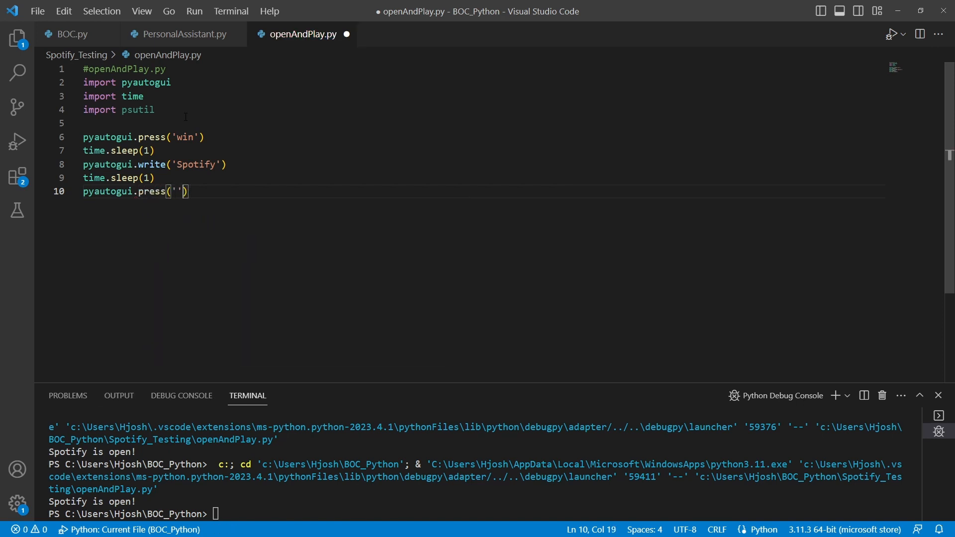
text(enter)
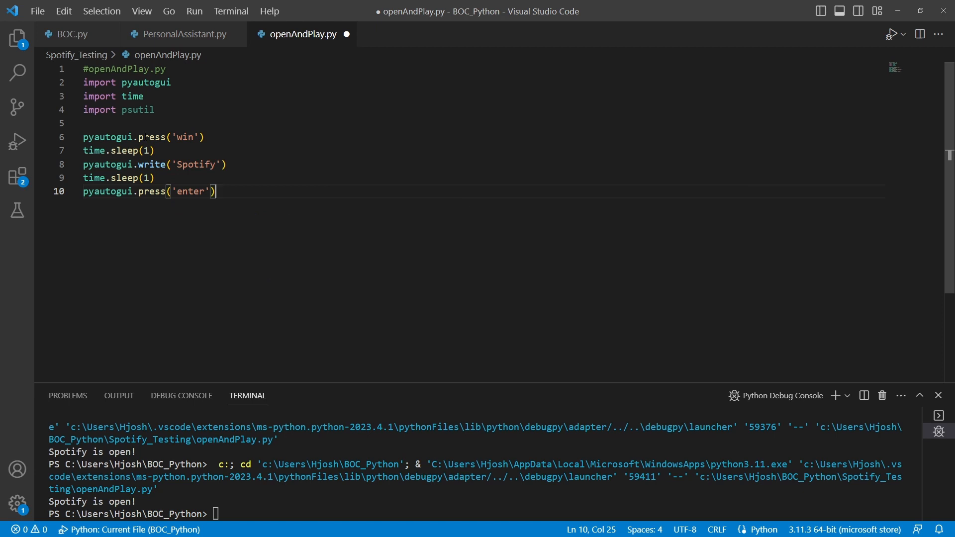
double_click(195, 164)
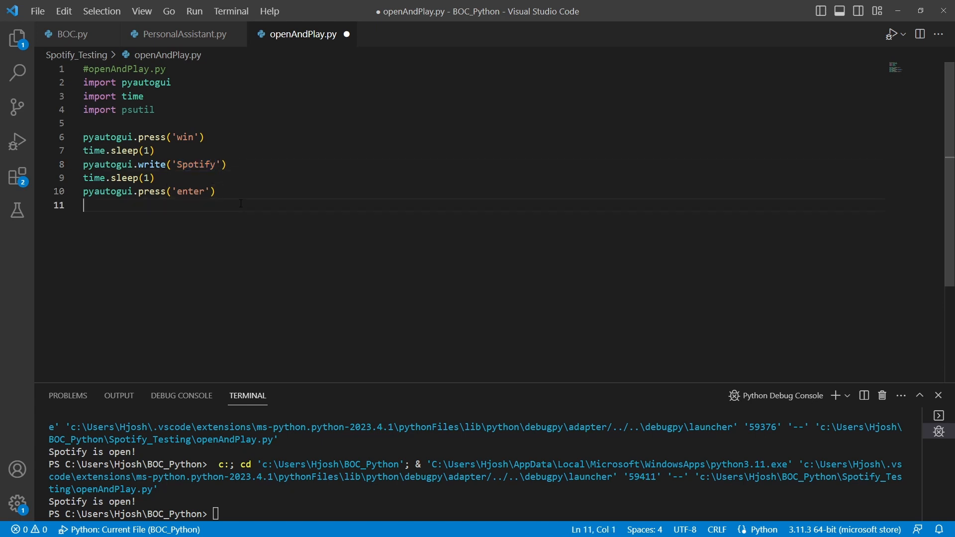
- Define program_name = 'Spotify.exe' with blank lines below it
text(p)
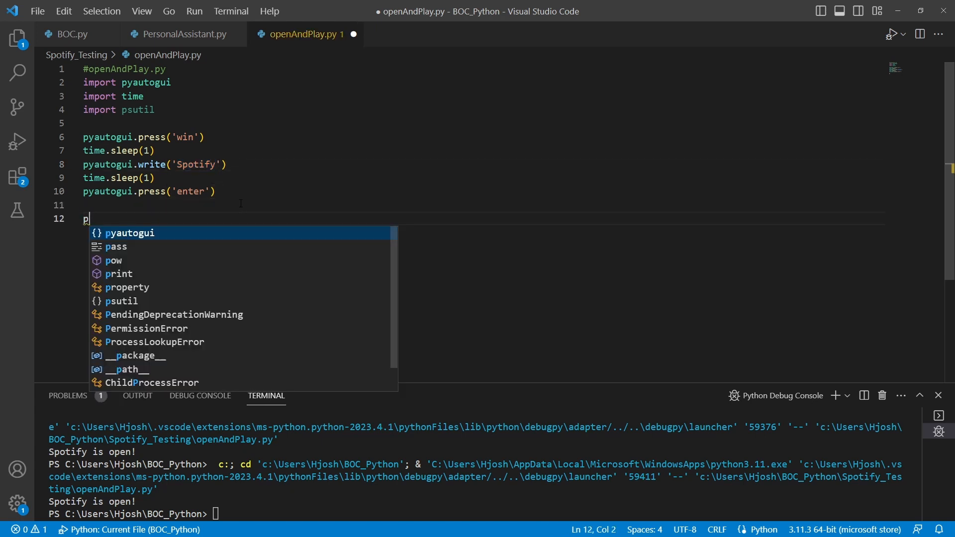
text(rogram_name)
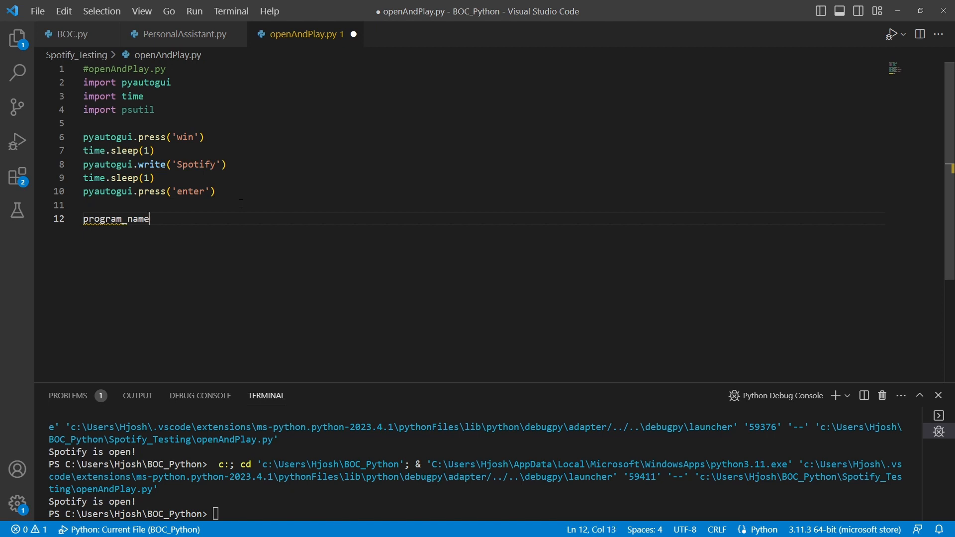
text(= '')
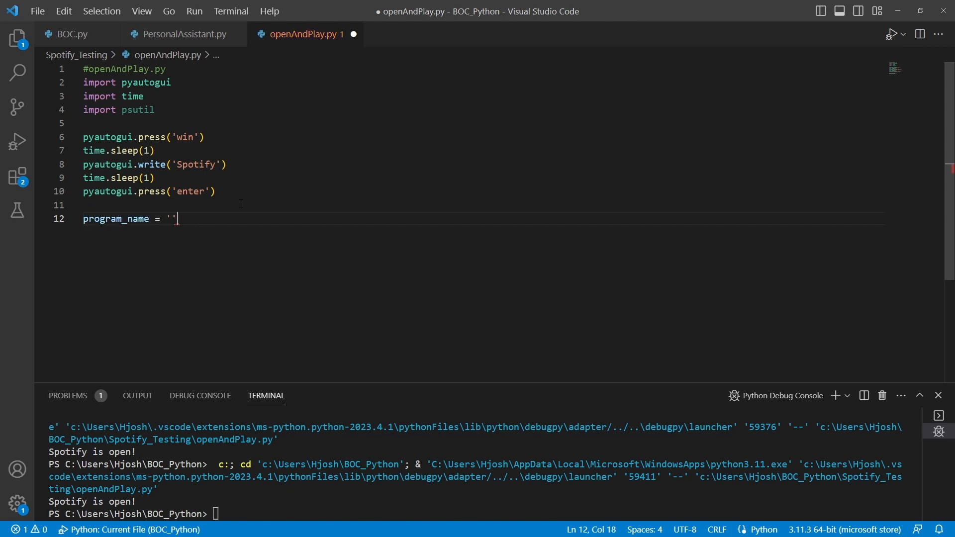
text(Spot)
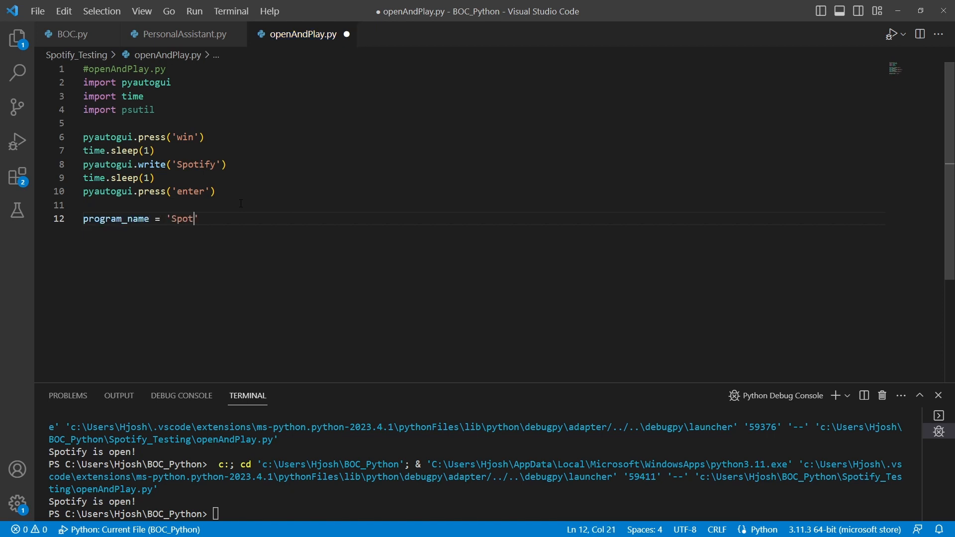
text(ify)
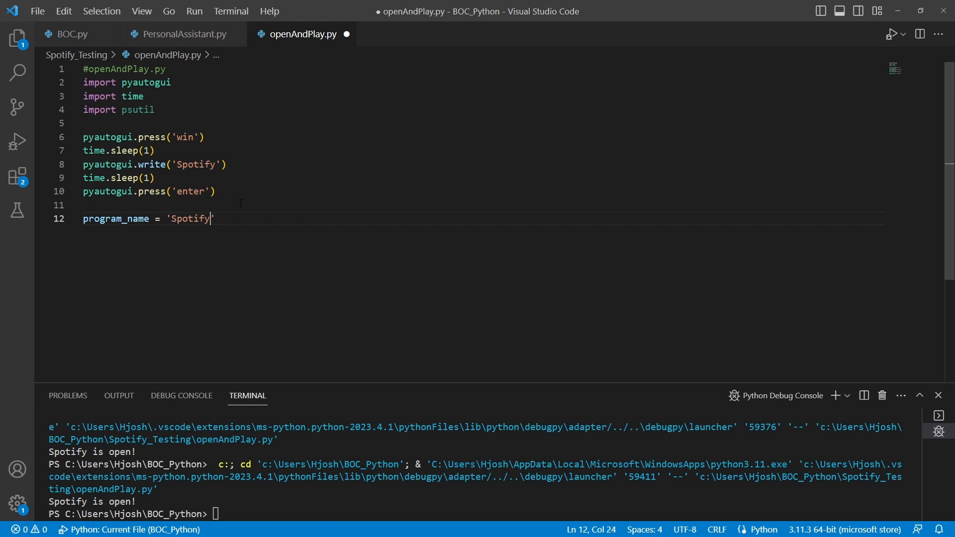
text(.exe)
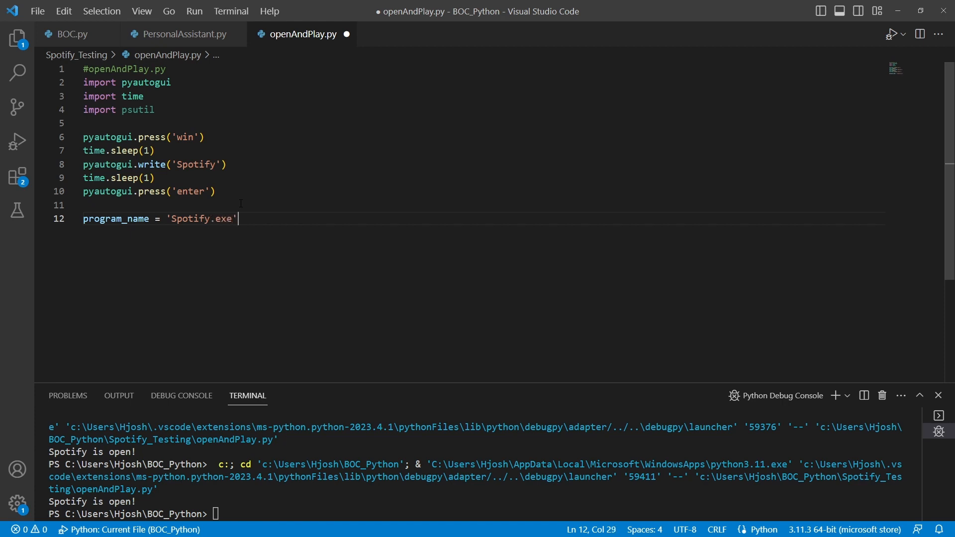
key(Enter)
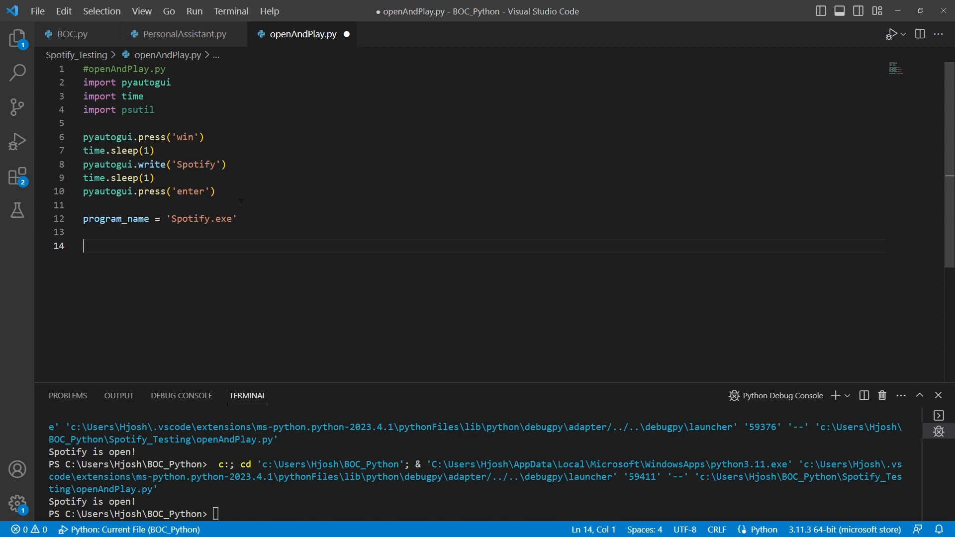
- Add '#set a timeout' and timeout = time.Time() + 120 with the note '#120 seconds = 2 min'
text(#set a timeout)
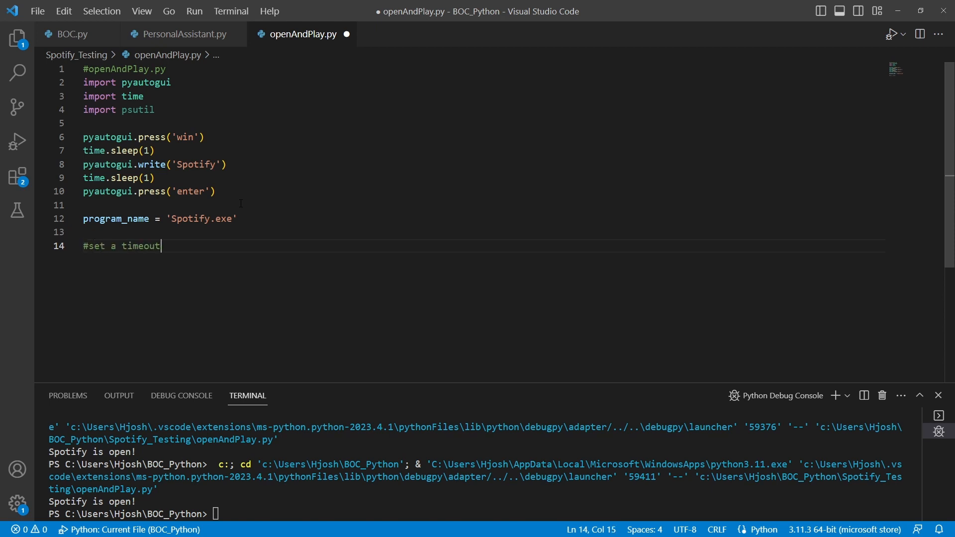
text(timeout)
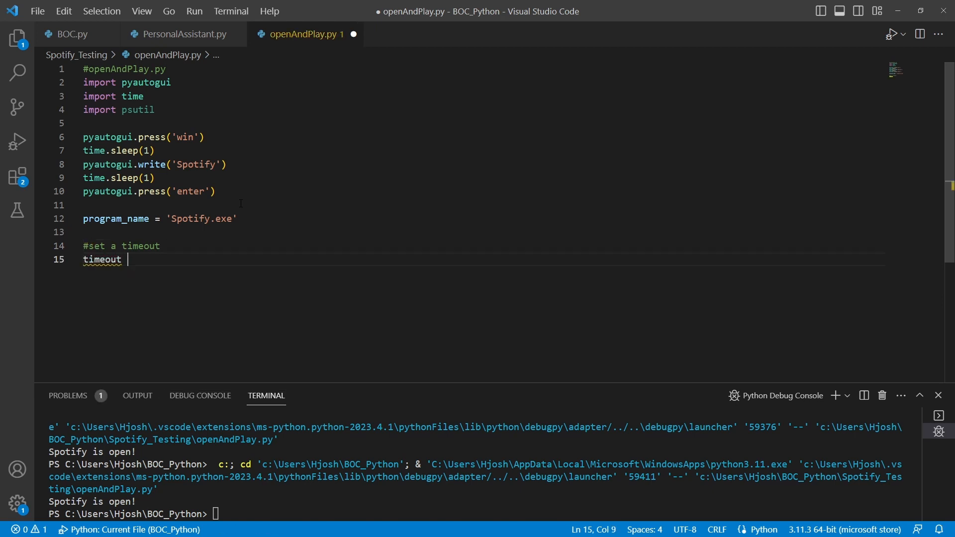
text(= time.Time()
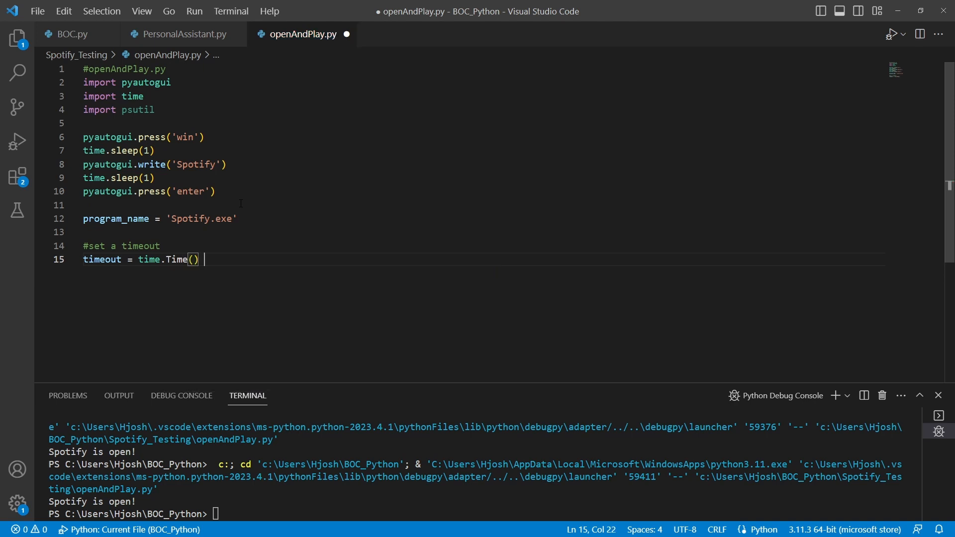
text(+ 120)
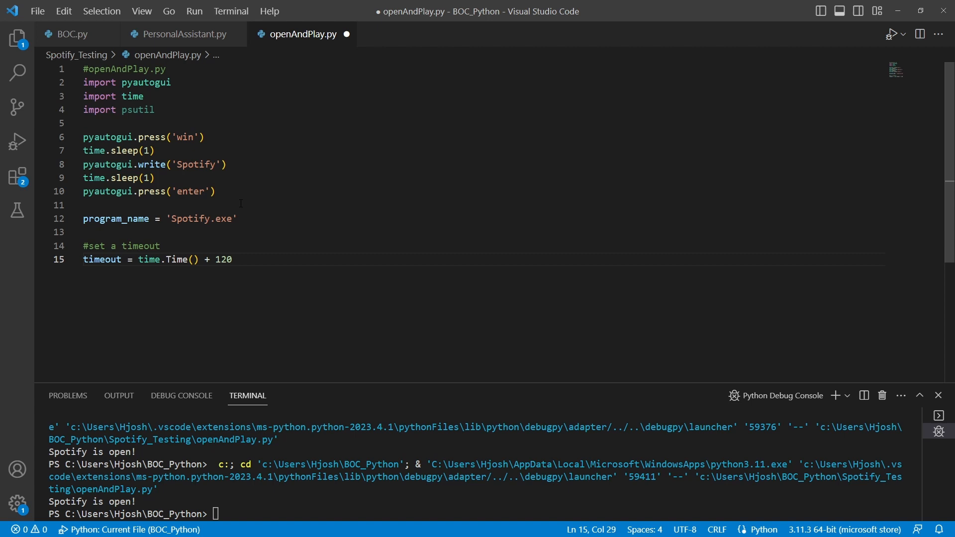
text(#120)
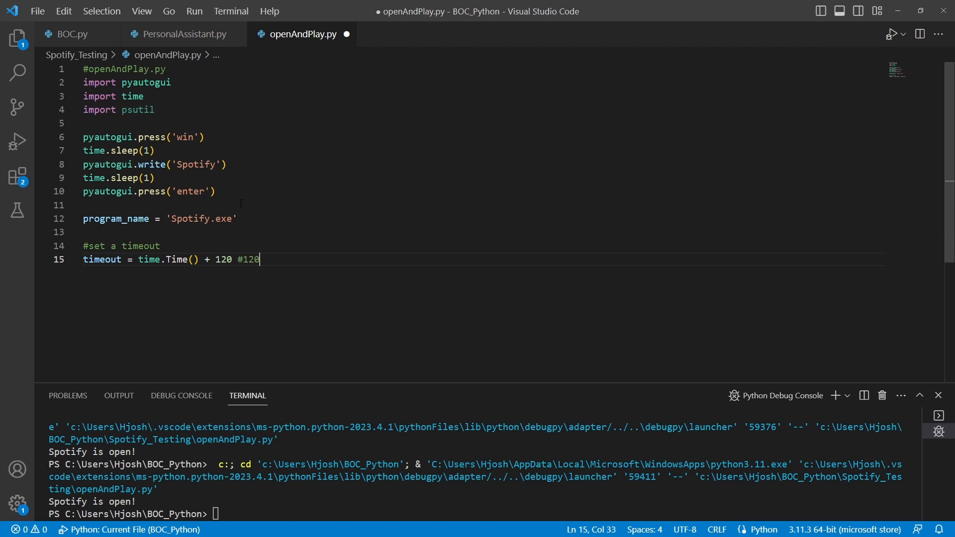
text(seconds =)
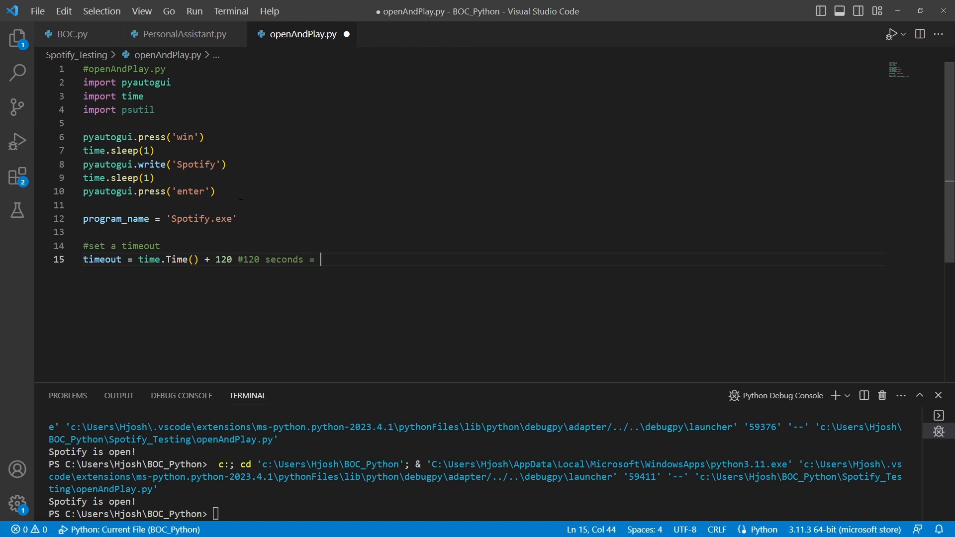
text(2 min)
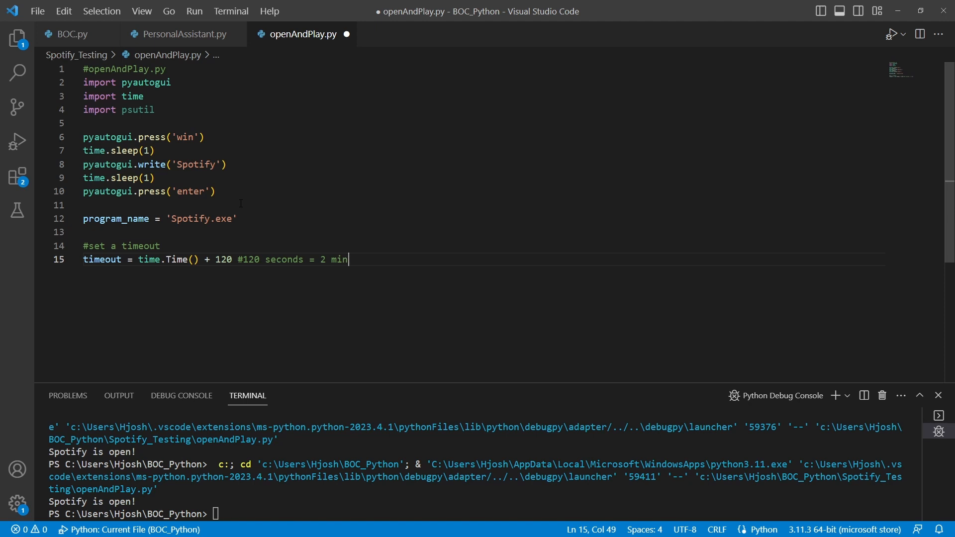
key(Enter)
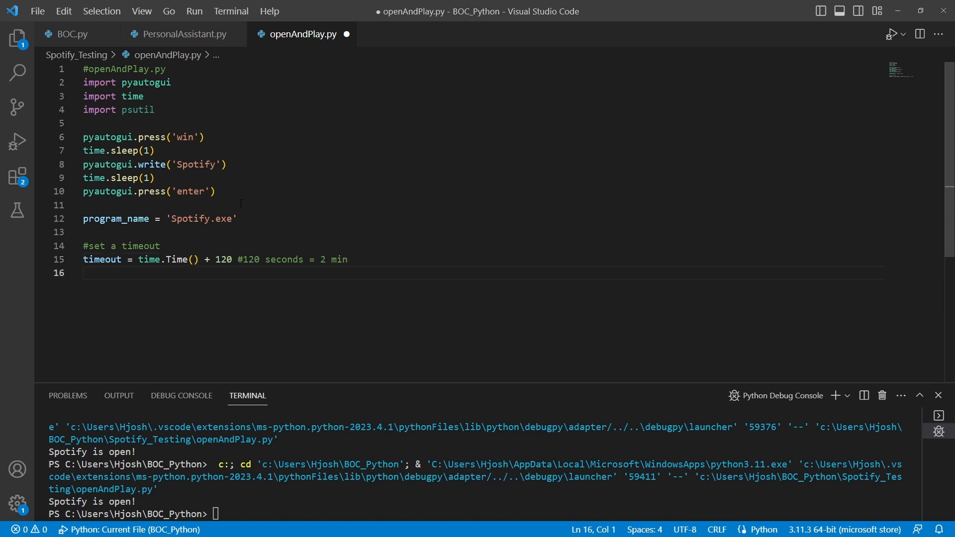
- Start a while True loop with a comment about checking whether Spotify is open
text(while T)
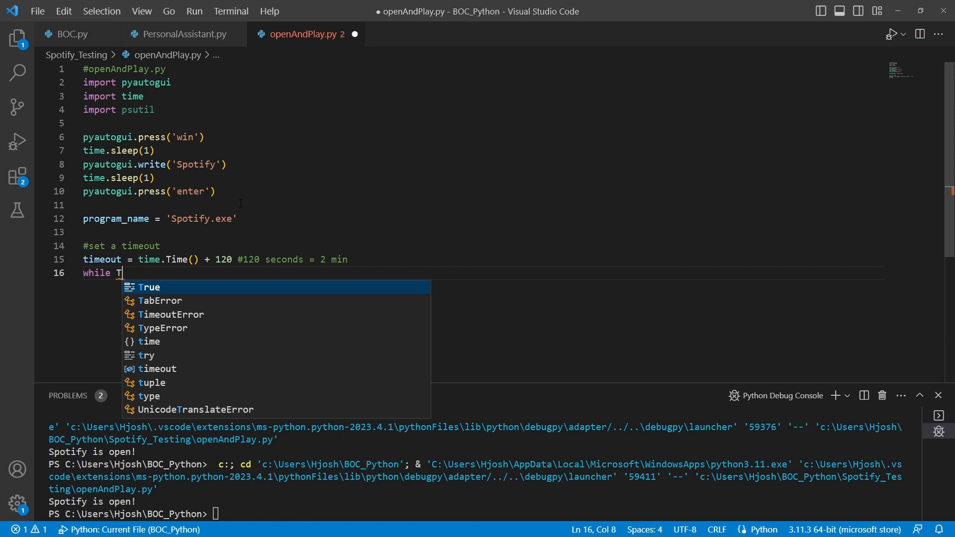
key(Enter)
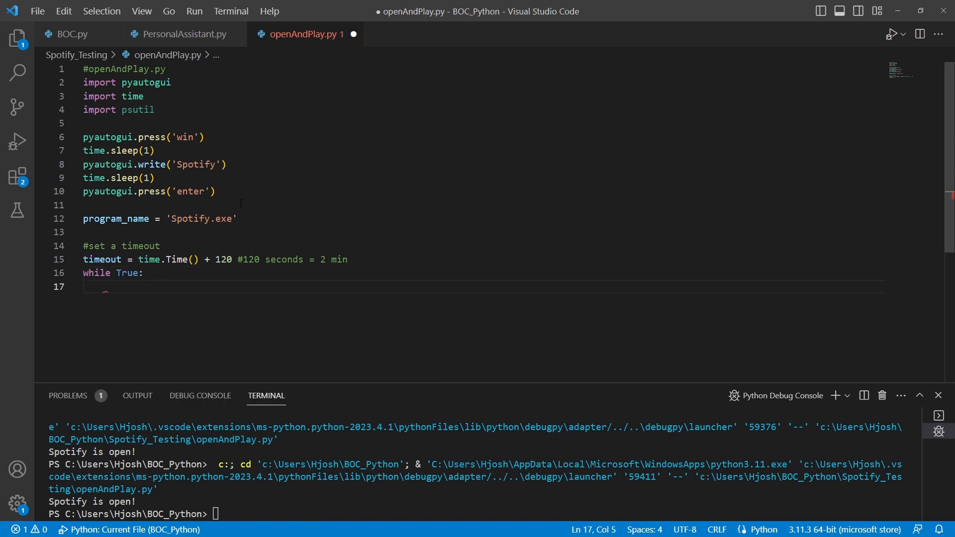
text(#c)
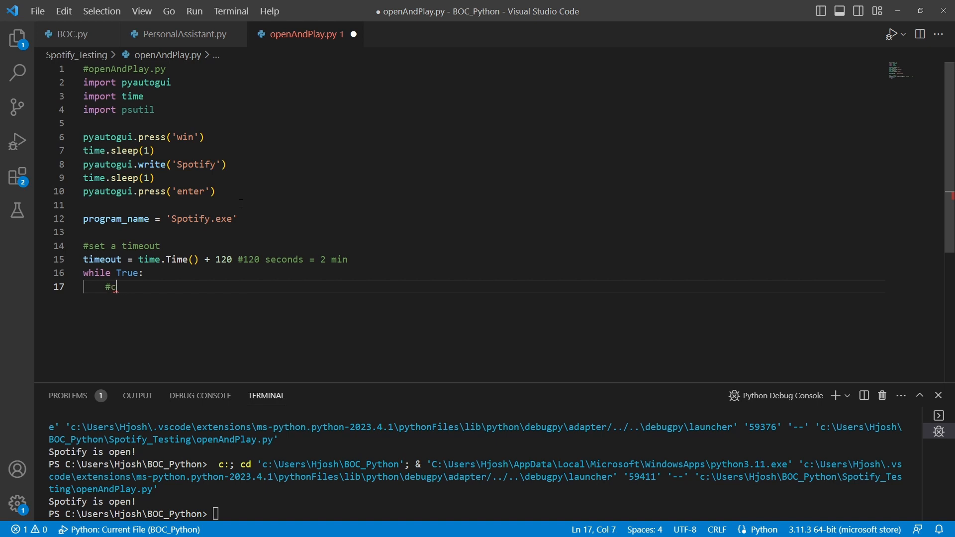
text(heck to see if spo)
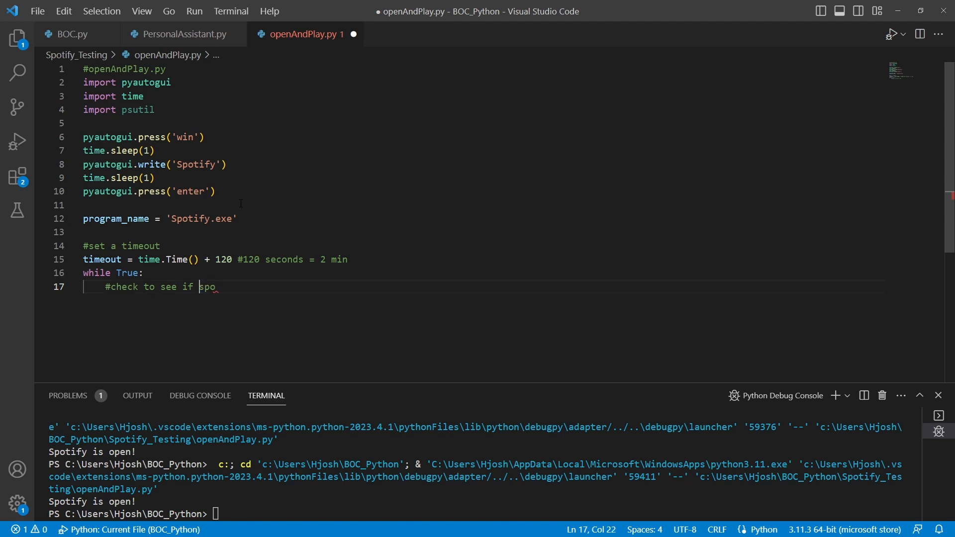
text(tify is open)
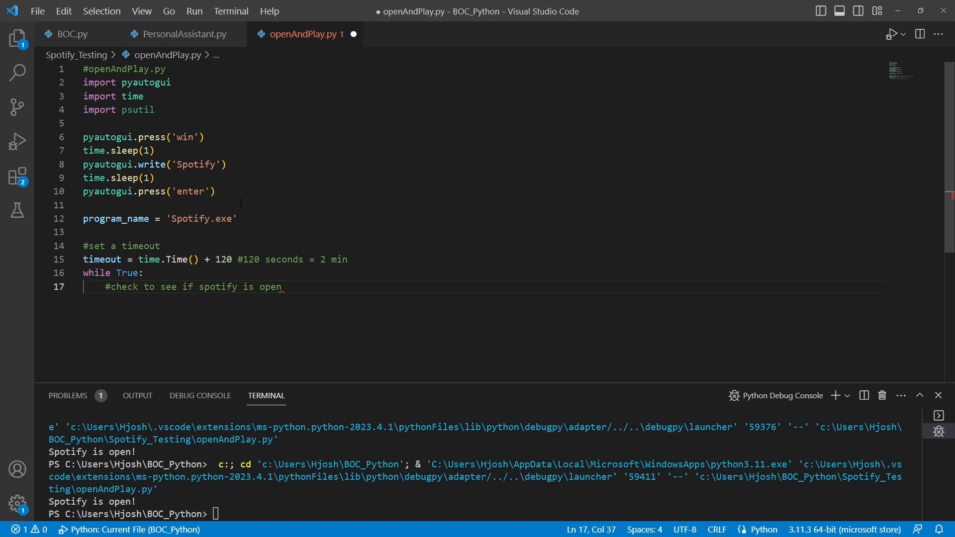
key(Enter)
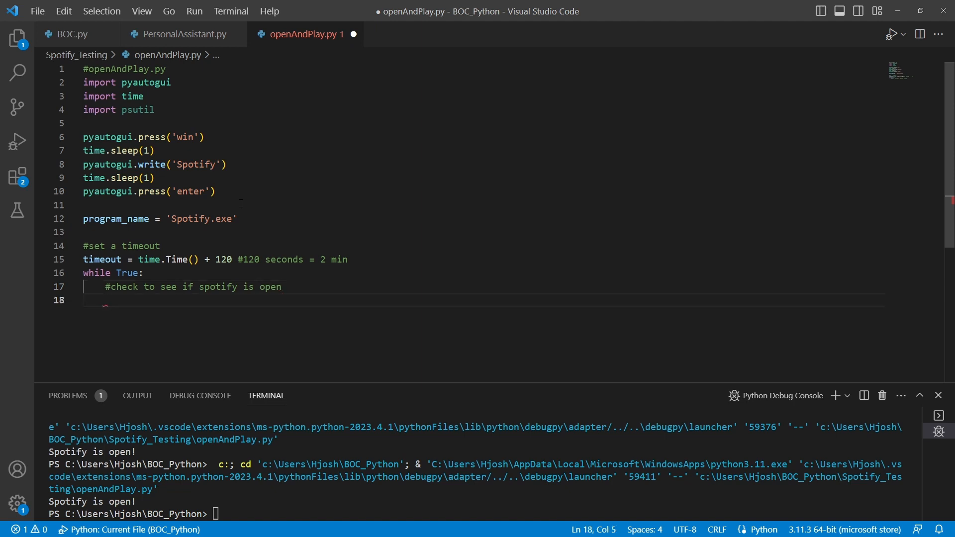
- Add 'for process in psutil.process_iter():' inside the while loop
text(for)
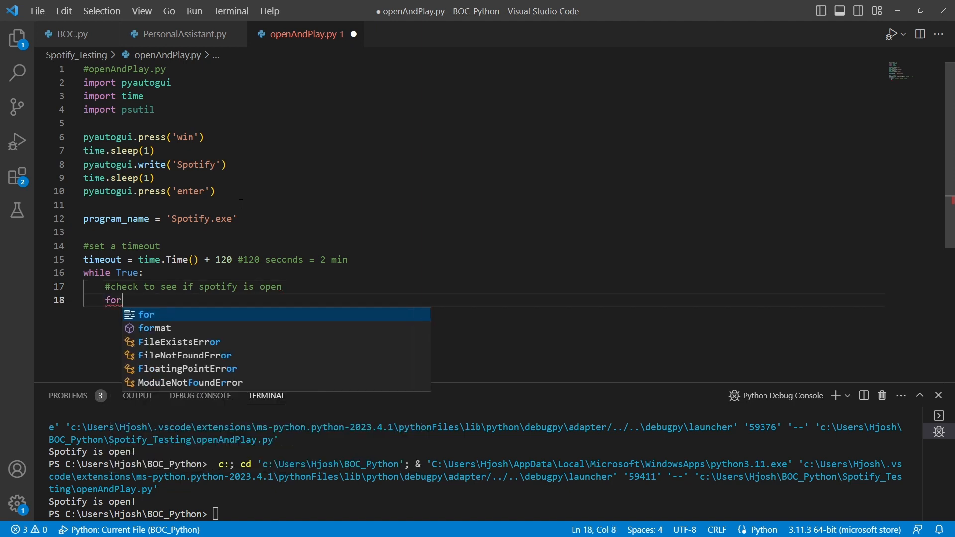
text(process in psutil)
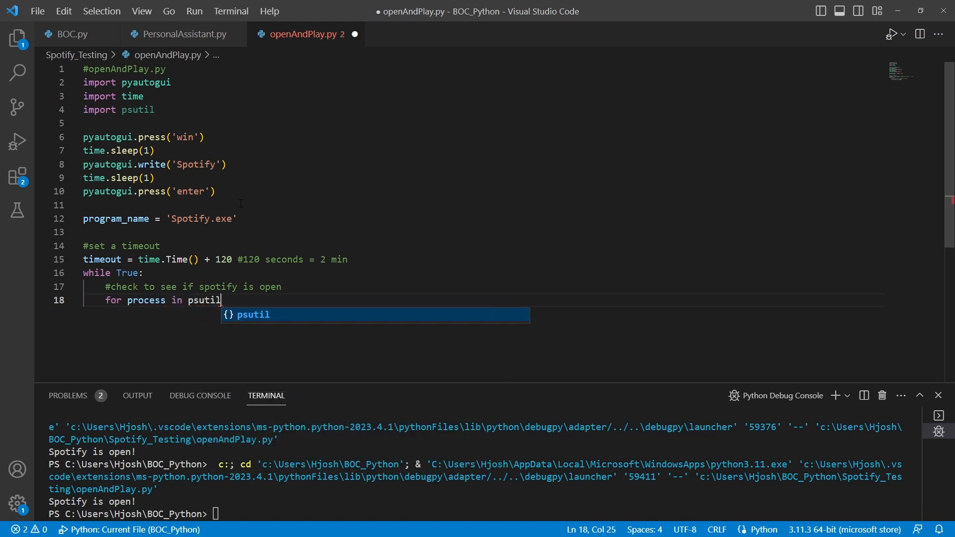
text(.process_iter()
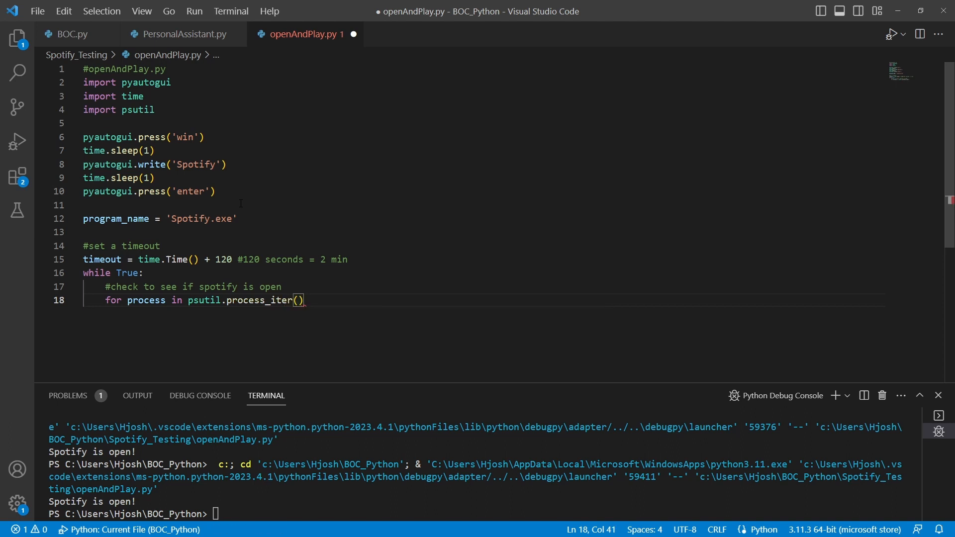
text(:)
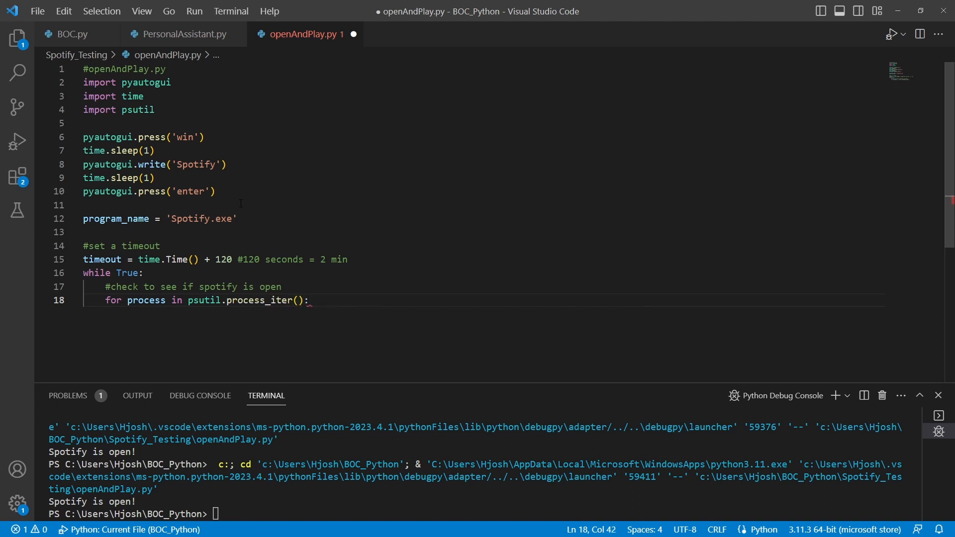
- Add a try block whose except catches (psutil.NoSuchProcess, psutil.AccessDenied) and passes
text(try)
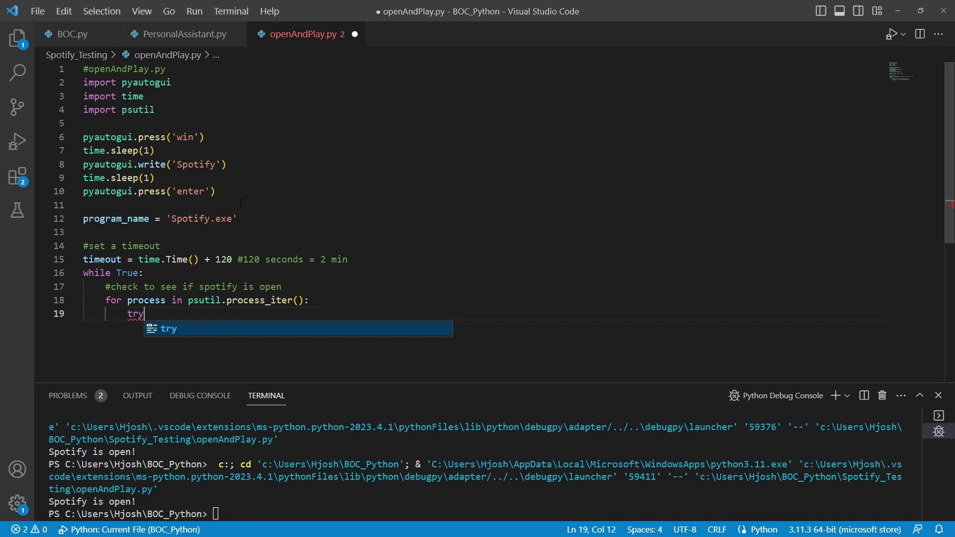
key(Enter)
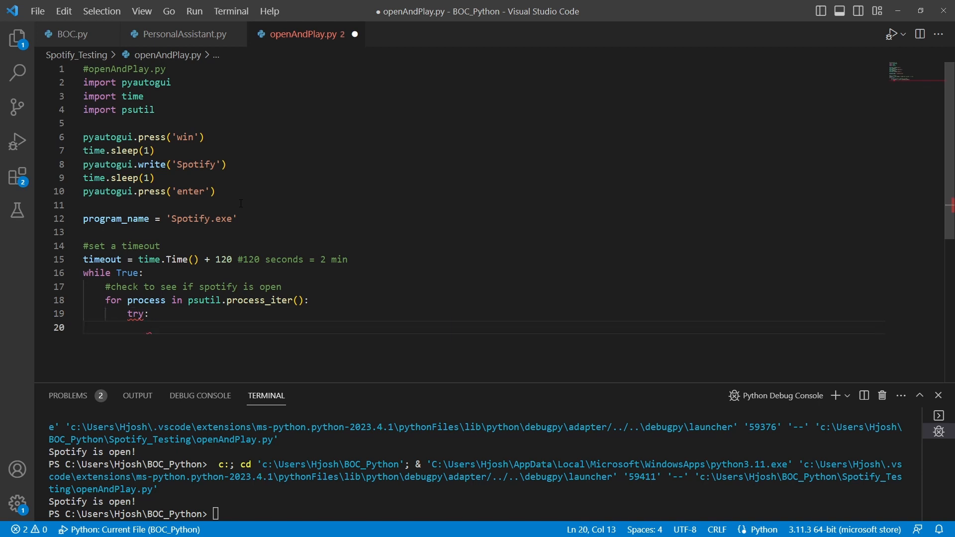
text(except()
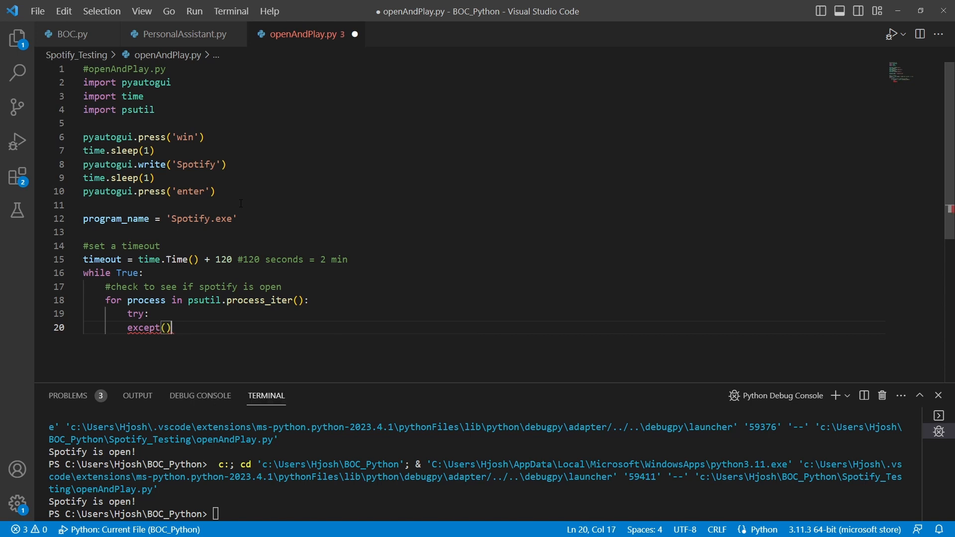
key(Left)
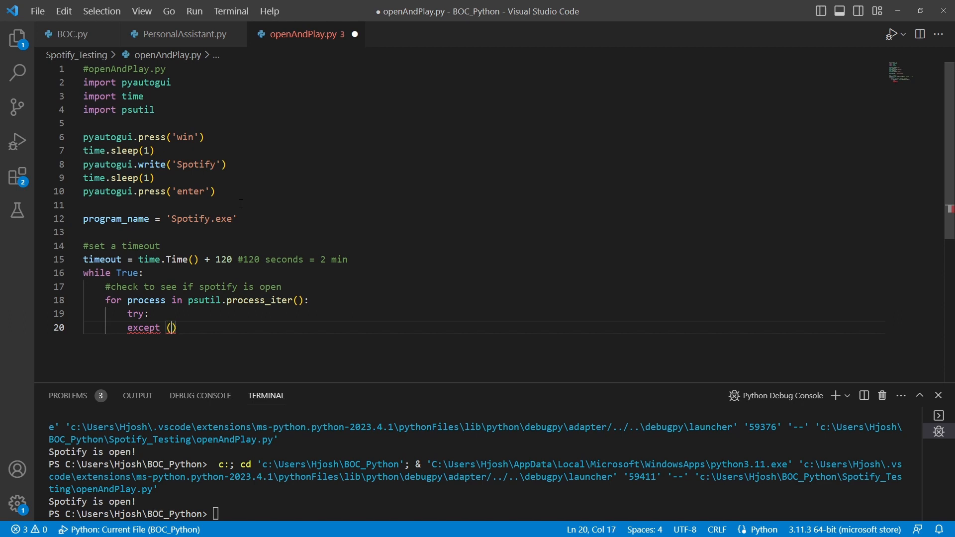
text(psutil)
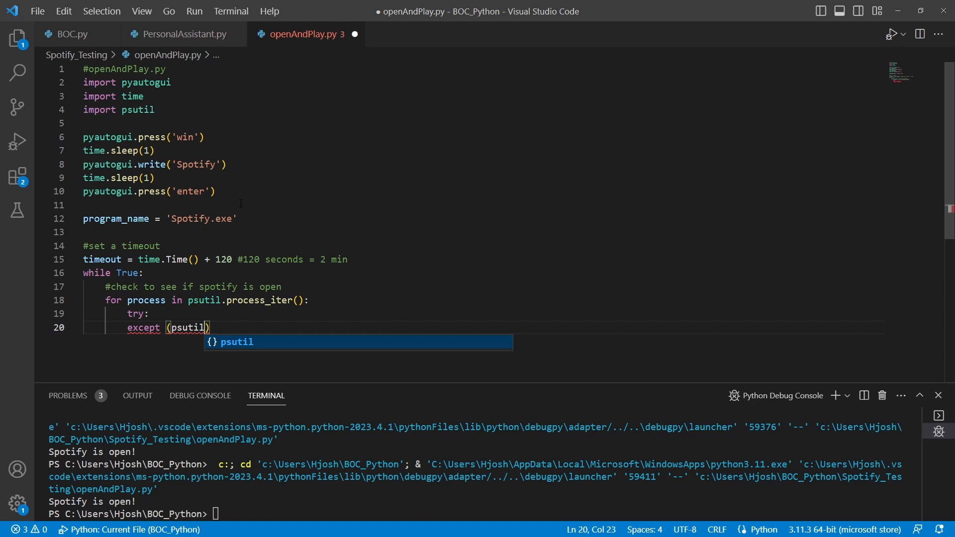
text(.NoSuchProcess)
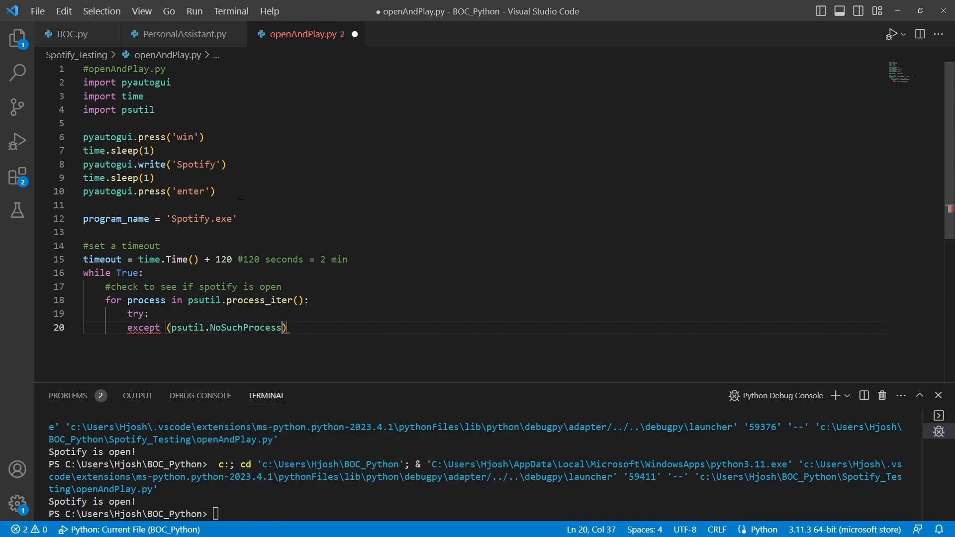
text(,)
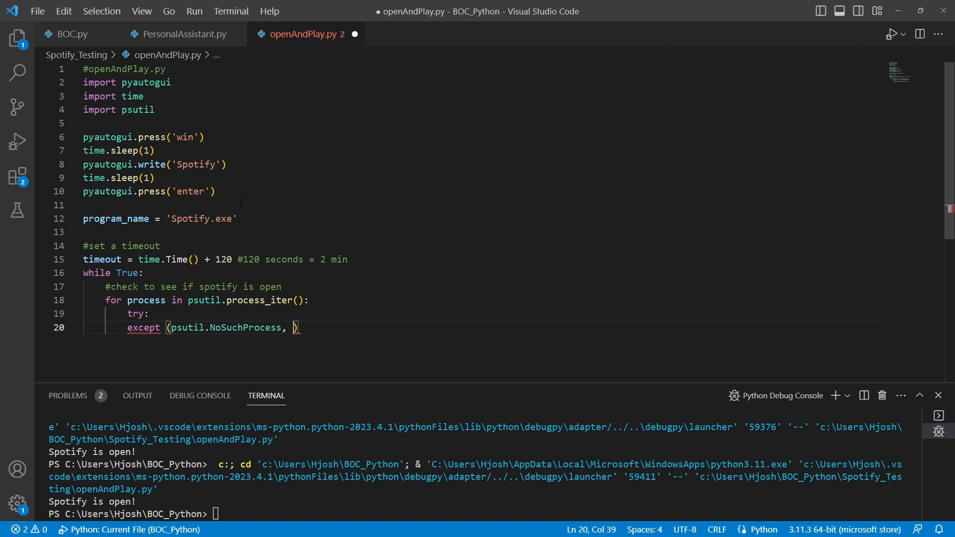
text(psuti)
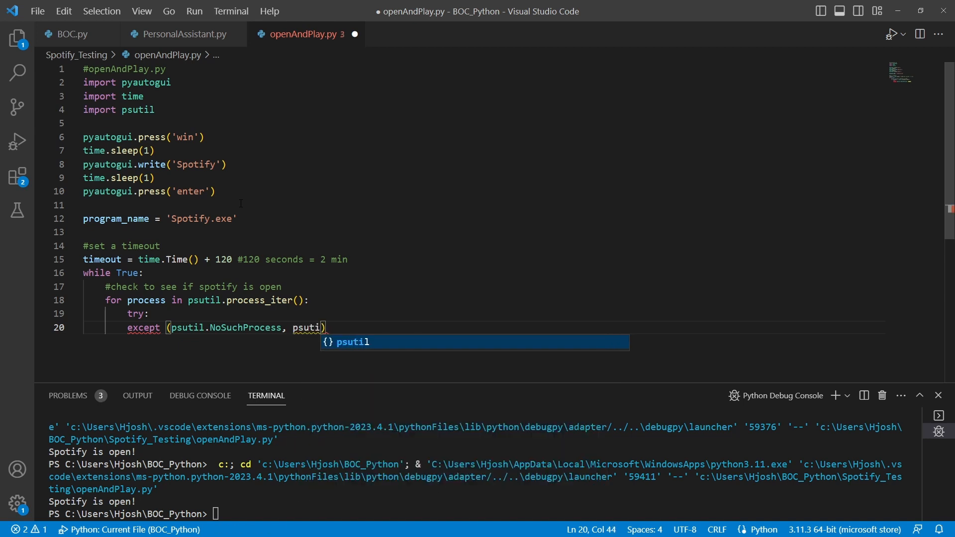
text(.a)
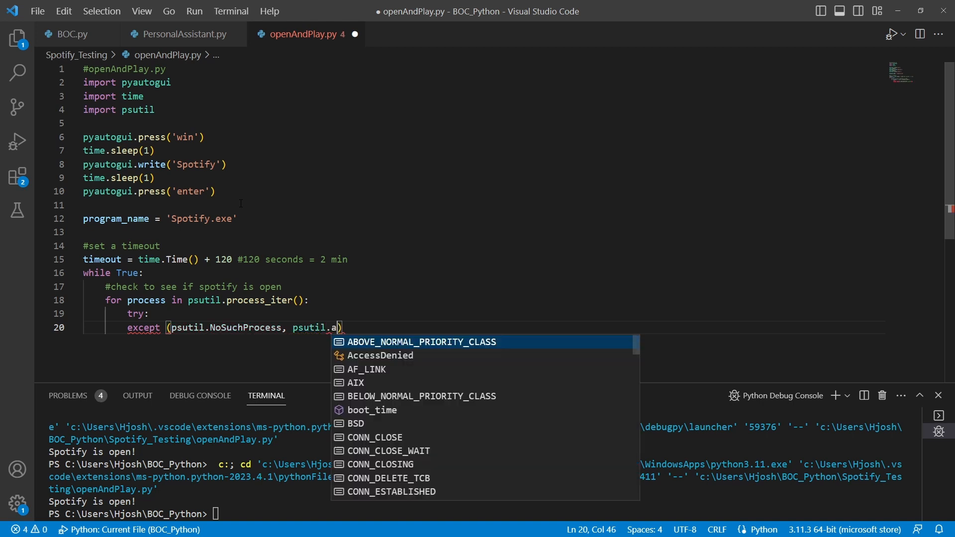
click(380, 355)
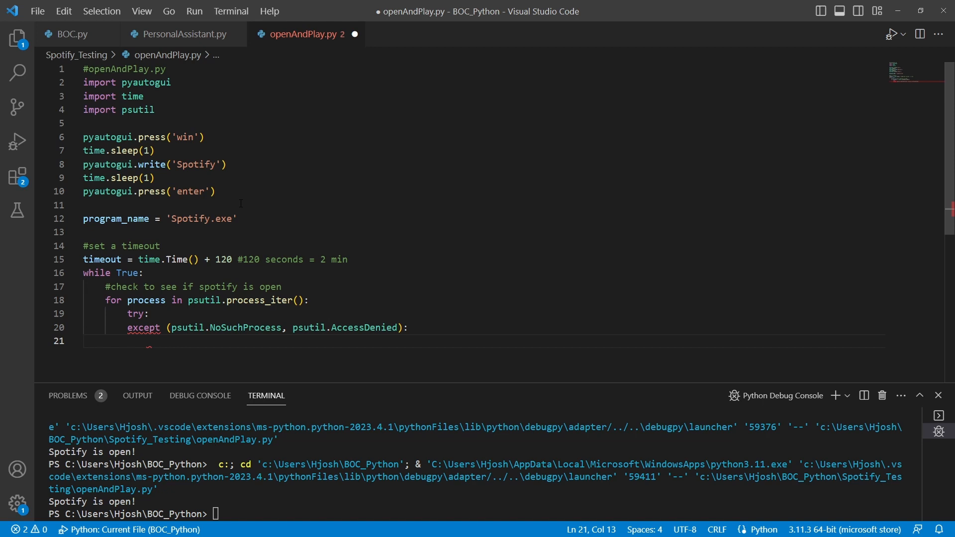
text(pass)
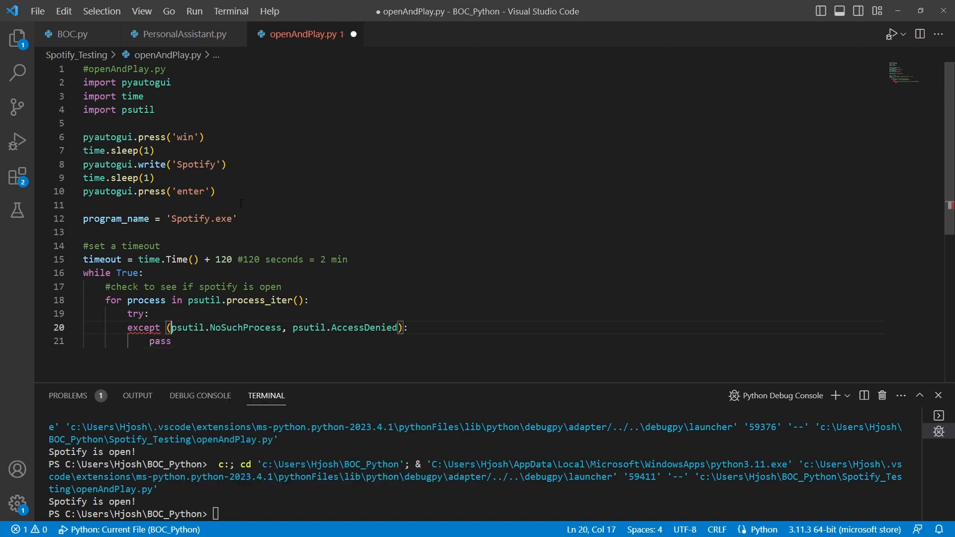
key(Enter)
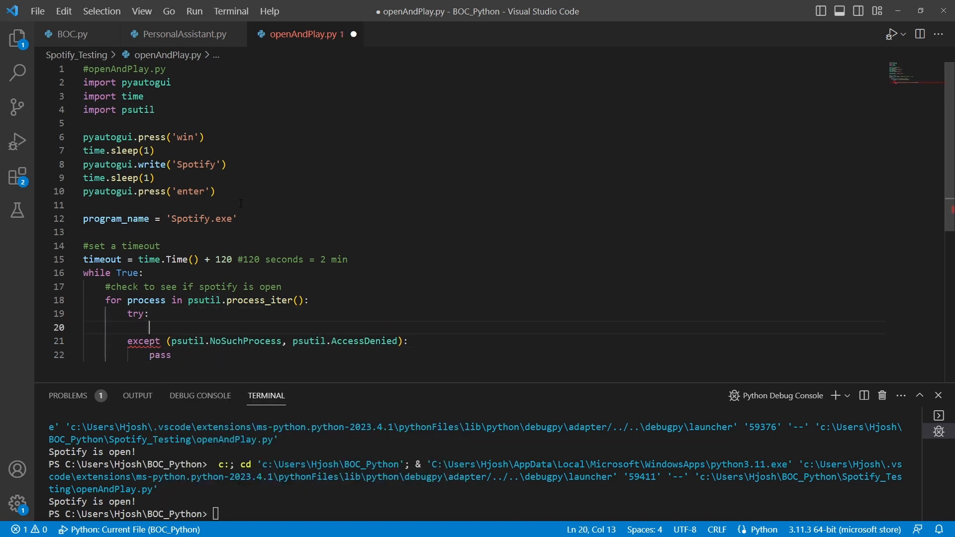
- Inside try, check process.name() == program_name, print "Spotify is open!" and break
text(if p)
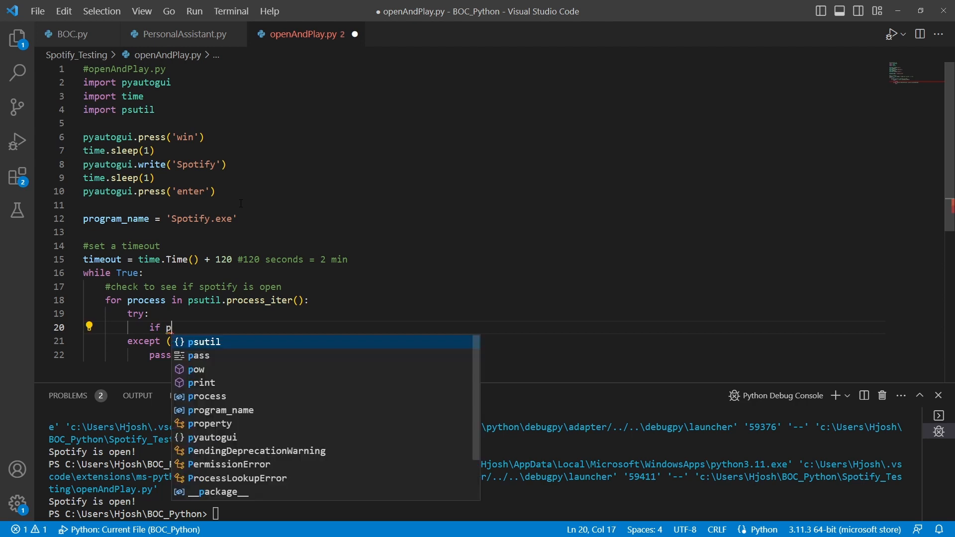
text(rocess.name() == program_name:)
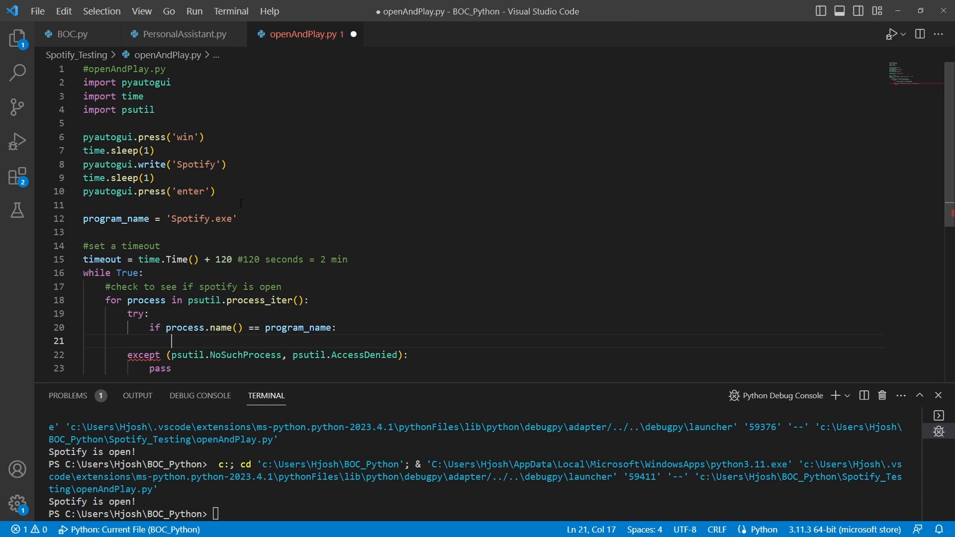
text(print(")
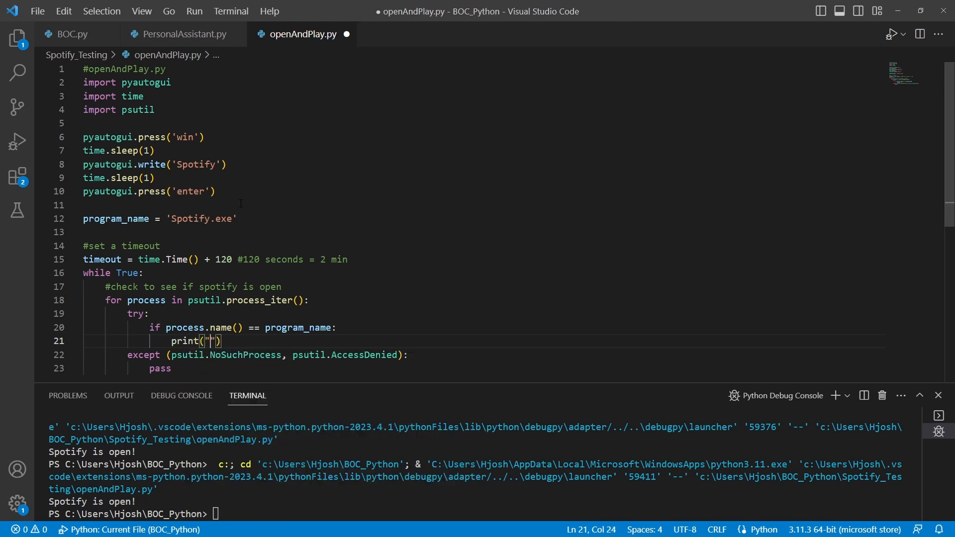
text(Spotify)
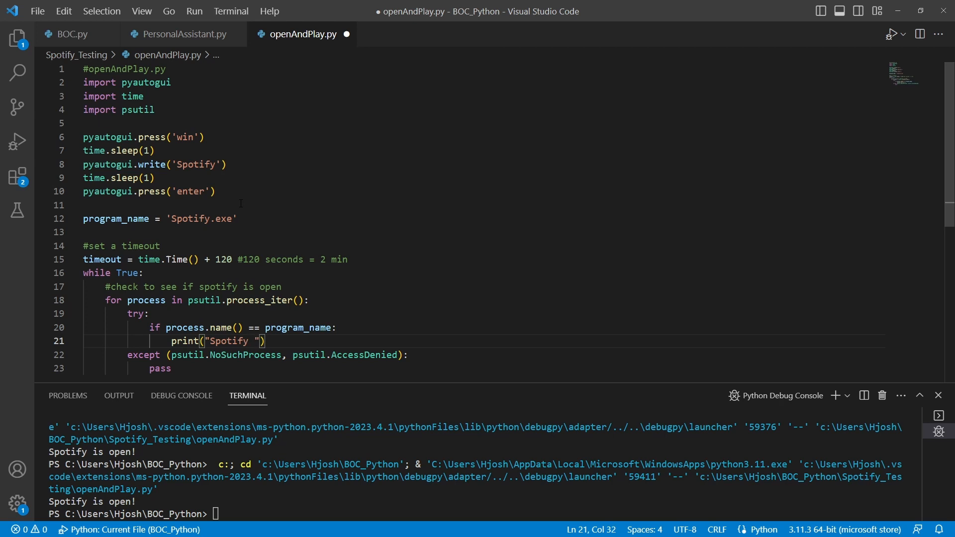
text(is open!)
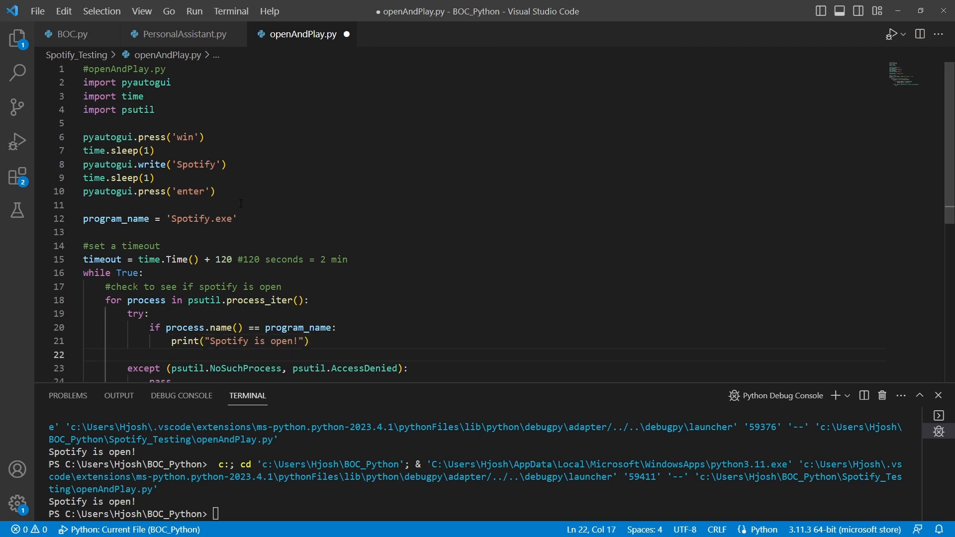
text(brea)
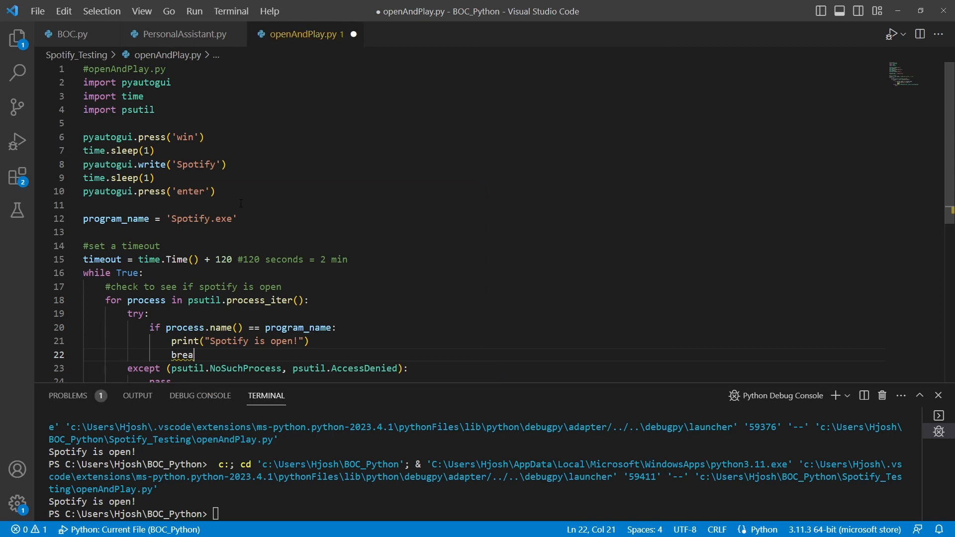
text(k)
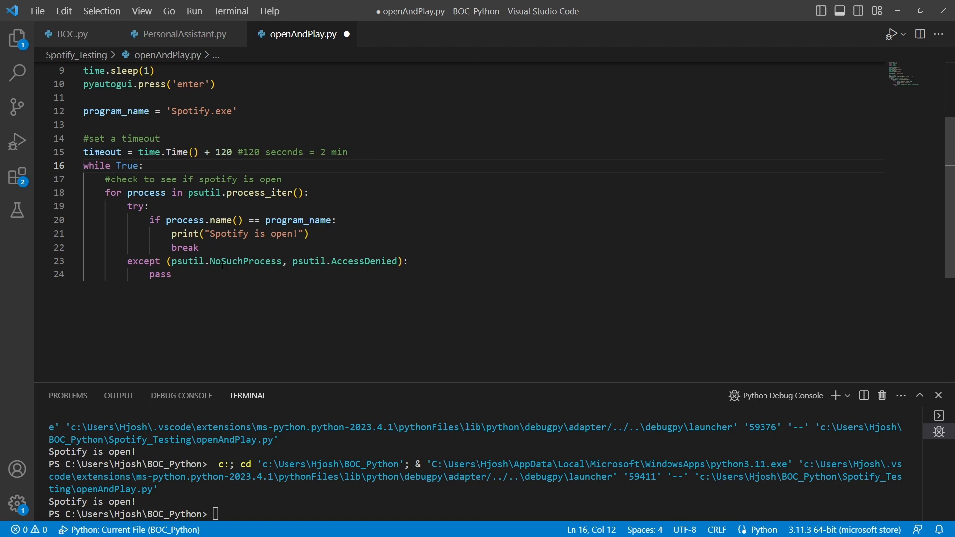
drag(81, 165, 199, 248)
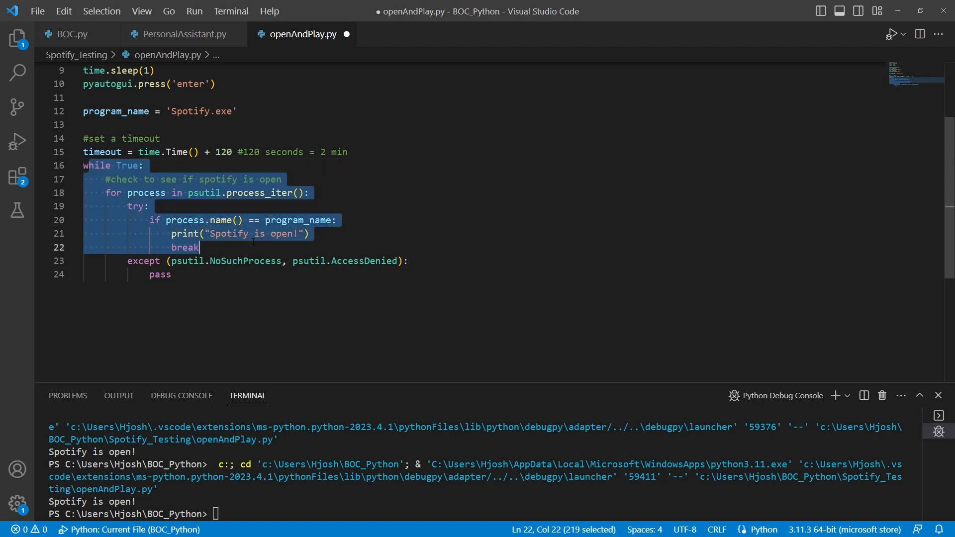
scroll(down, 3)
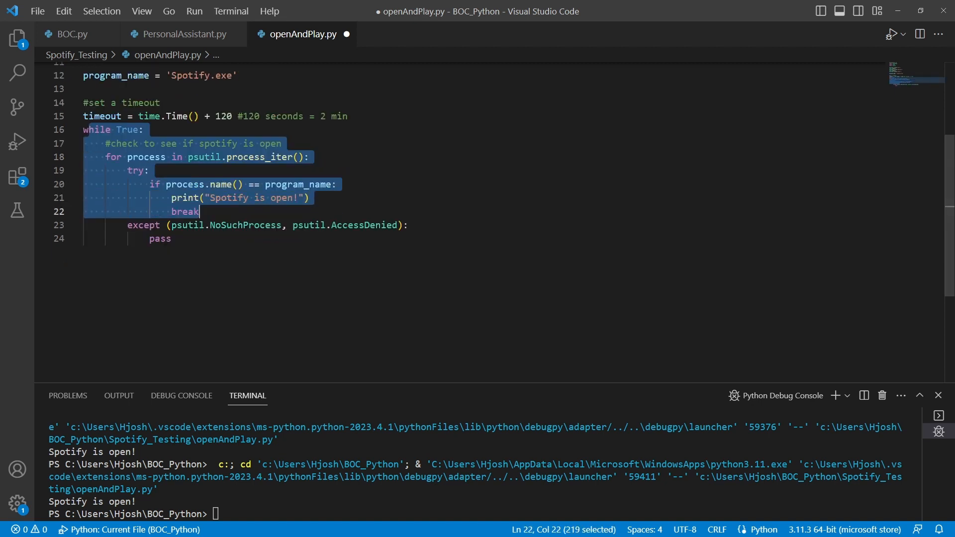
double_click(185, 198)
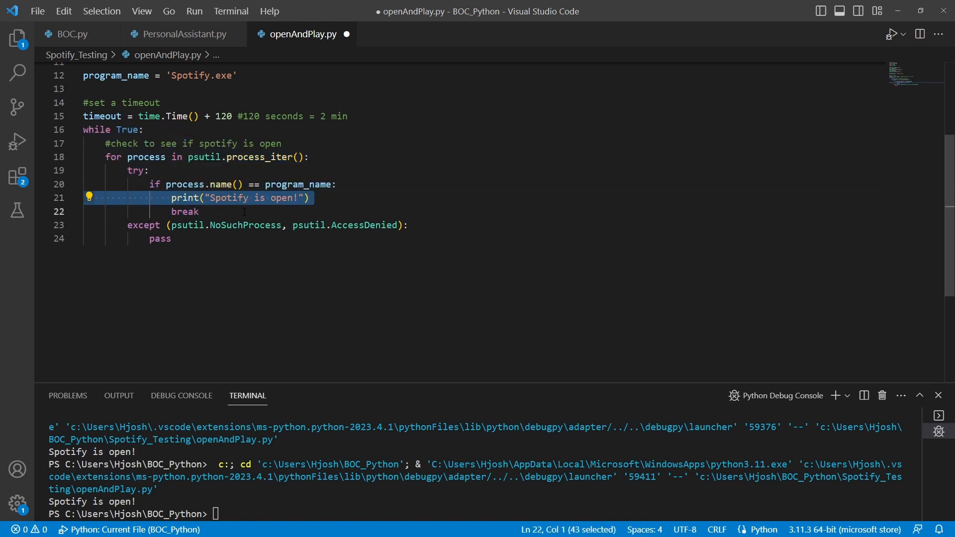
click(171, 239)
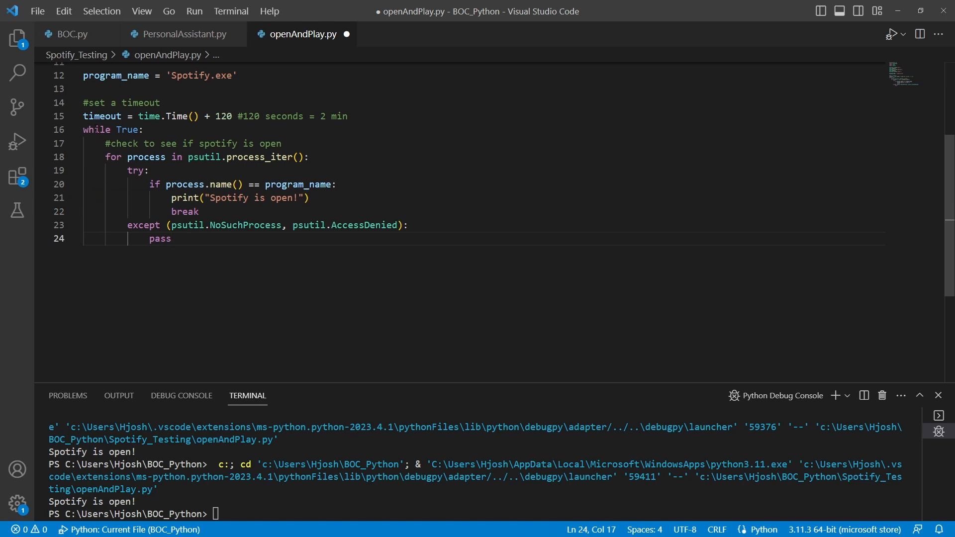
mouse_move(152, 262)
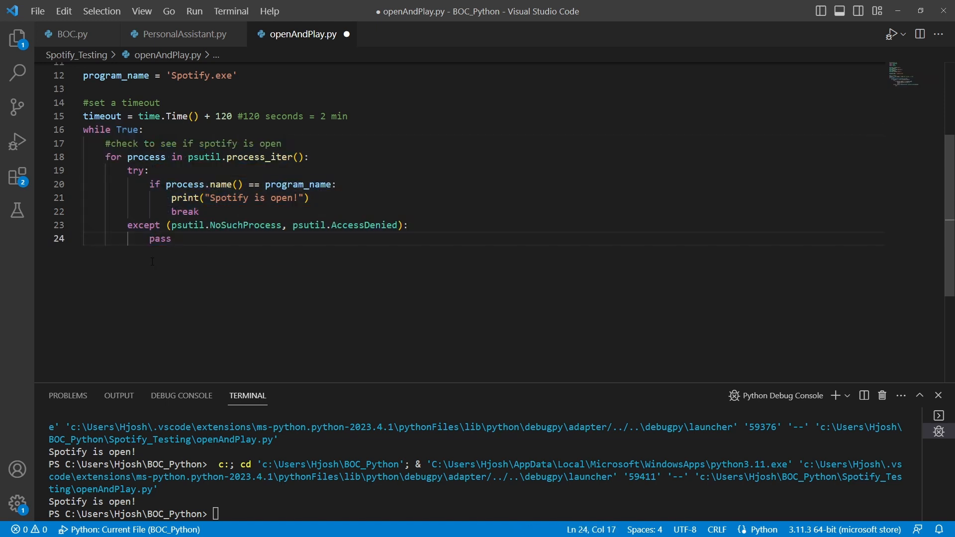
key(Enter)
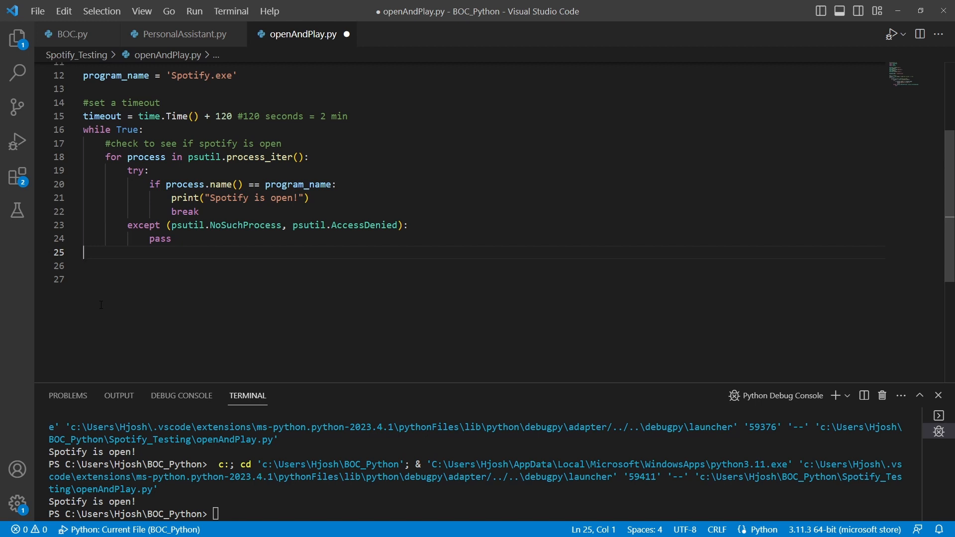
click(171, 239)
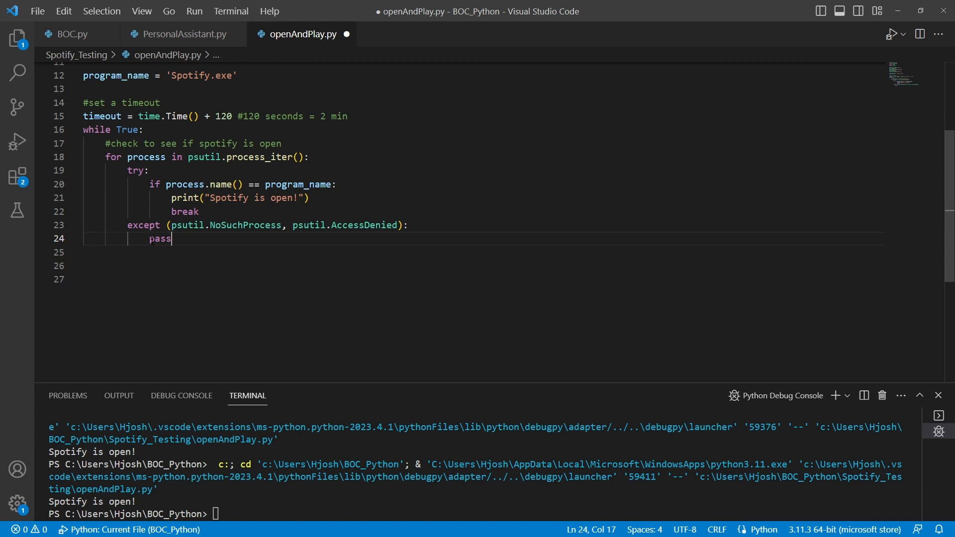
key(Enter)
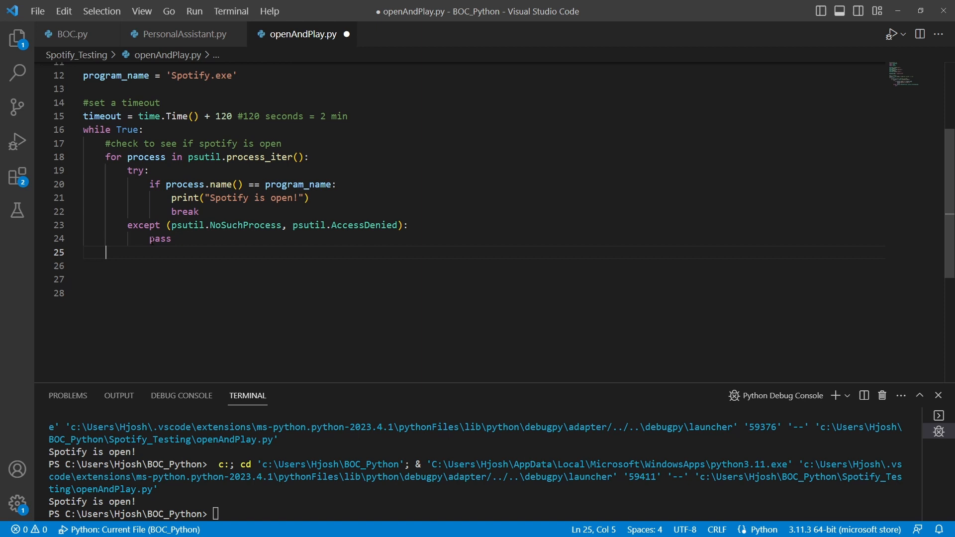
- Add an else branch to the for loop with a comment about checking if we have timed out
text(else)
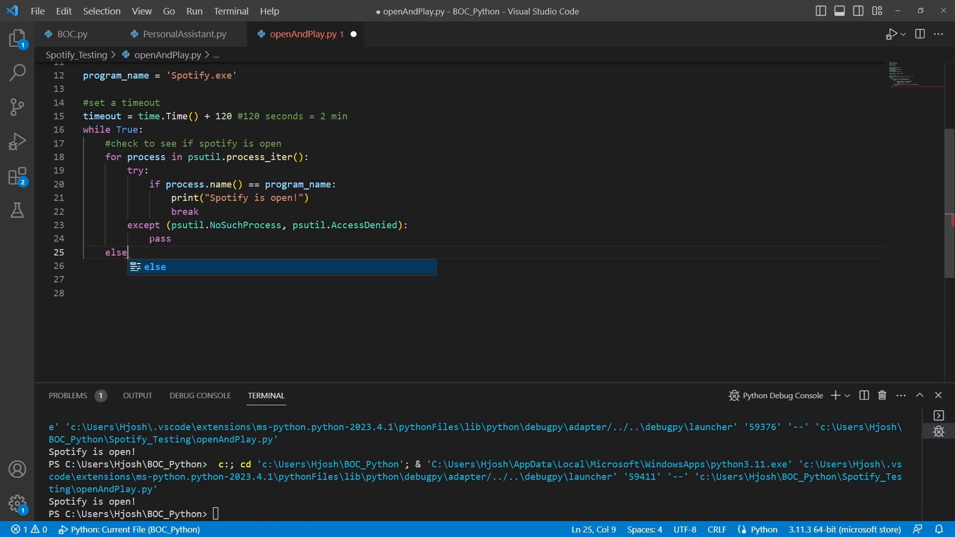
text(:)
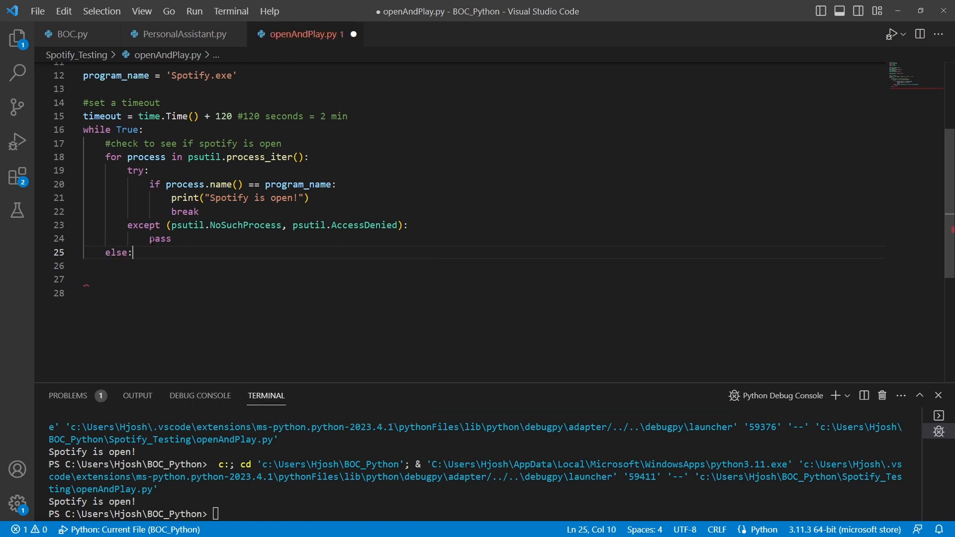
text(#)
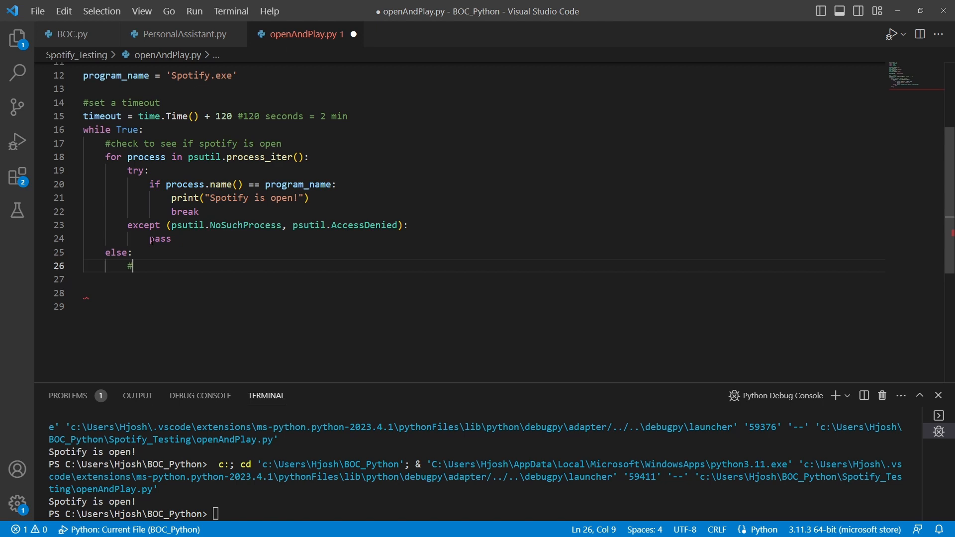
text(if)
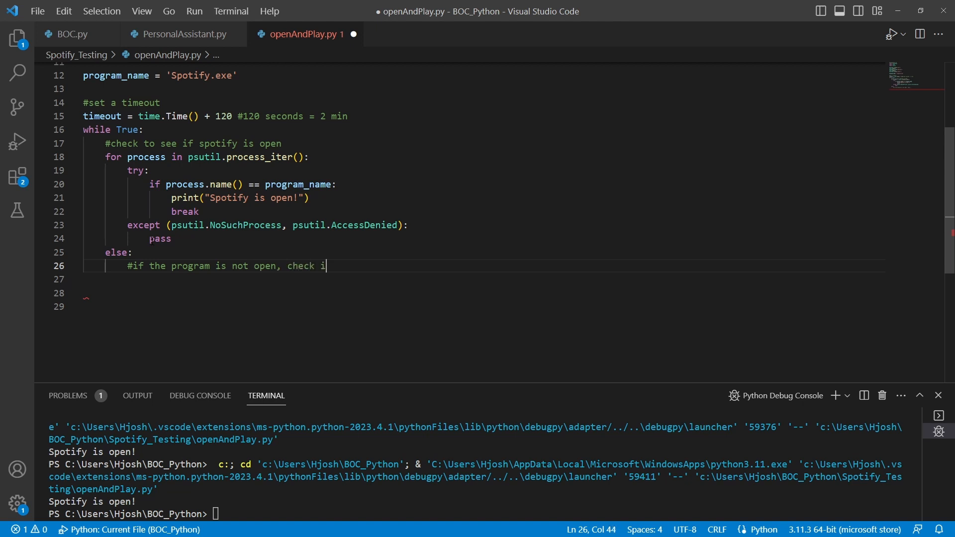
text(f we have timedout)
click(483, 278)
text(#)
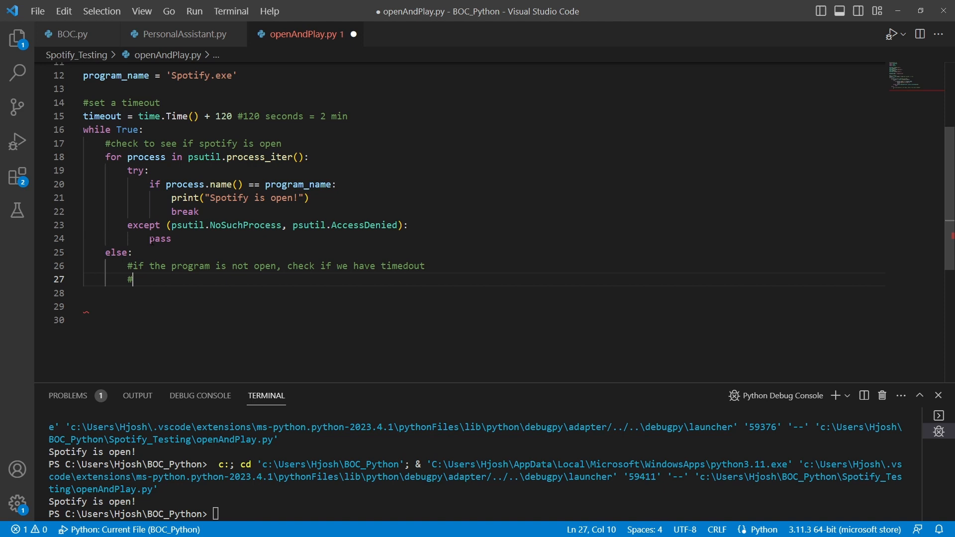
key(Backspace)
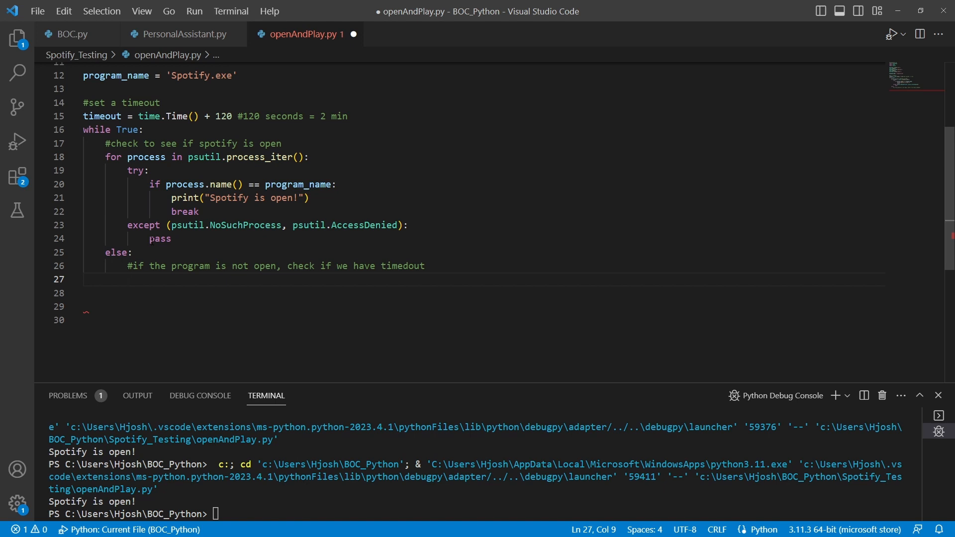
- Write the 'if time.time() > timeout:' check under the comment
text(if)
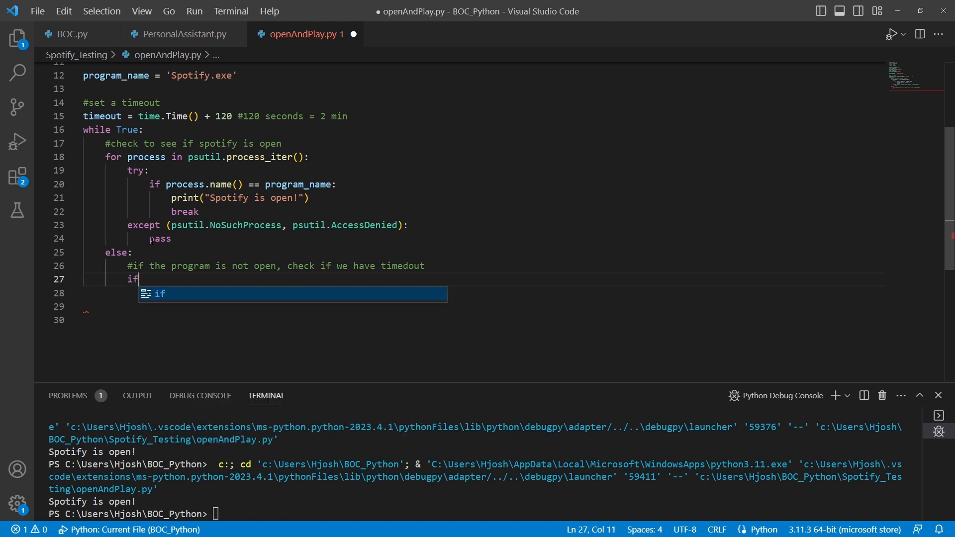
text(time.time*)())
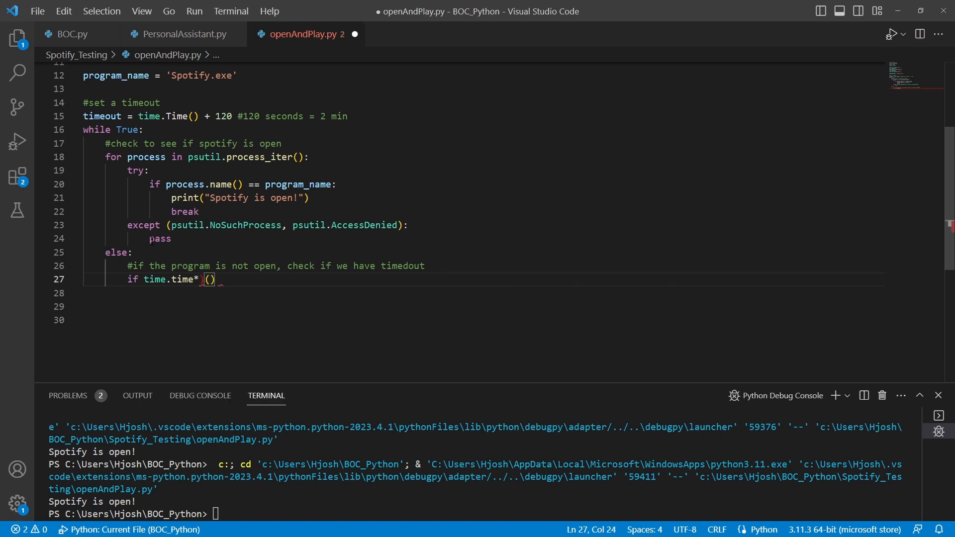
key(Backspace)
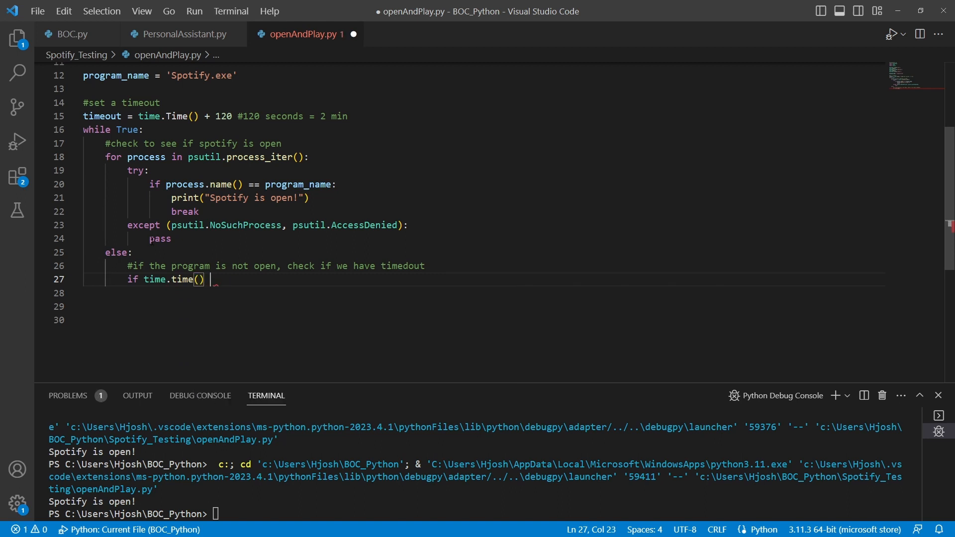
text(> timeout:)
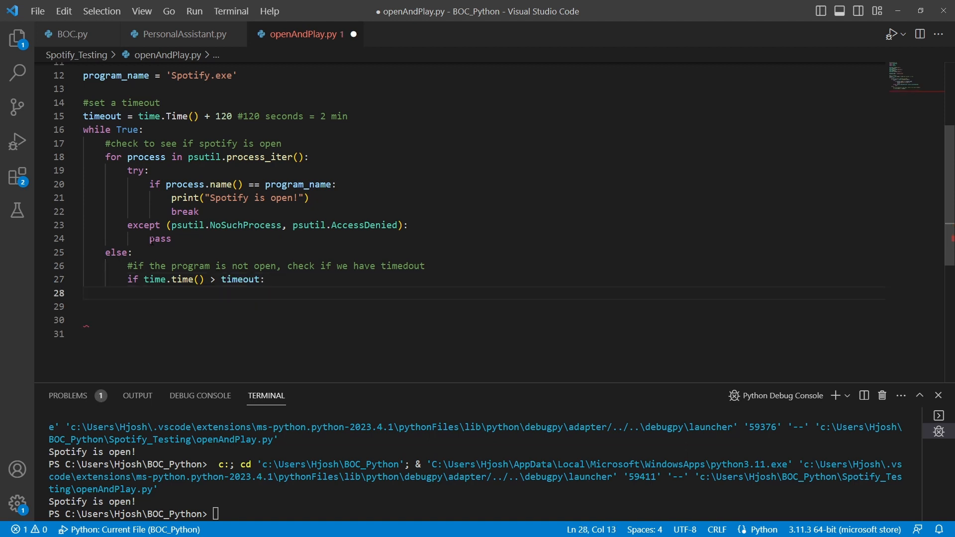
- Inside the timeout check, print "Timed out!" and break
text(print())
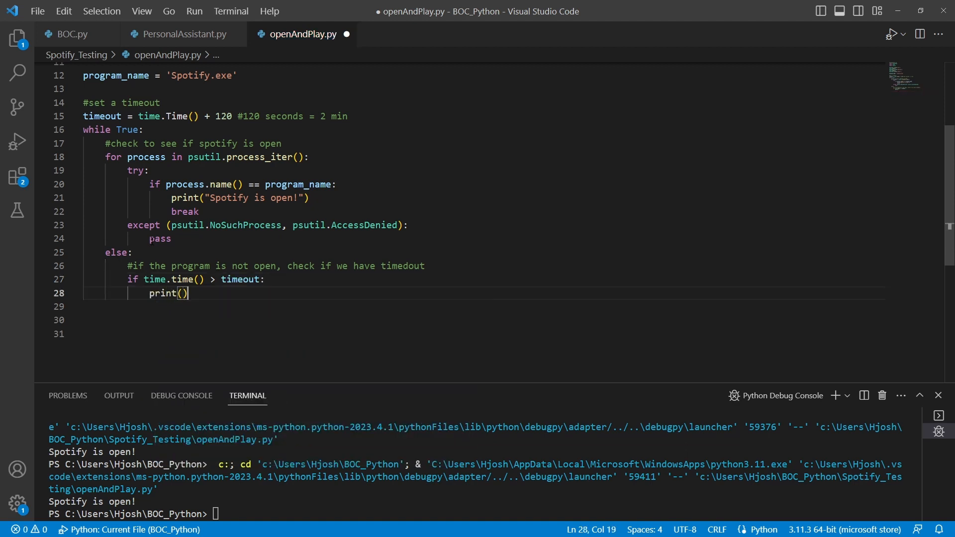
text("")
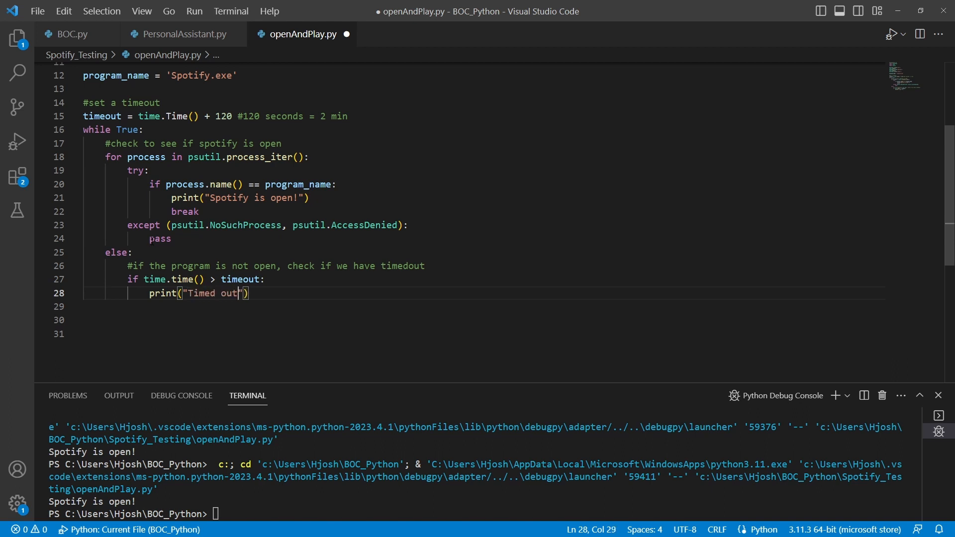
key(Enter)
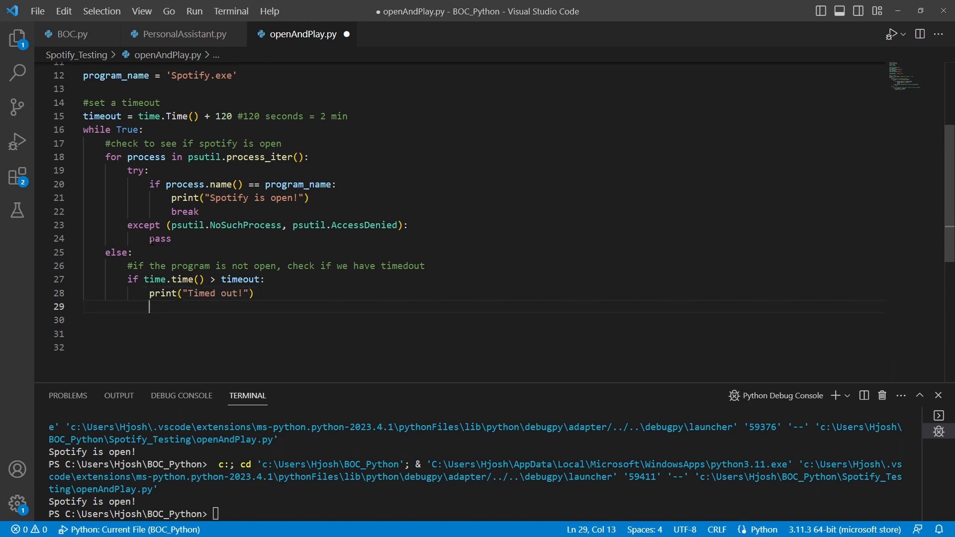
text(brea)
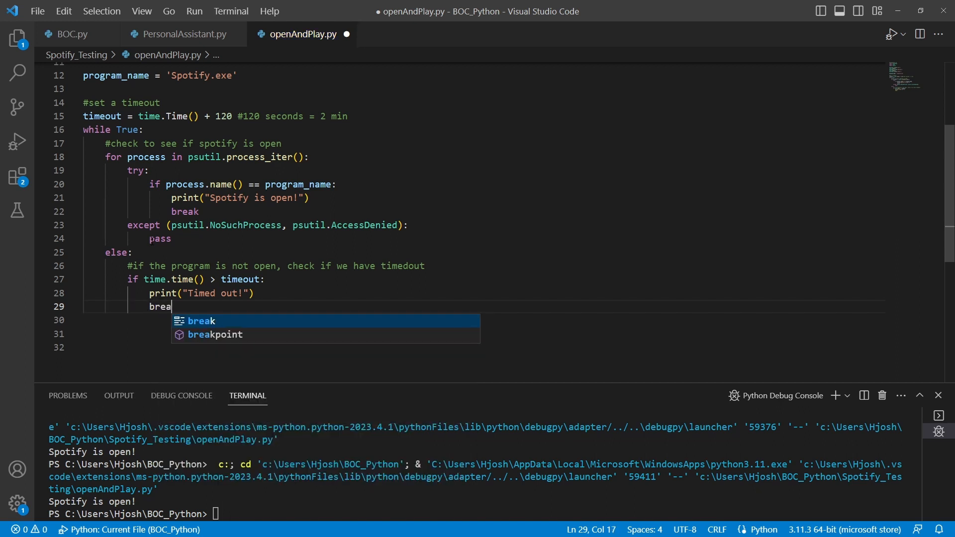
key(Tab)
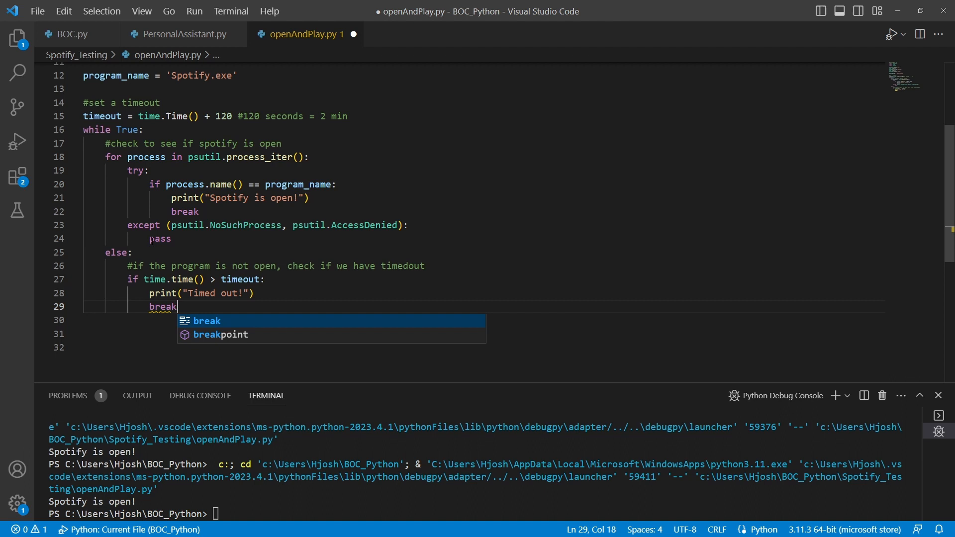
- Add an else branch with a short-wait comment, time.sleep(1) and continue
text(els)
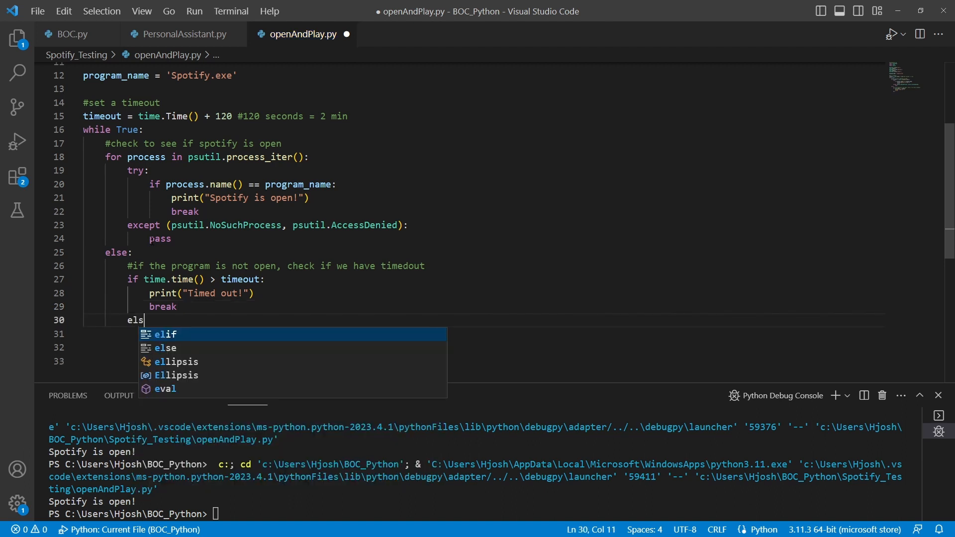
key(Enter)
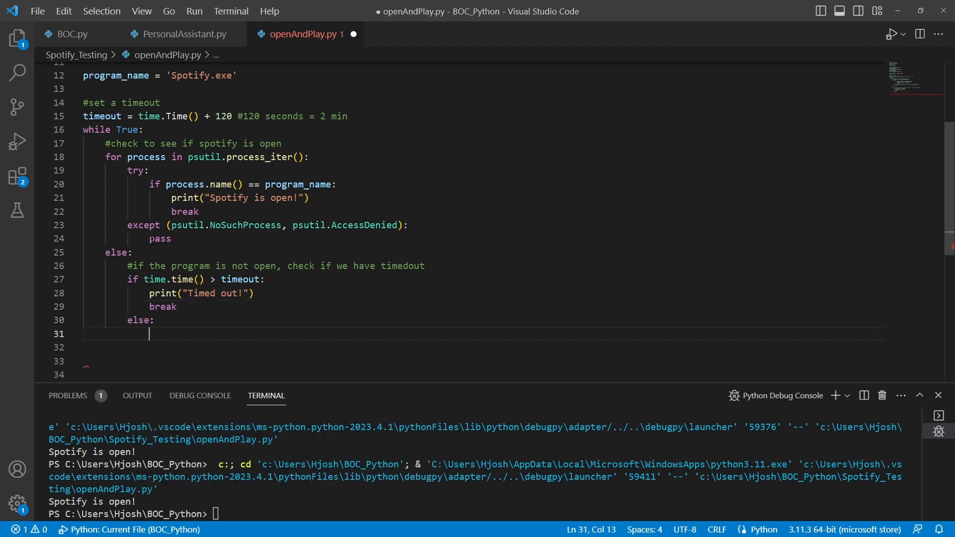
text(#)
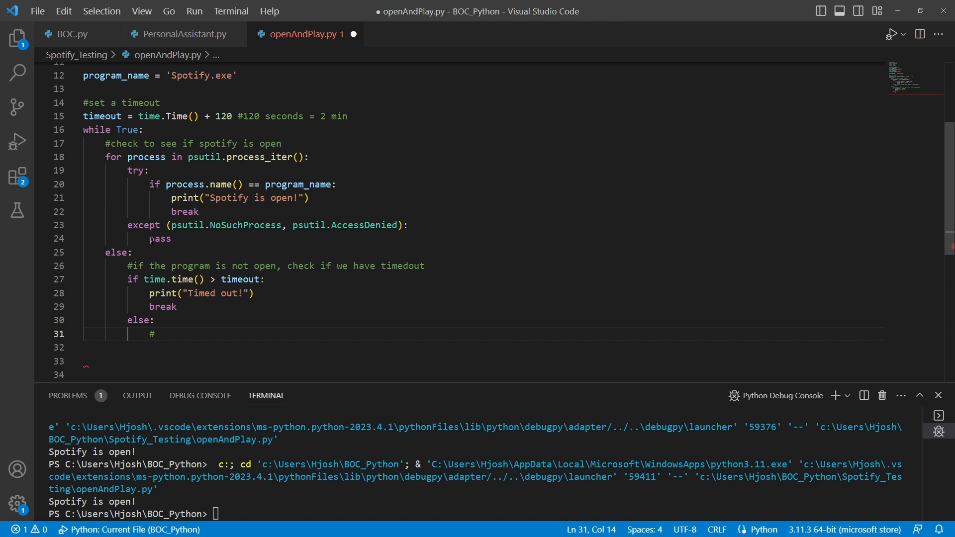
text(wait f)
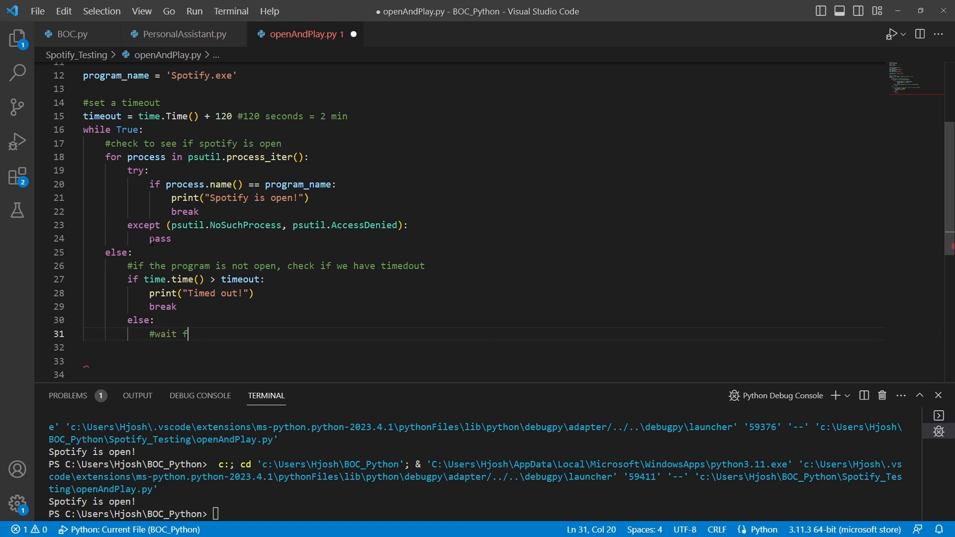
text(or a short amount of time before checking again)
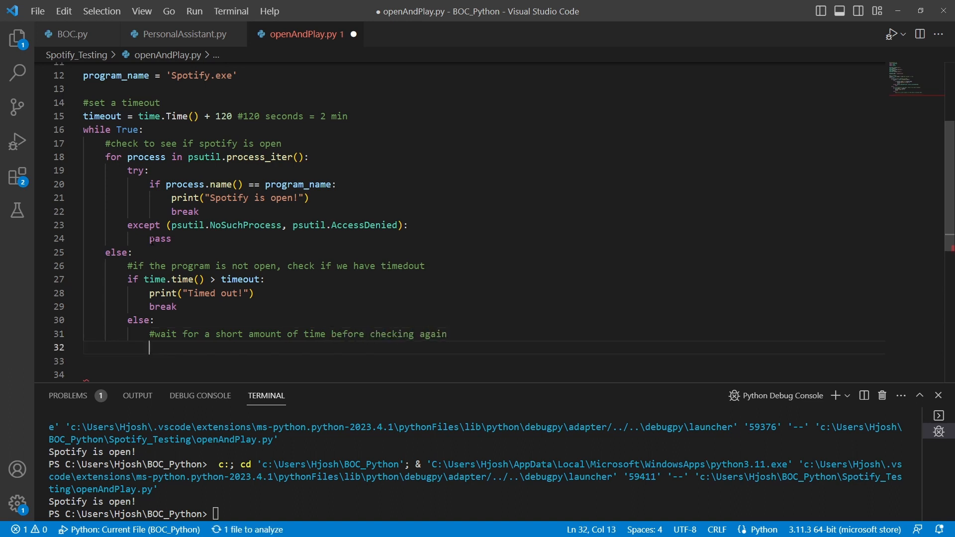
text(time.sleep(1)
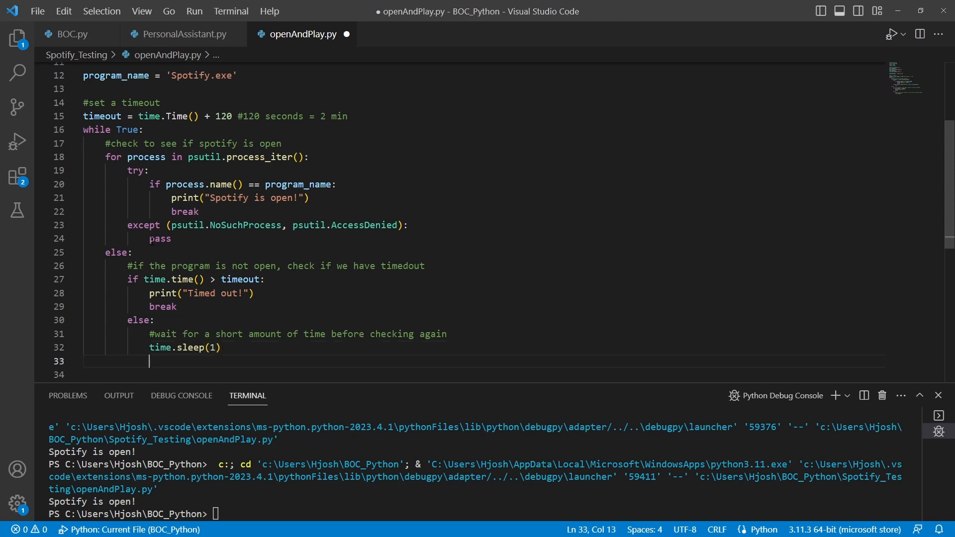
text(continue)
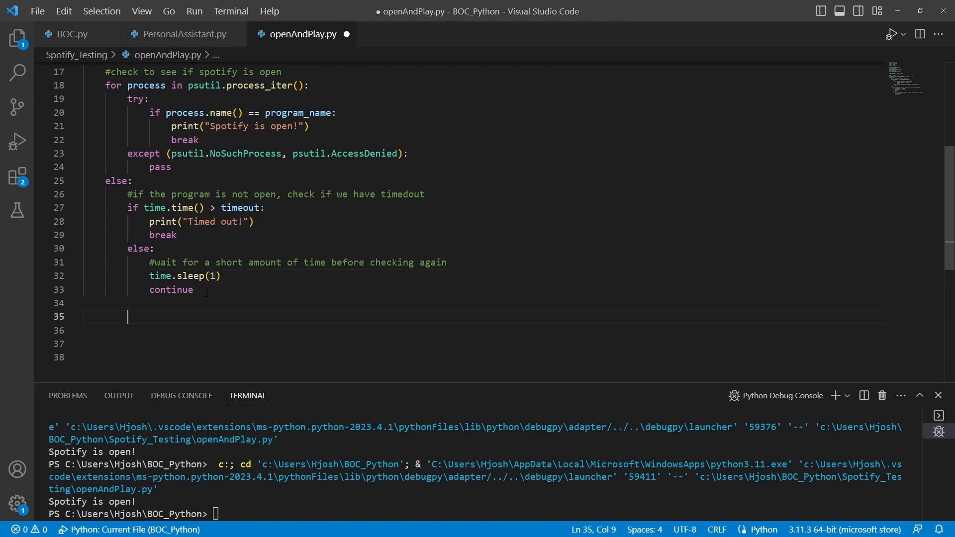
- Add time.sleep(7) on a new line after the while loop
key(Enter)
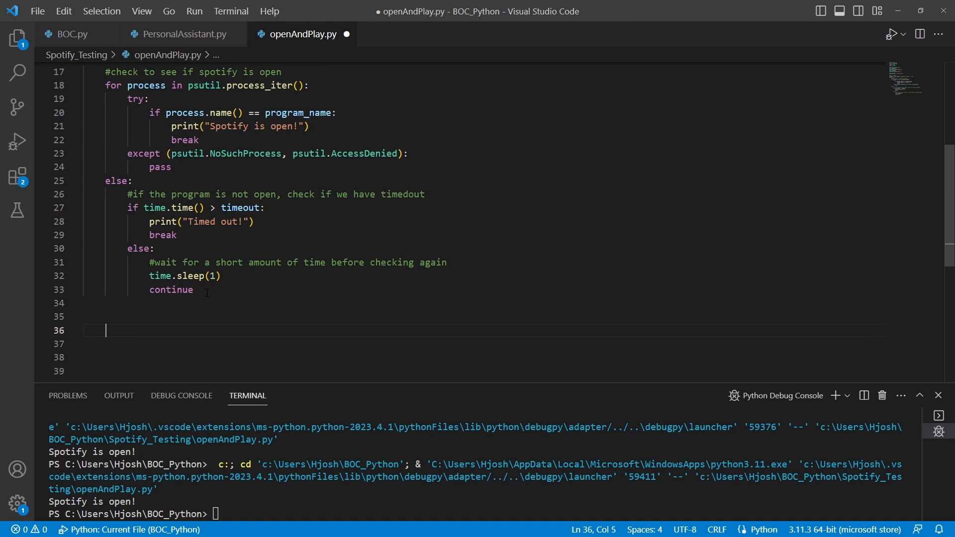
text(tim)
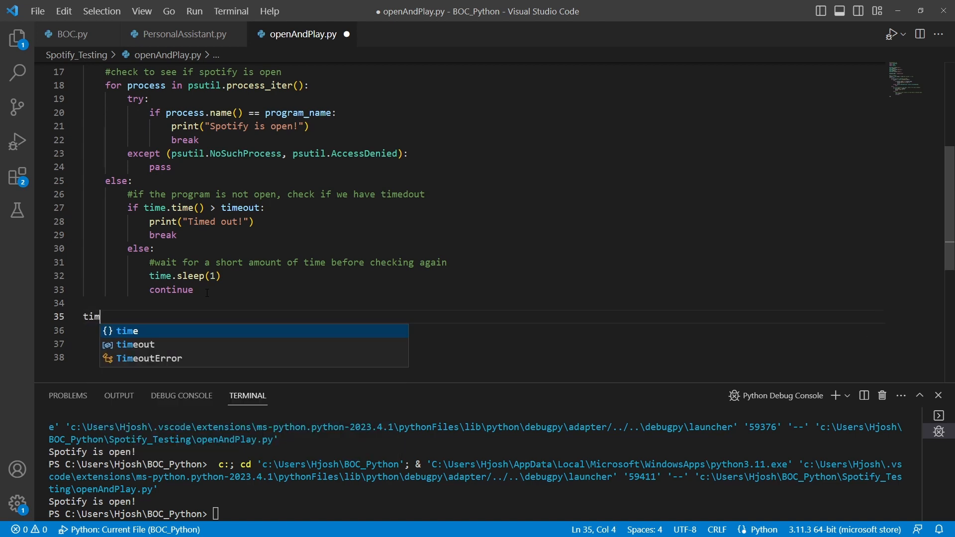
text(e.s)
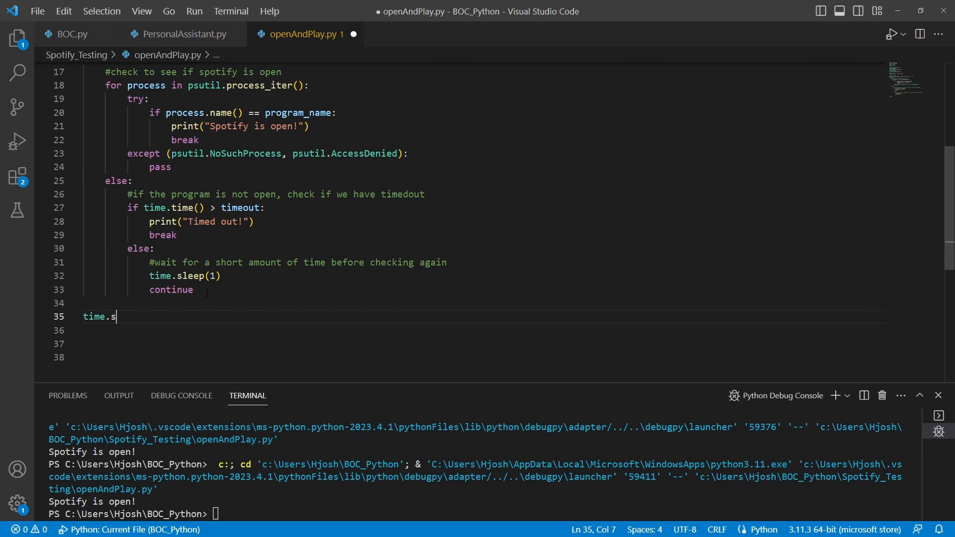
text(leep())
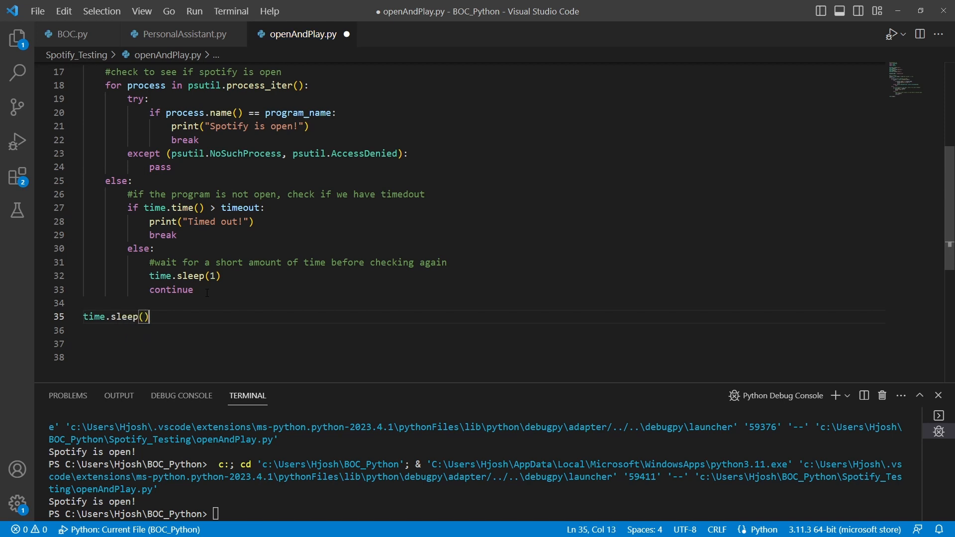
text(7)
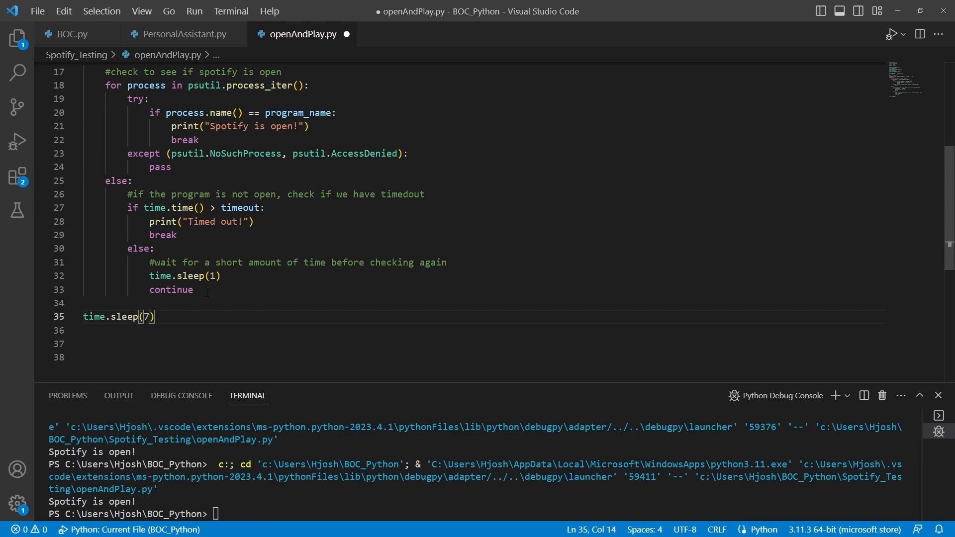
- Add pyautogui.press('space') with the comment '#play the music' on the next line
key(Enter)
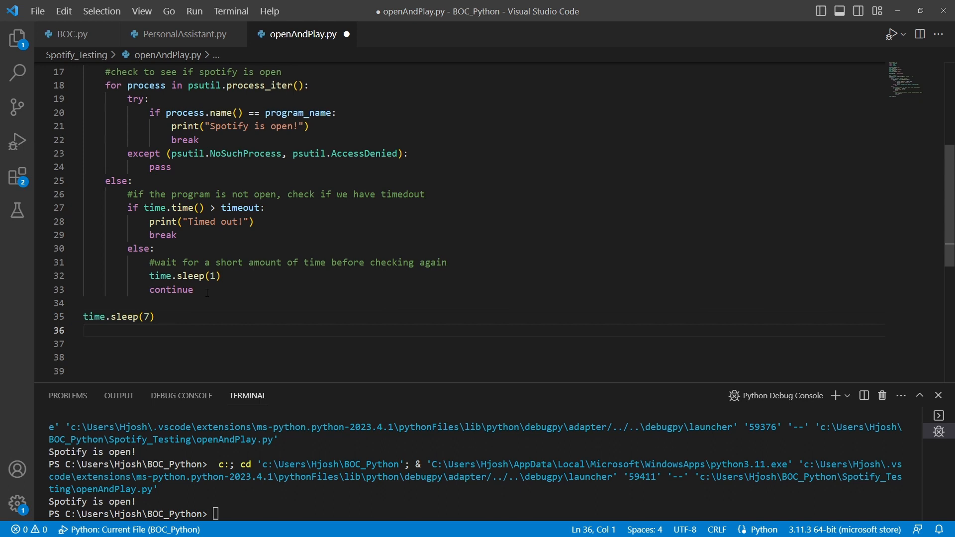
text(pyautogui)
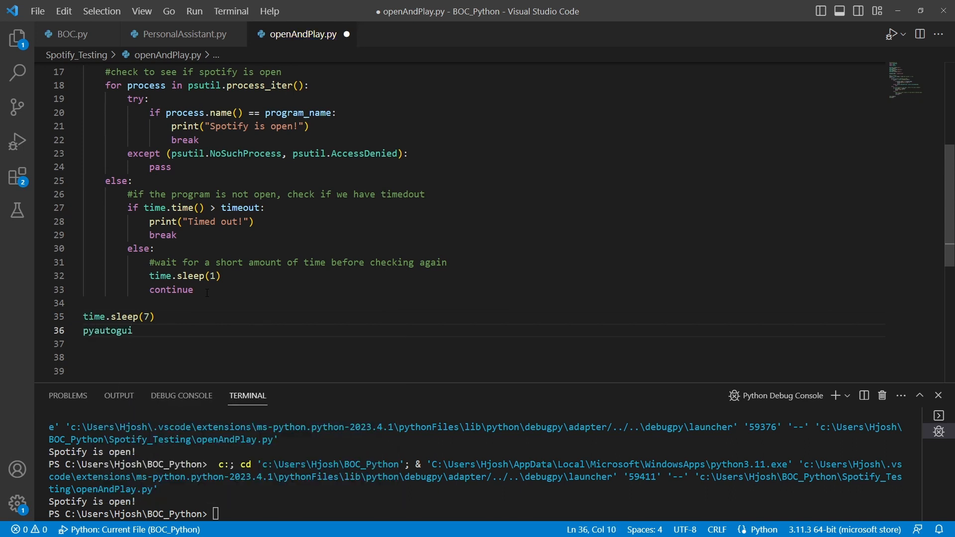
text(.press)
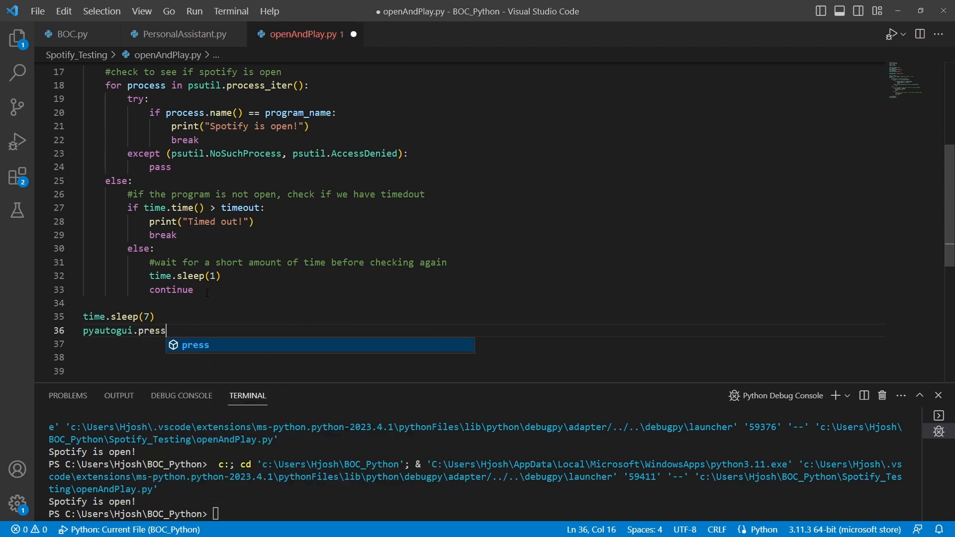
text((''))
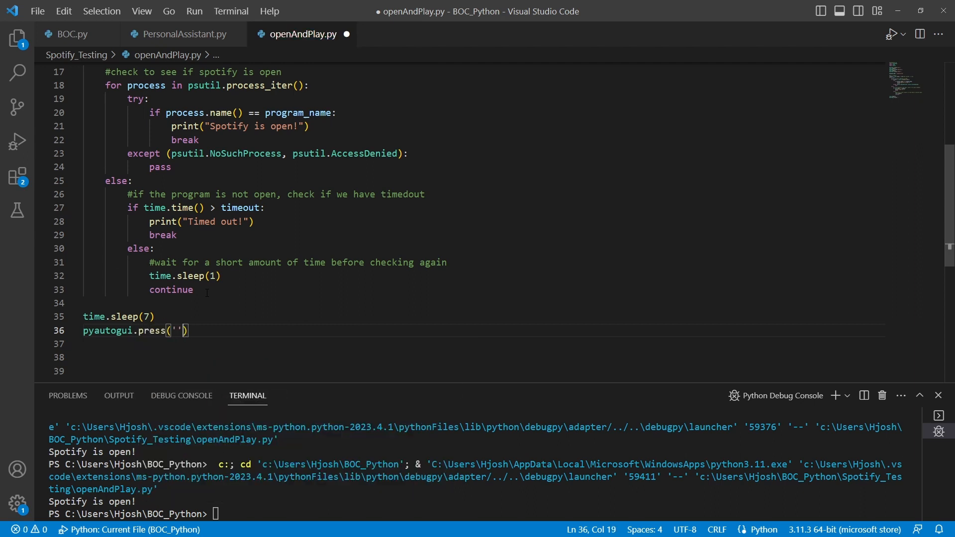
text(s)
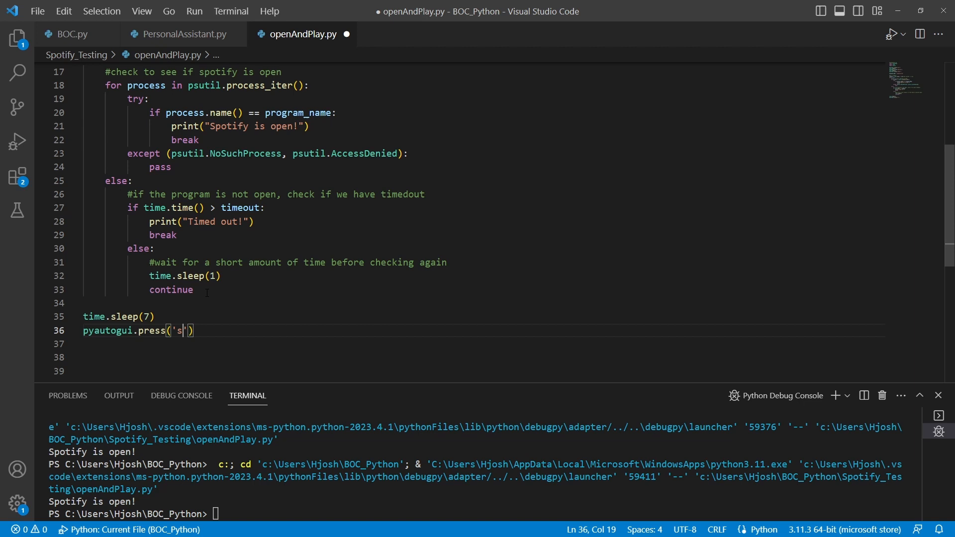
text(pace)
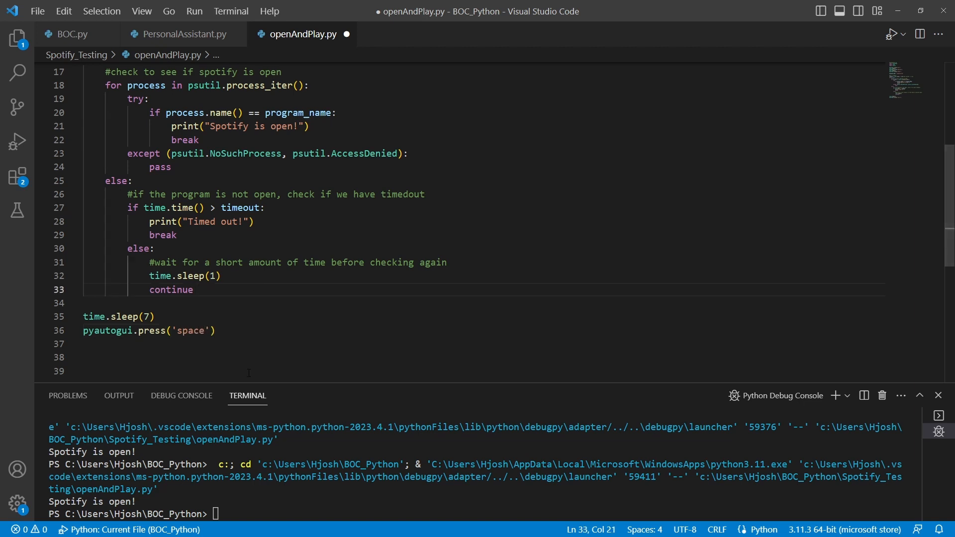
text(#pla)
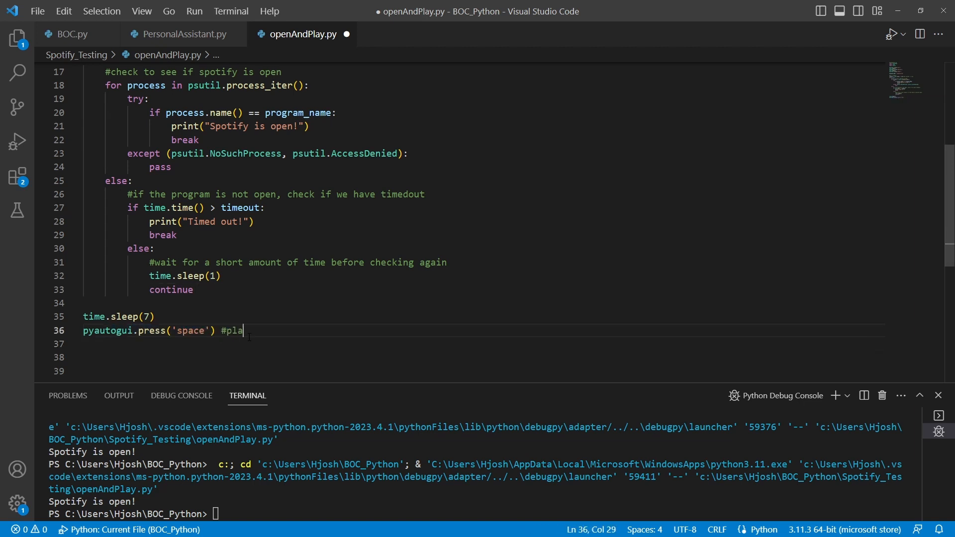
text(y the music)
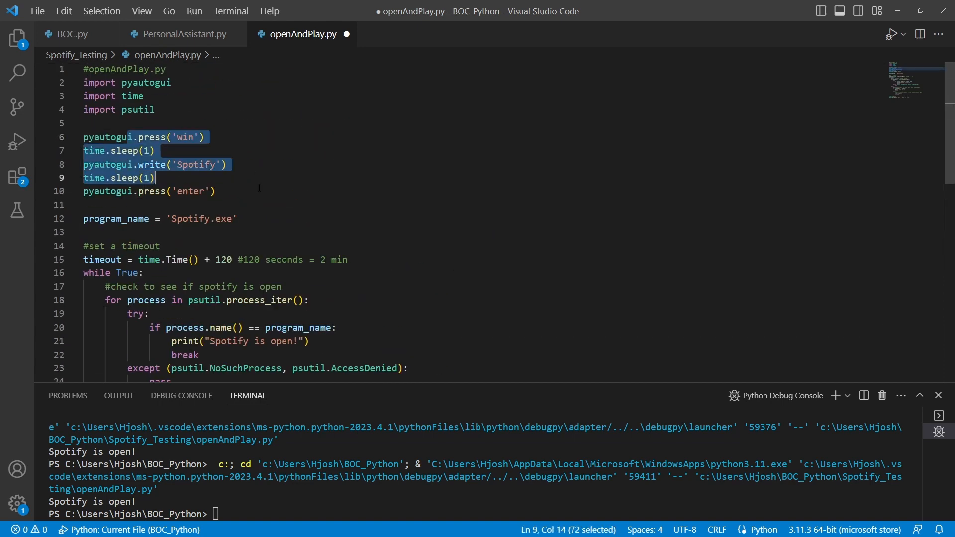
scroll(down, 3)
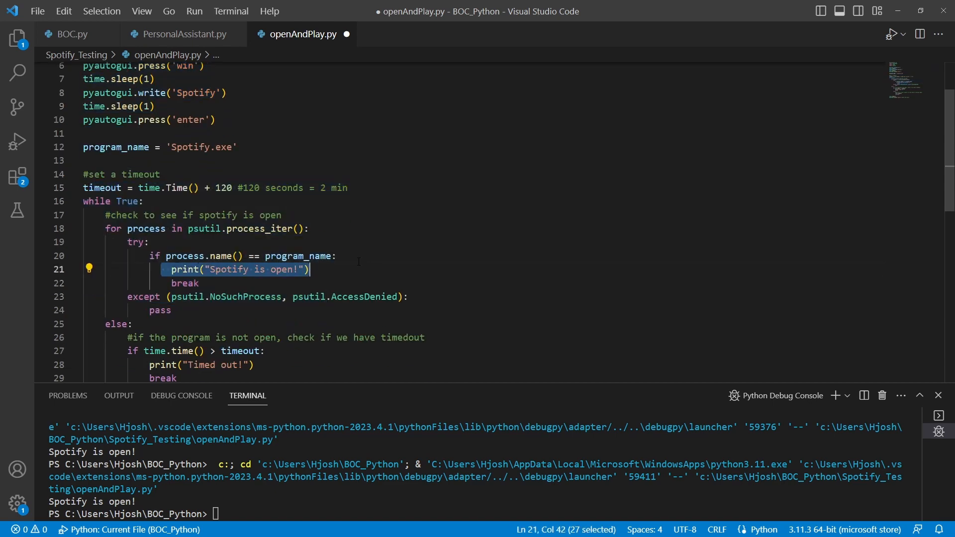
scroll(down, 3)
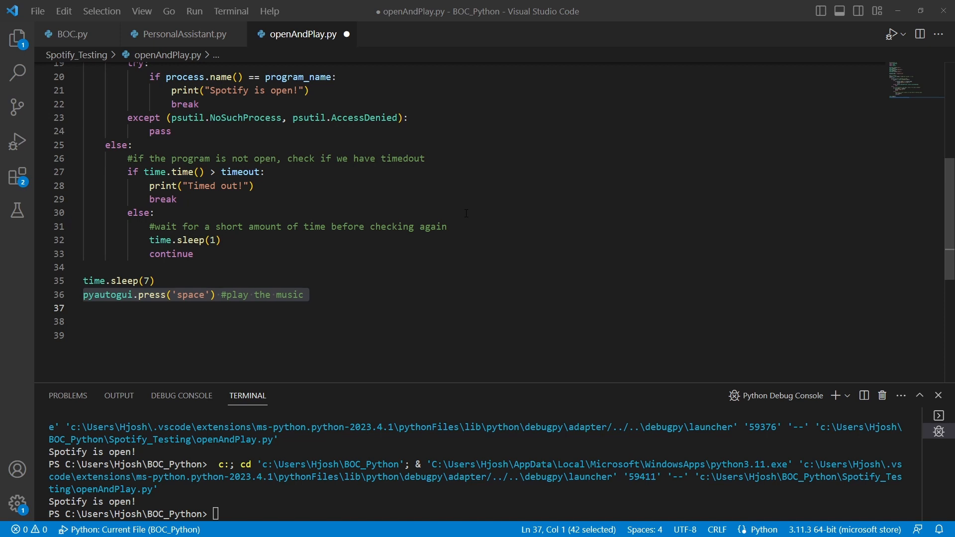
mouse_move(254, 247)
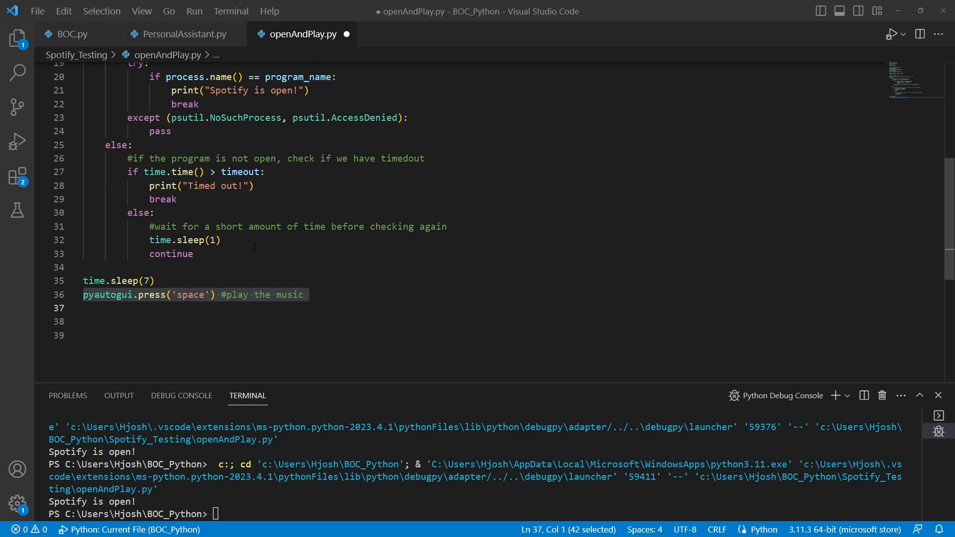
double_click(191, 294)
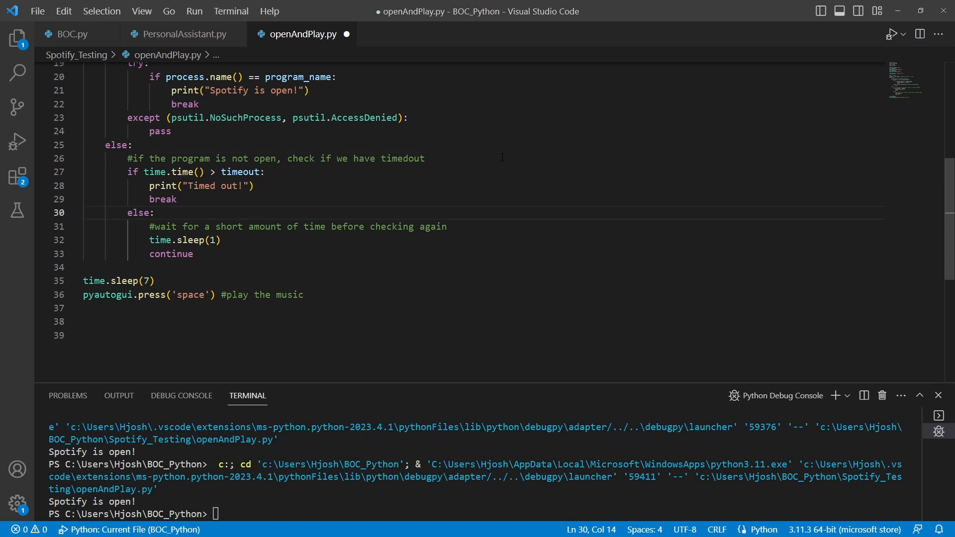
- Run openAndPlay.py, see the AttributeError for time.Time, and stop the failed debug run
click(512, 163)
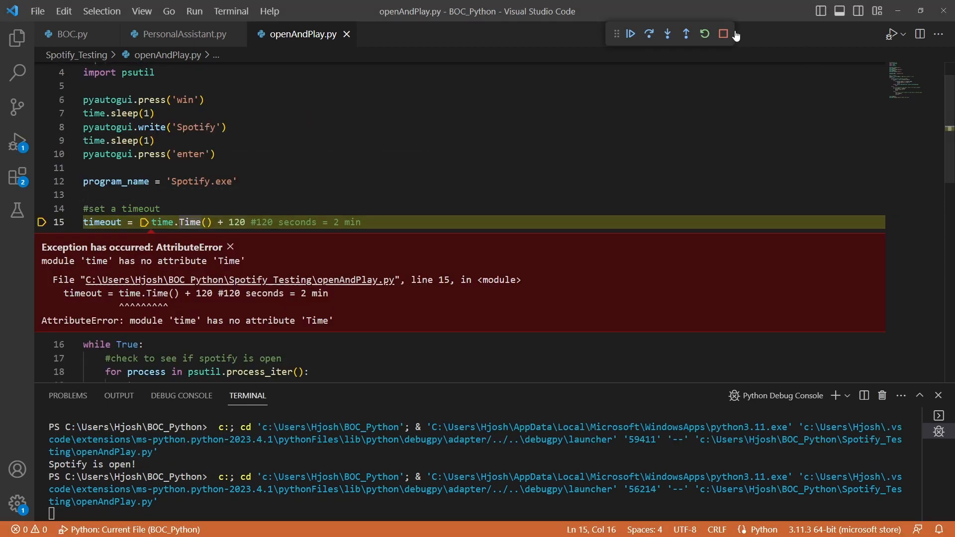
click(722, 34)
text(t)
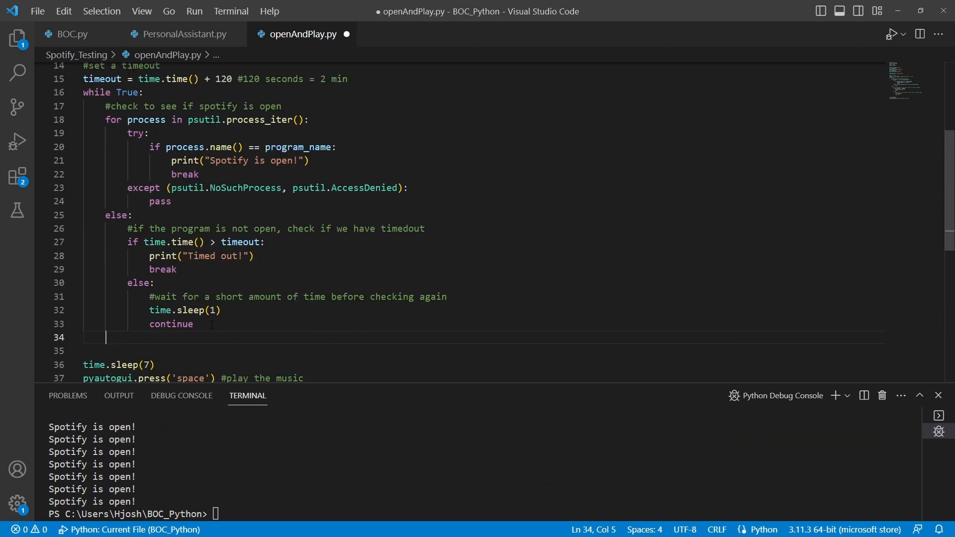
- Add a comment 'if we reach this point, the program is open, so break out' and a break after the for/else block
text(#if we r)
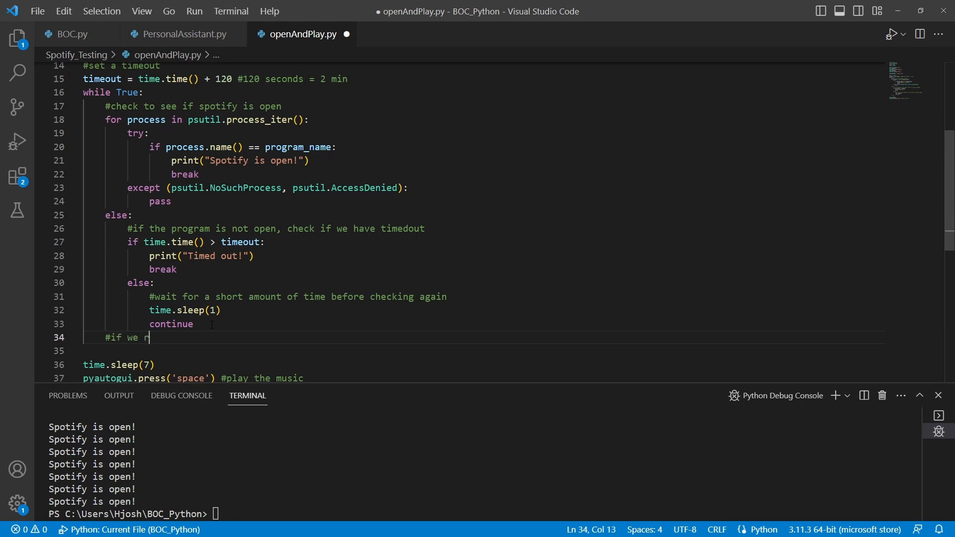
text(each this point,)
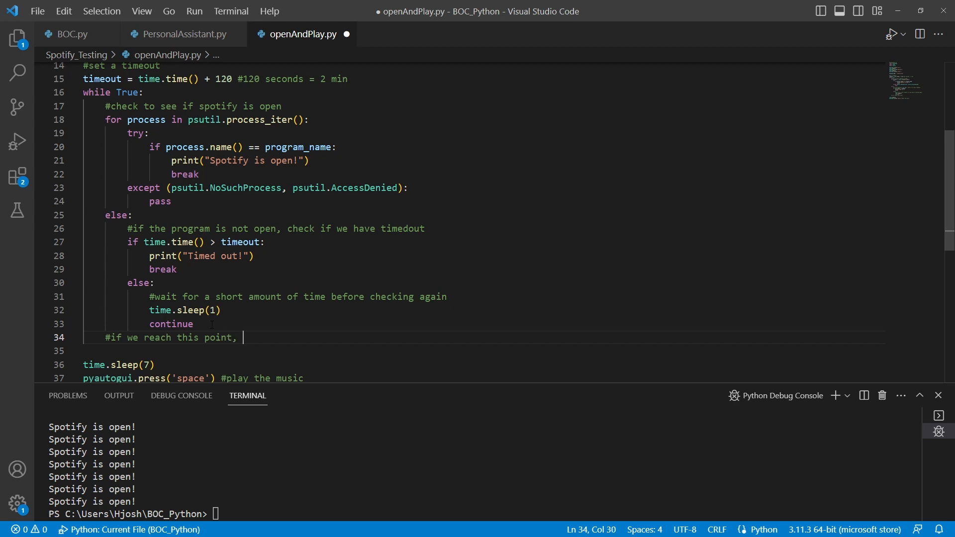
text(the program is o)
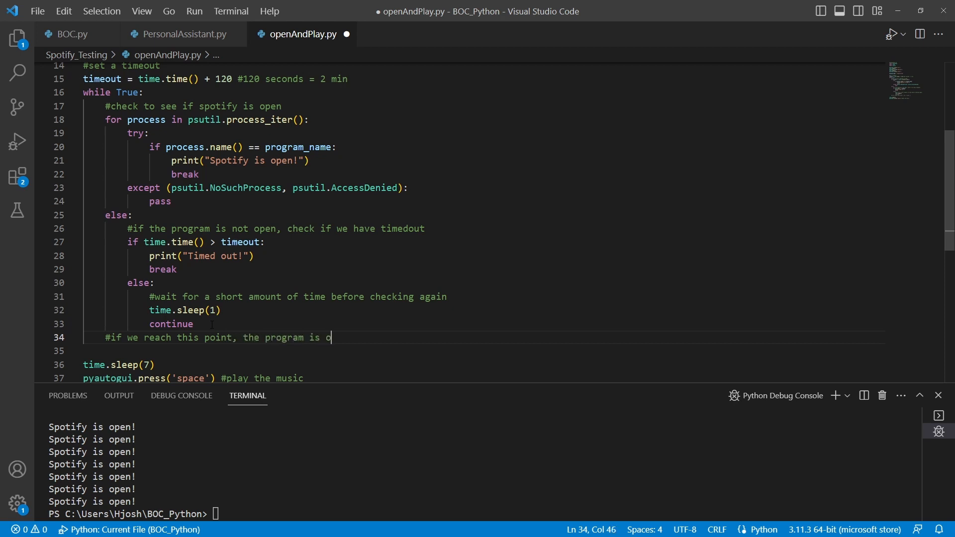
text(pen, so break out of the loop)
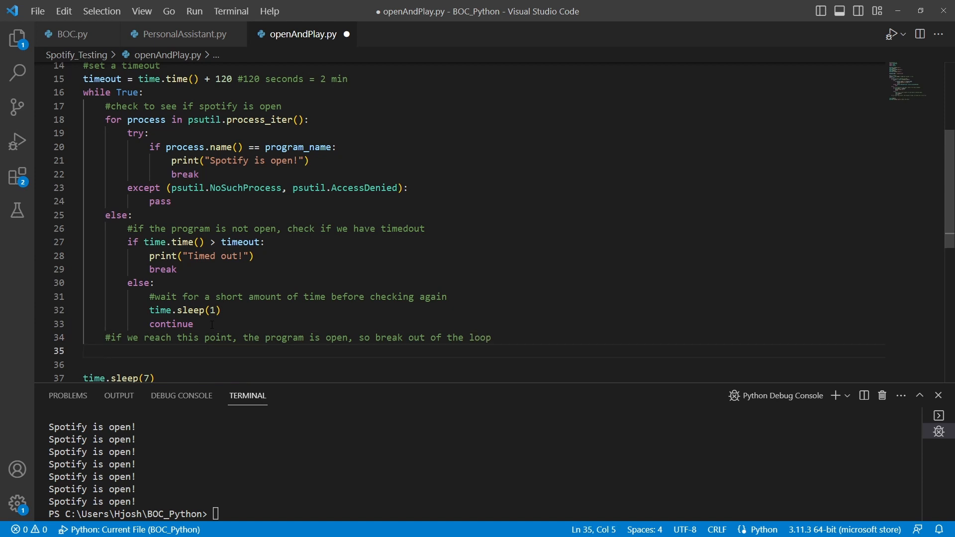
text(break)
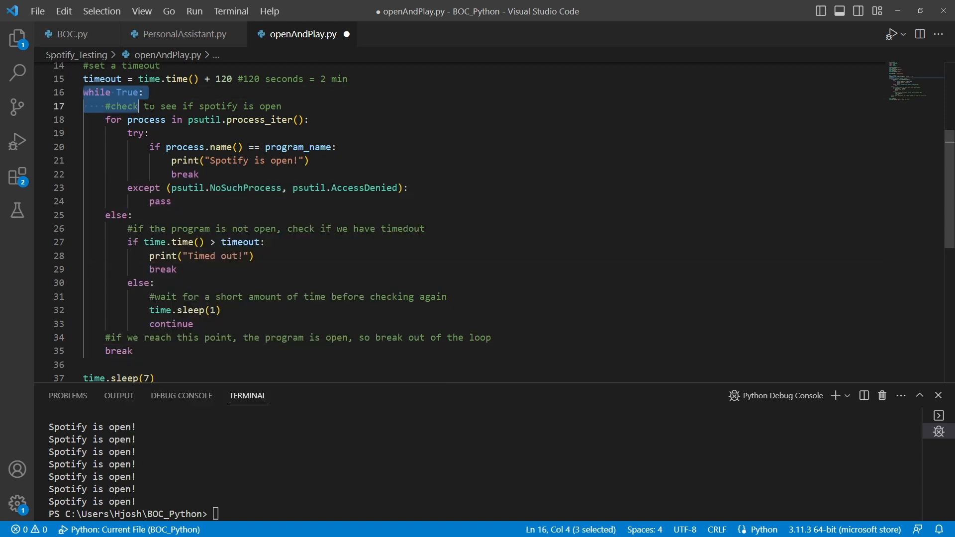
- Review the for loop and its else block, then save and rerun the script printing 'Spotify is open!'
click(185, 174)
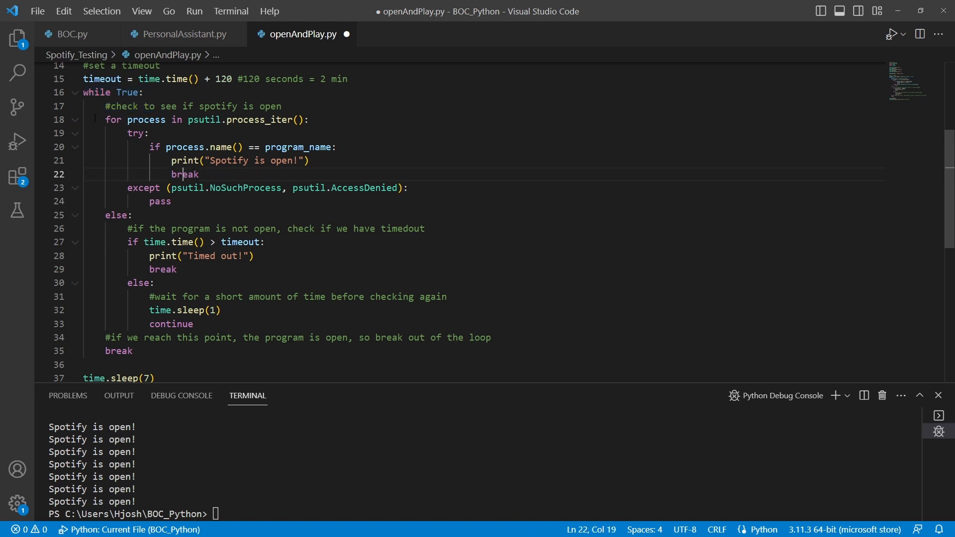
drag(106, 120, 194, 323)
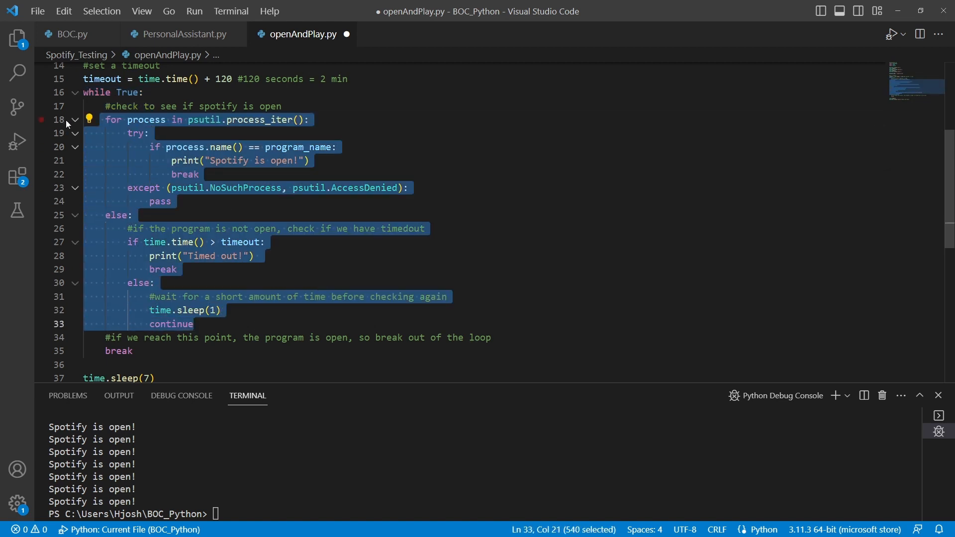
click(132, 350)
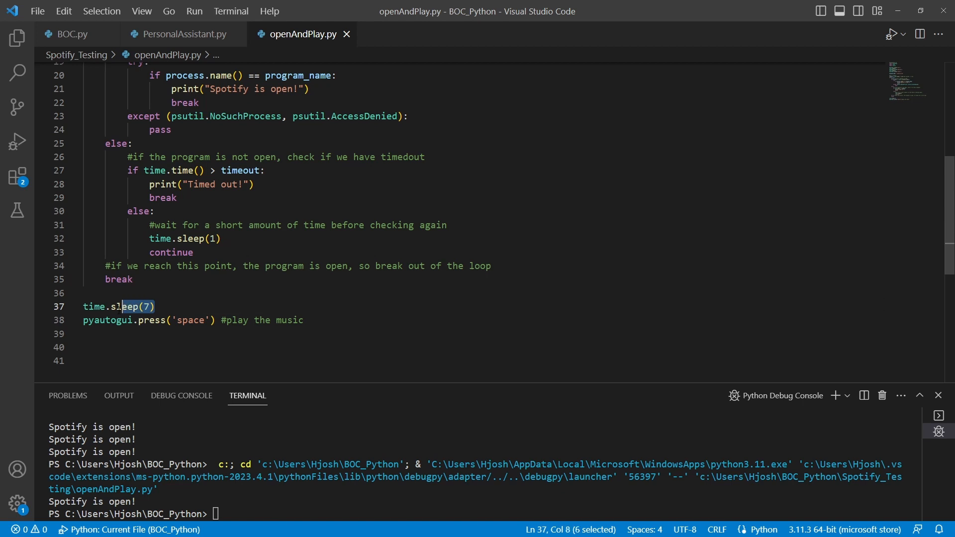
- Comment the seven-second wait with '#configure to your own setup' and save openAndPlay.py
click(155, 306)
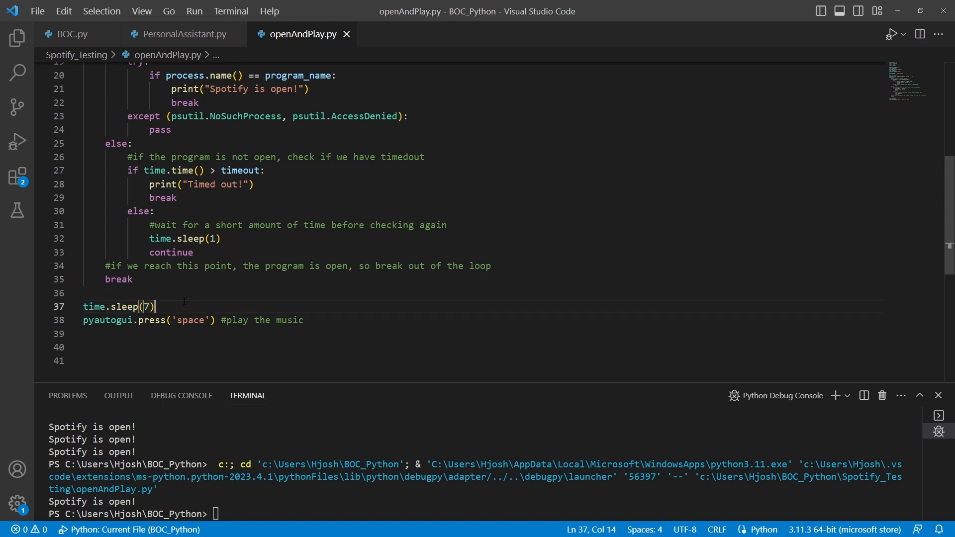
text(#configure to your own set)
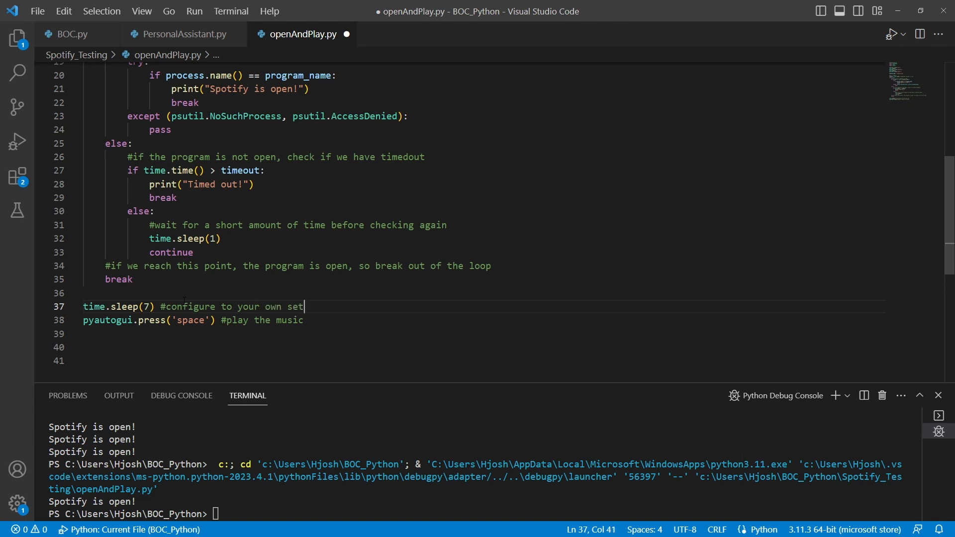
text(up)
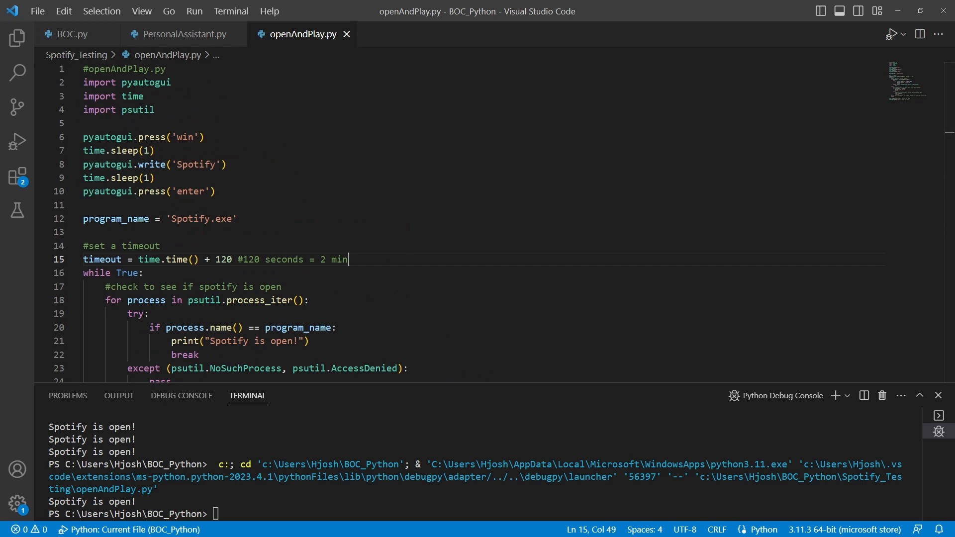
- In PersonalAssistant.py add an elif branch checking "start music" in text.lower()
click(181, 34)
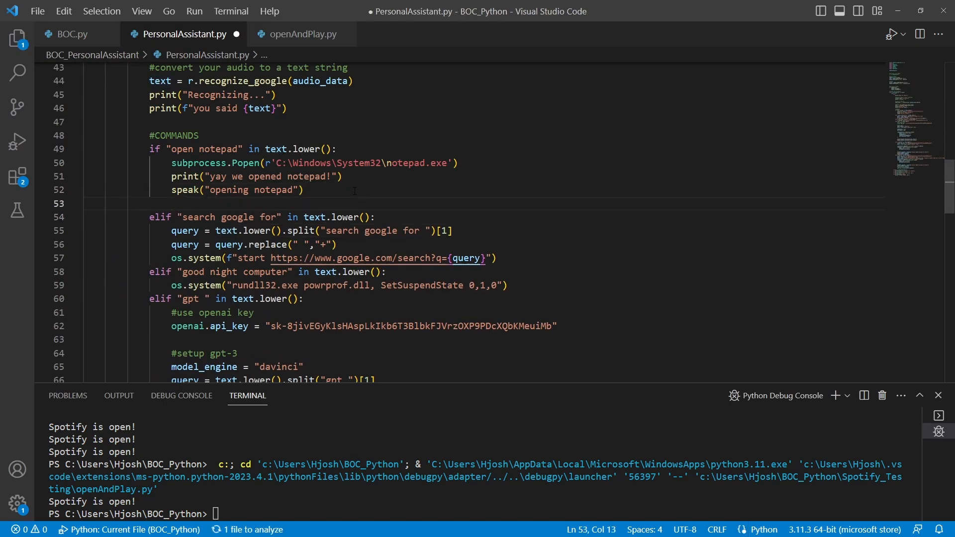
text(el)
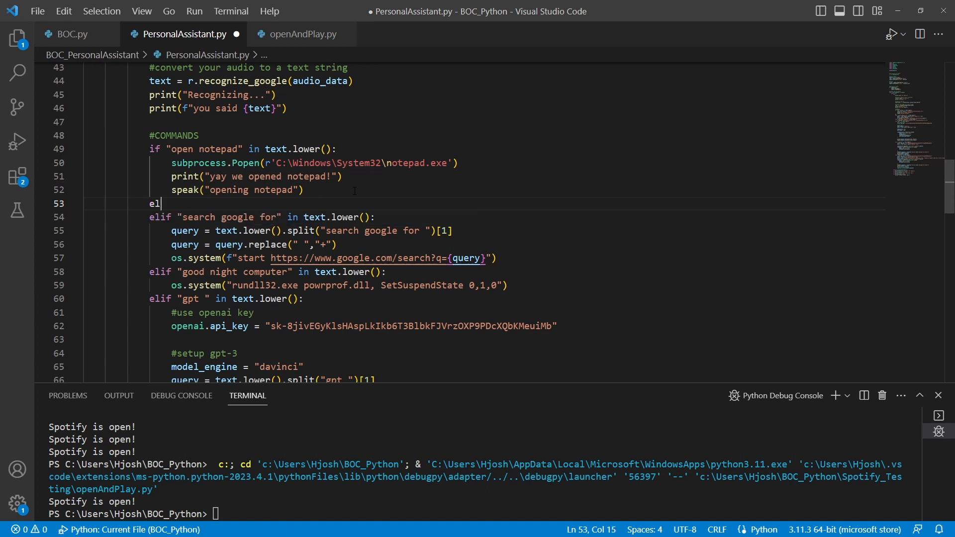
text(if "")
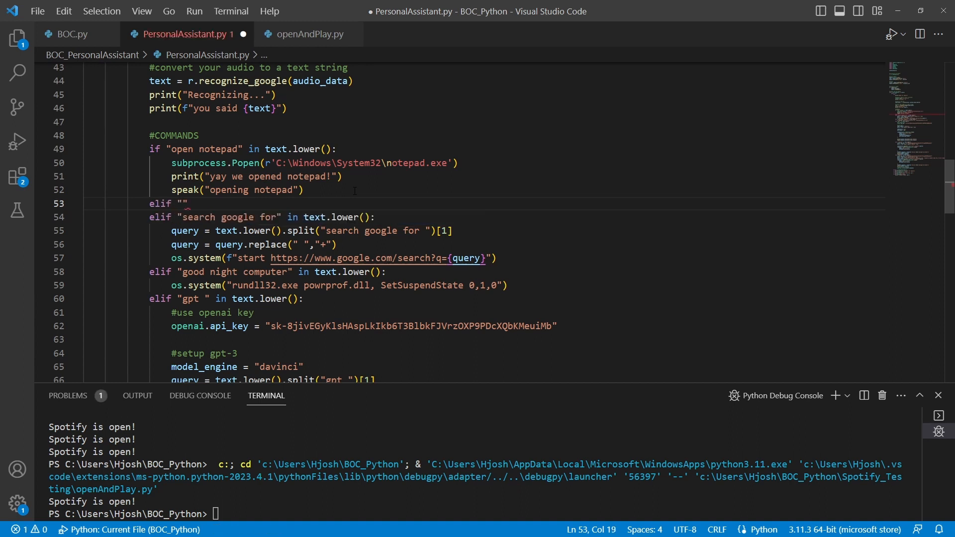
text(start msu)
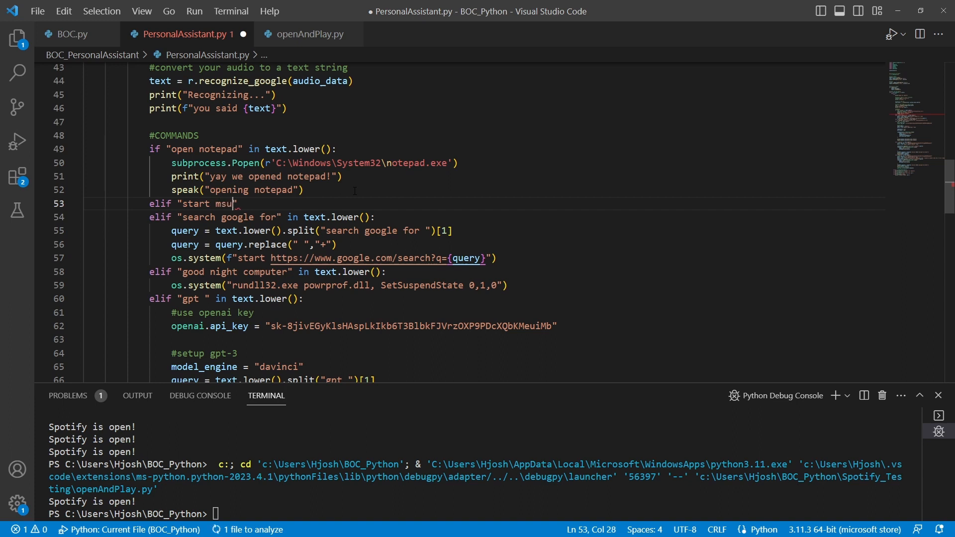
key(Backspace)
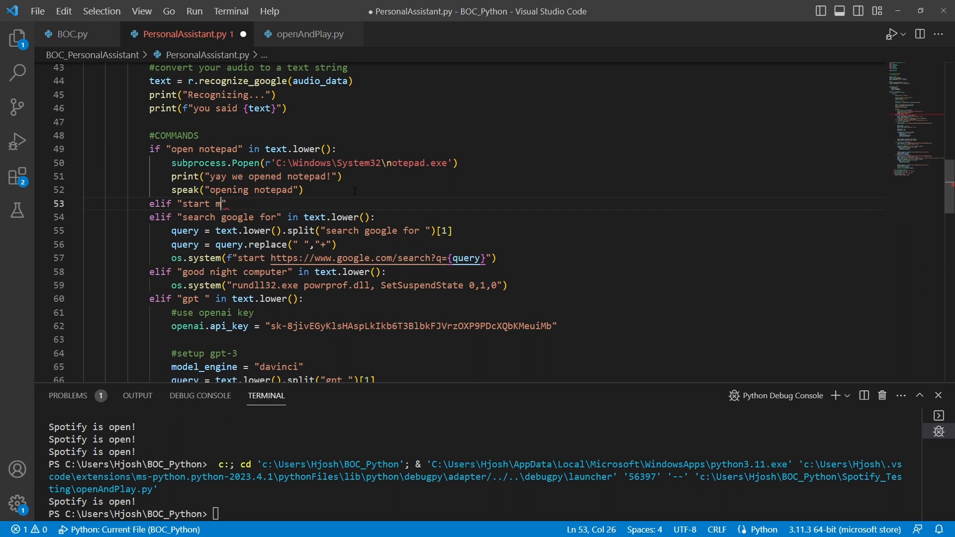
text(usic)
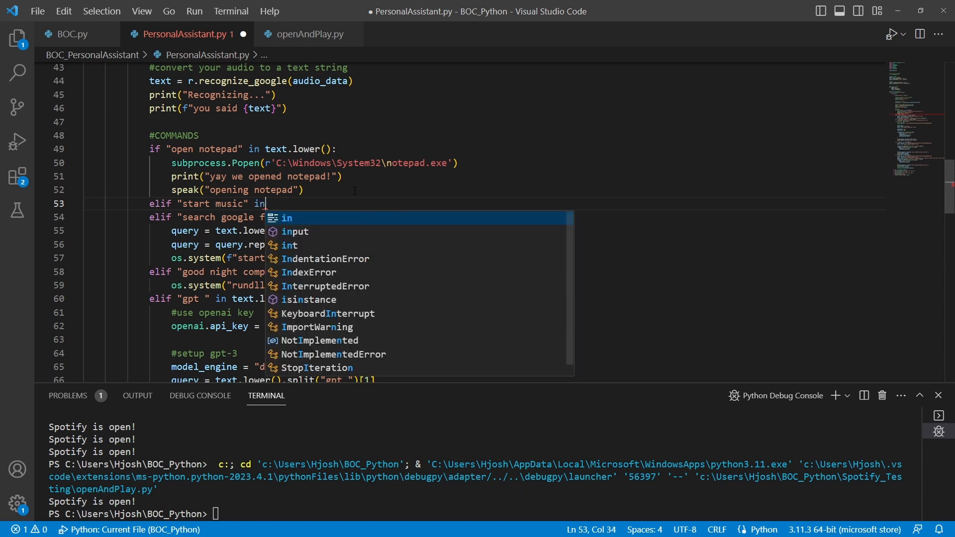
text(text.lower():)
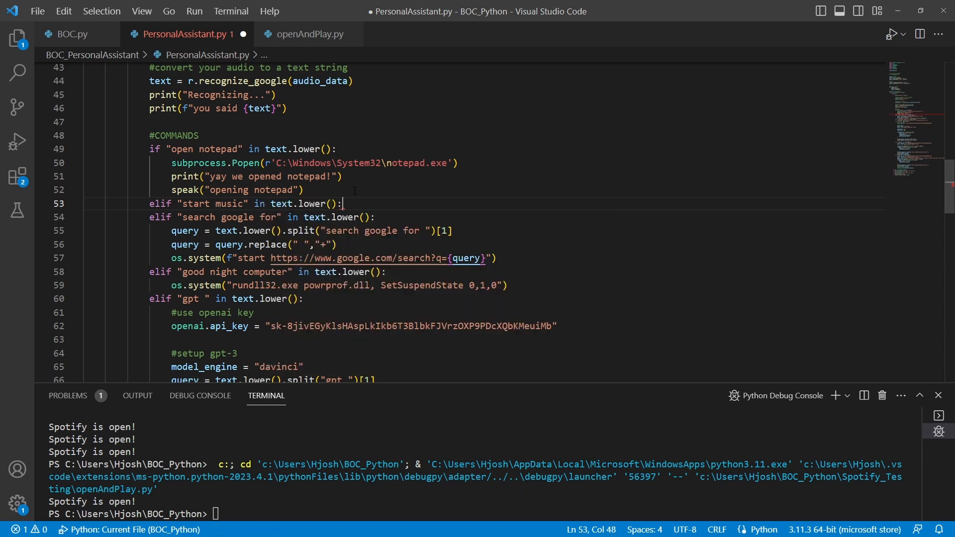
key(Enter)
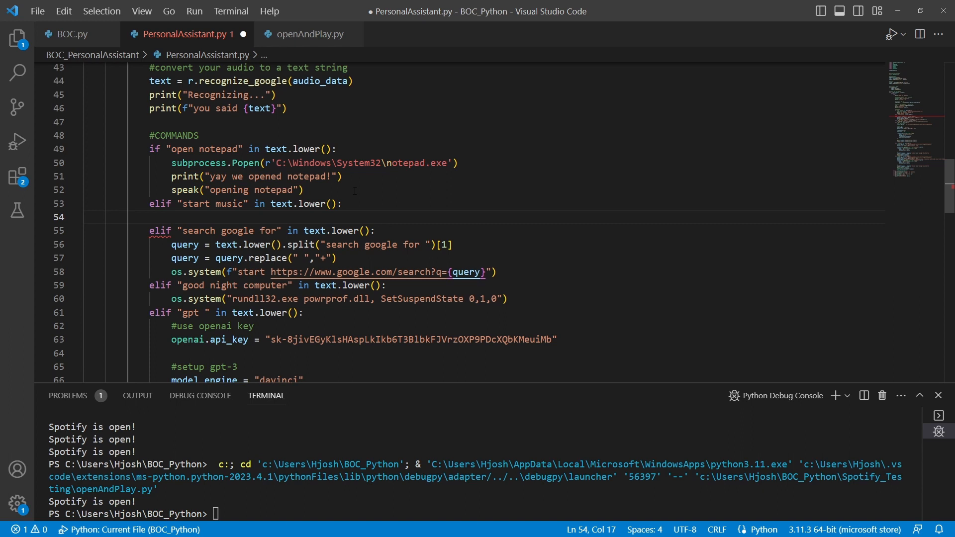
- Have the branch call speak("starting music"), correcting the misspelled phrase
text(speak())
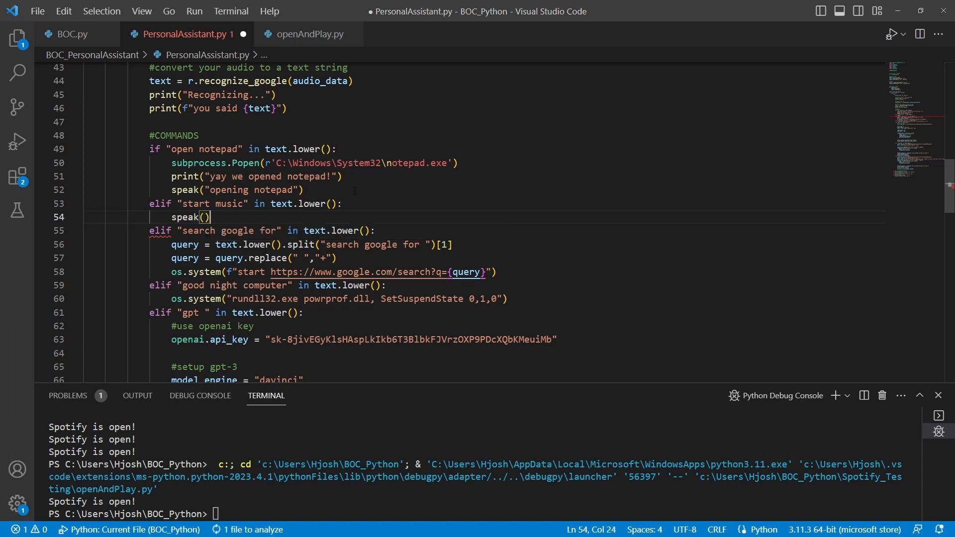
text("")
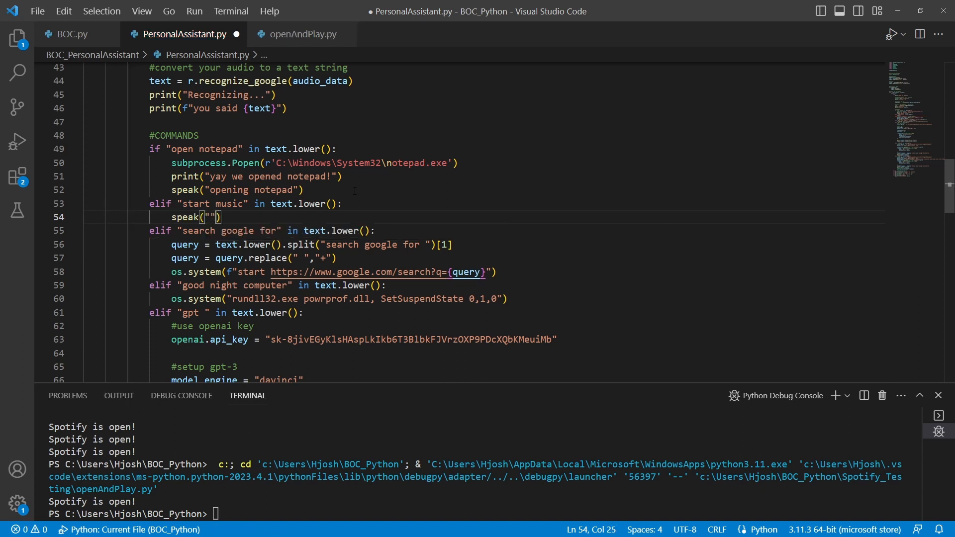
text(opening)
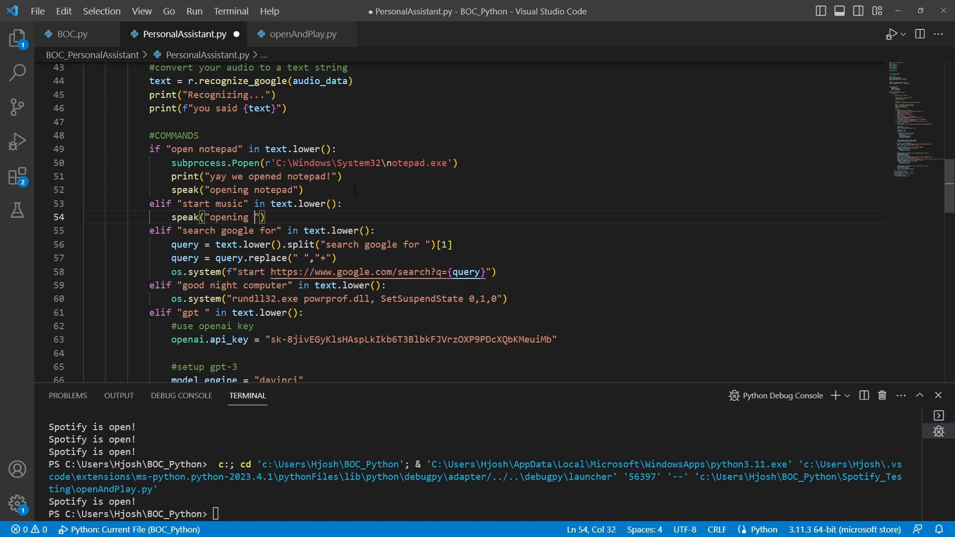
text(msuci)
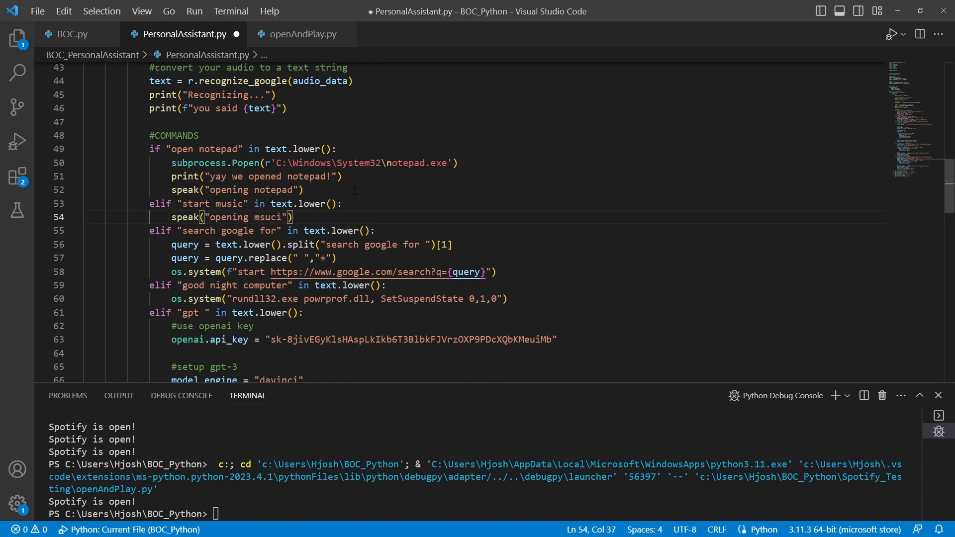
drag(215, 217, 281, 217)
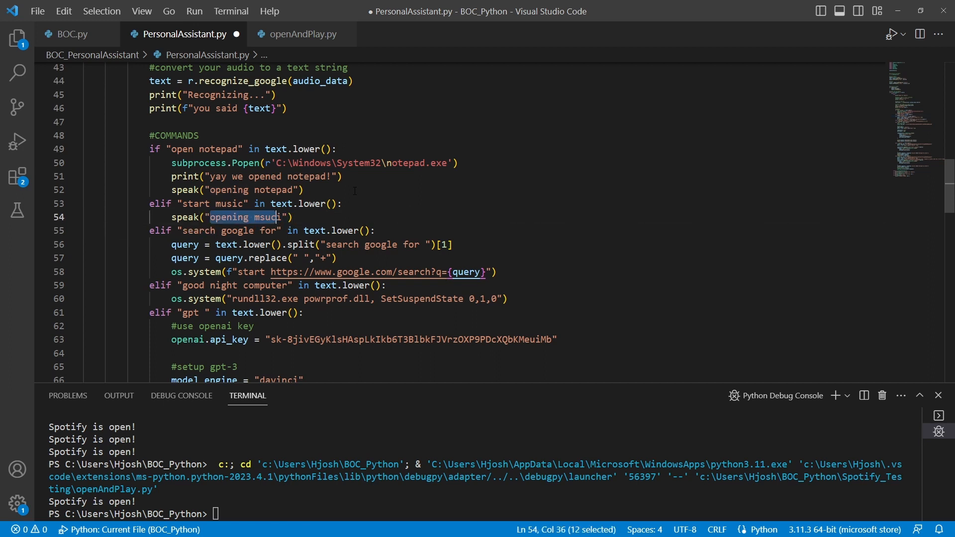
text(starting m)
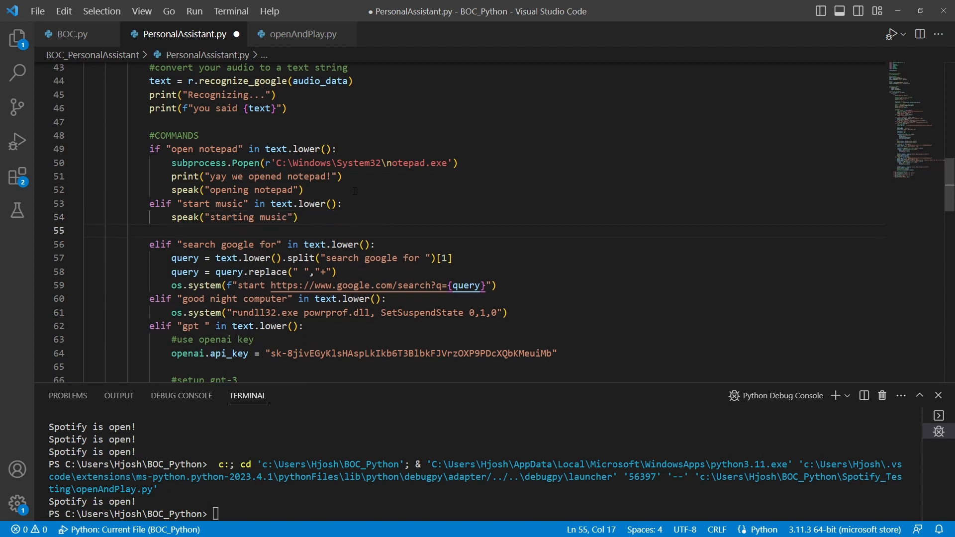
- Add exec(open(r"...openAndPlay.py").read()) to run the Spotify script from the assistant
text(exec()
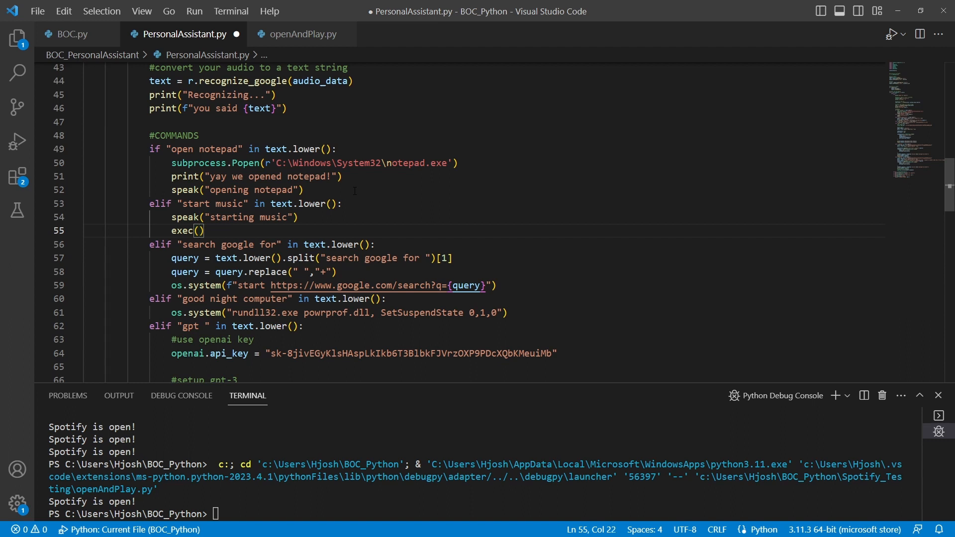
text(open)
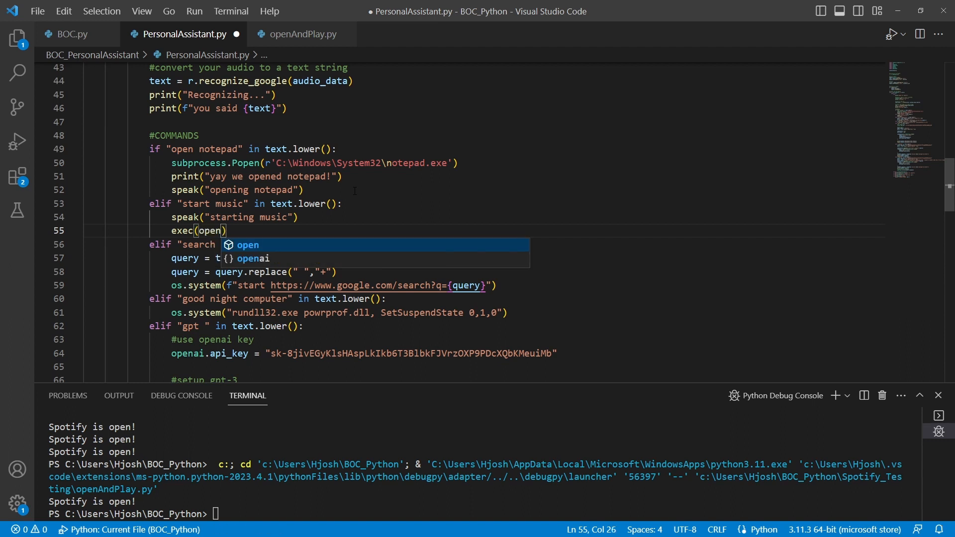
text(()
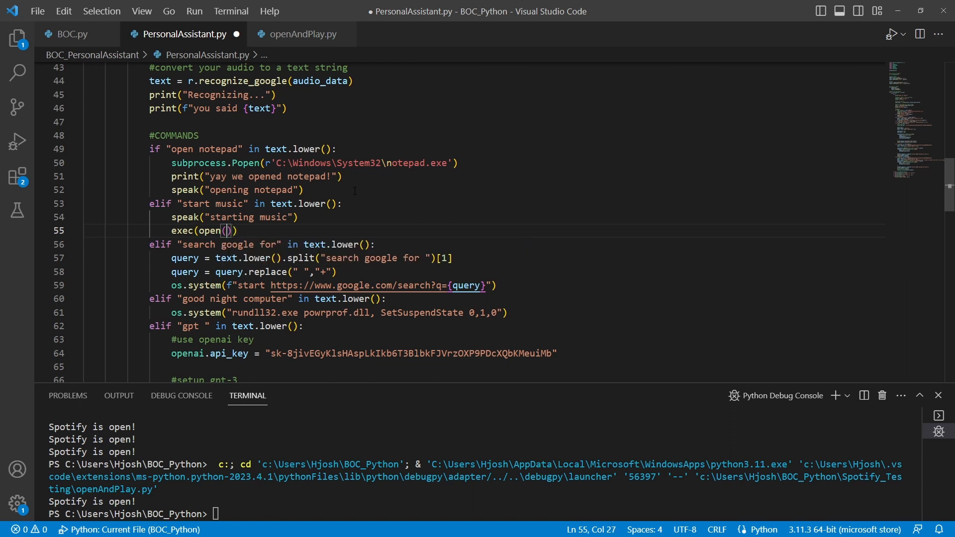
text(r"")
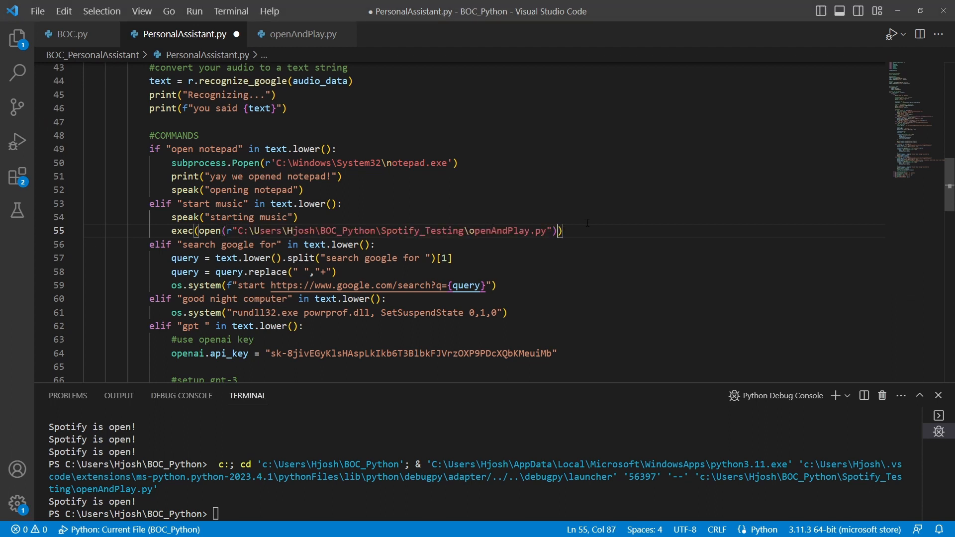
text(.read()
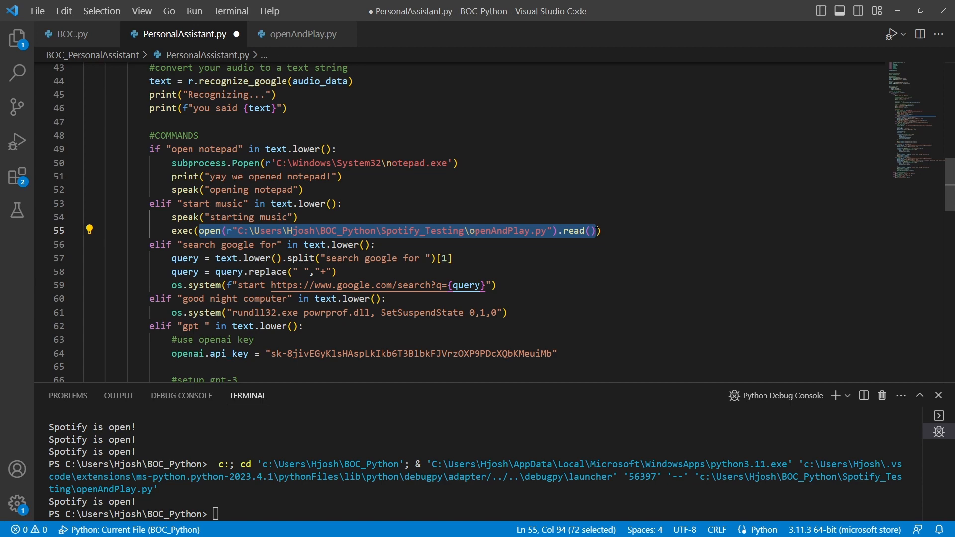
double_click(181, 231)
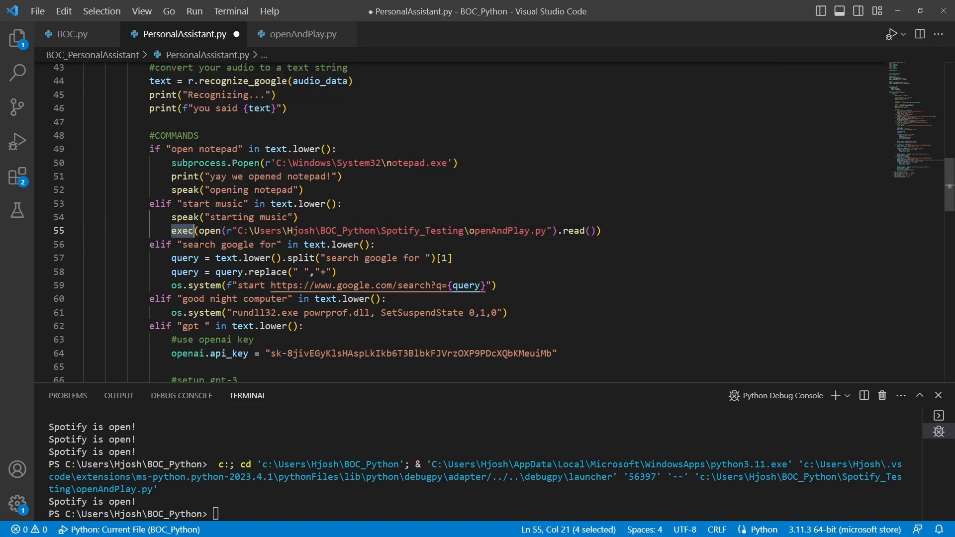
mouse_move(181, 230)
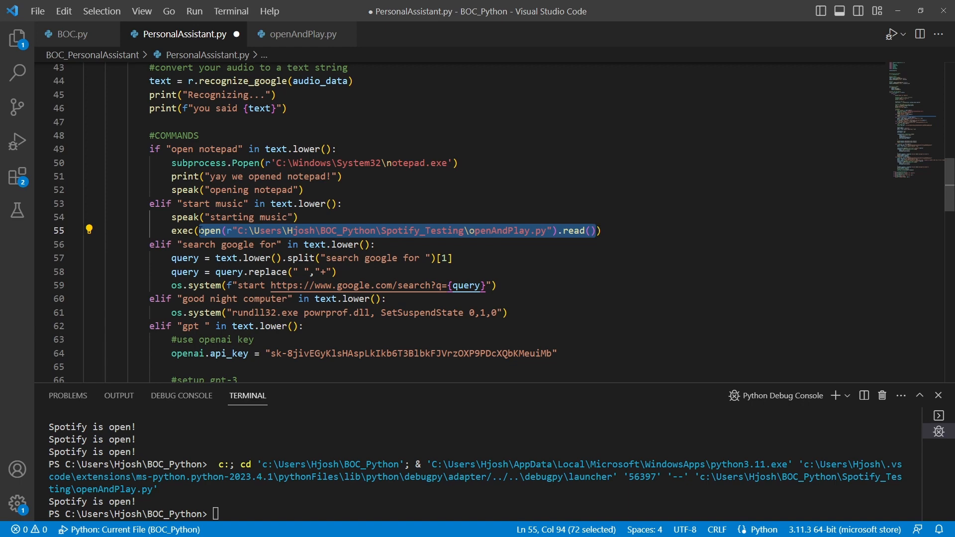
mouse_move(182, 231)
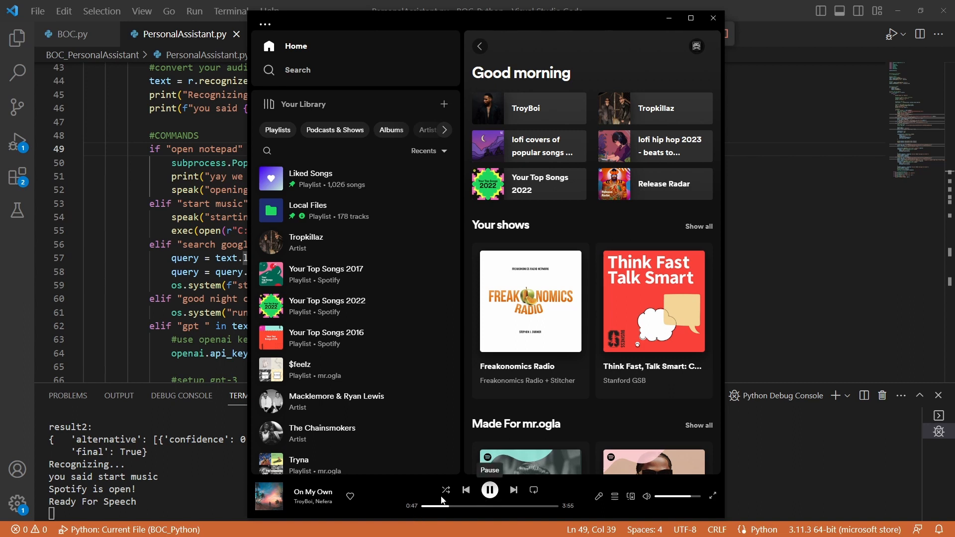
- Return to openAndPlay.py in the editor after 'start music' launched and played Spotify
click(489, 490)
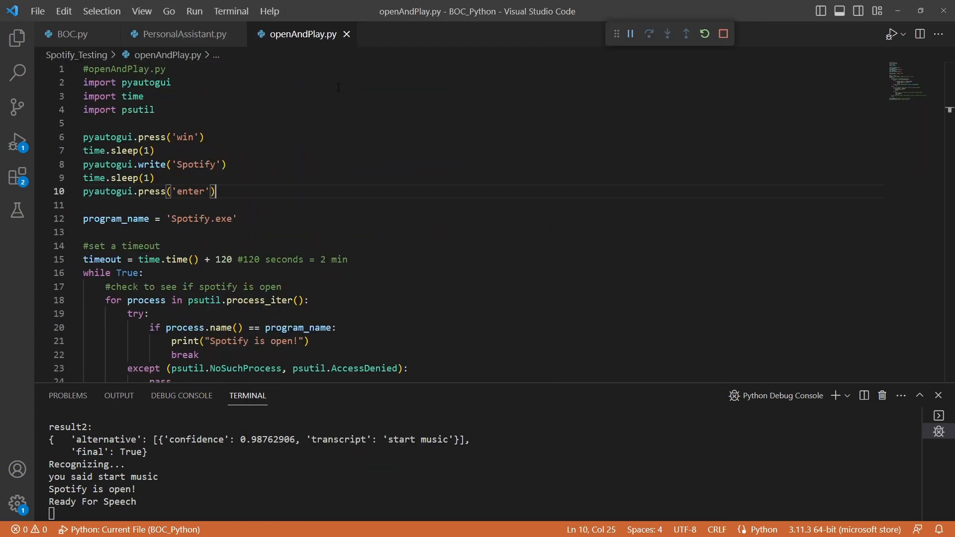
scroll(down, 3)
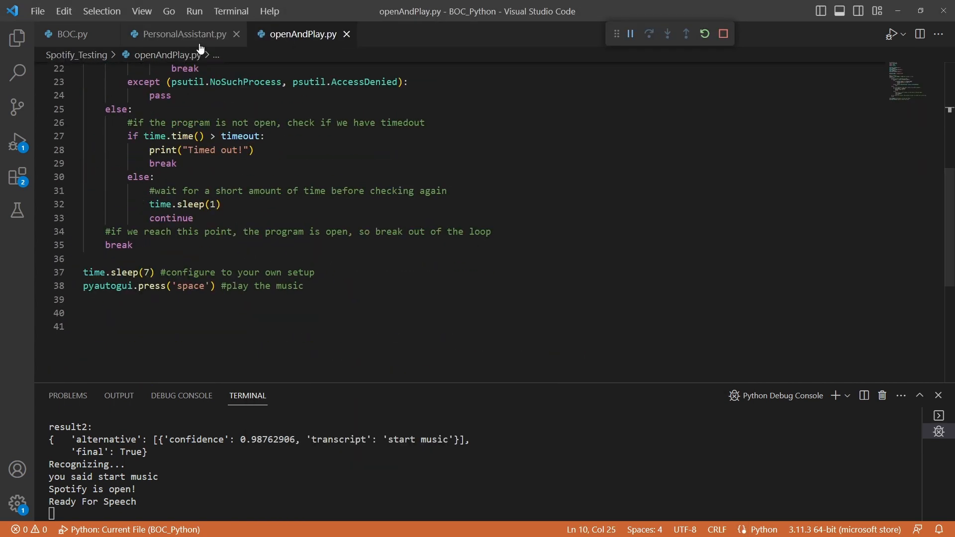
click(185, 34)
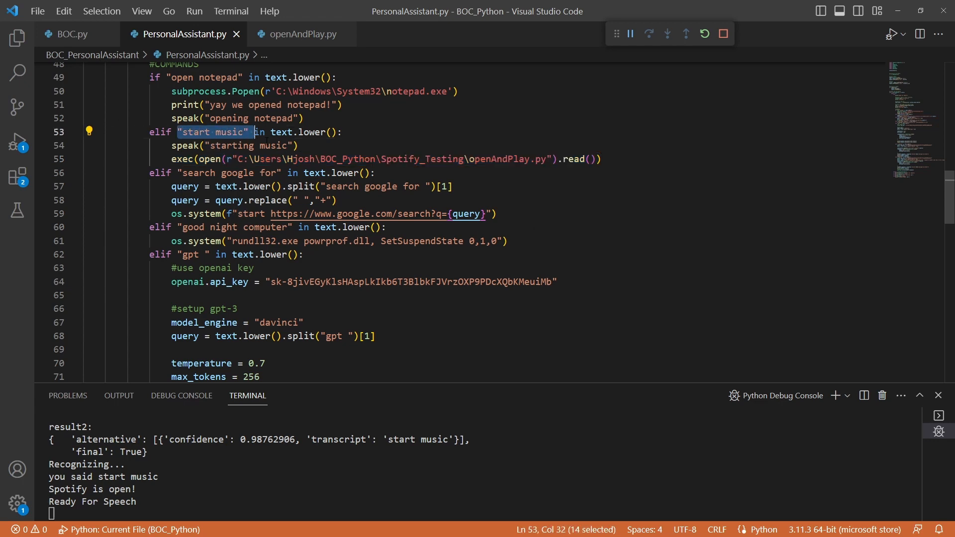
click(301, 34)
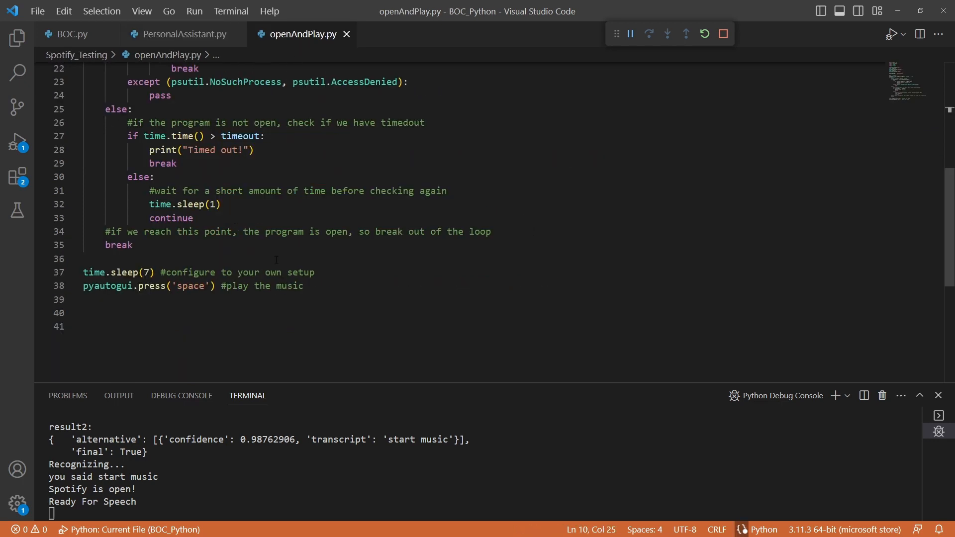